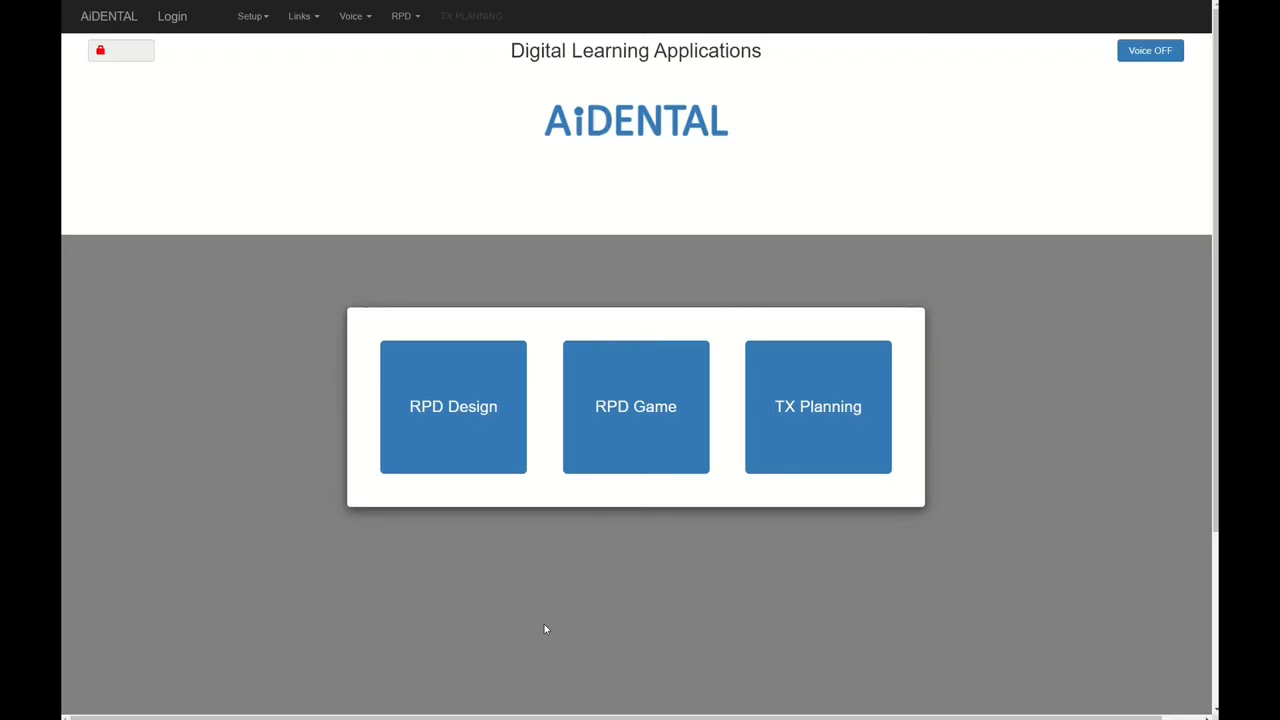
mouse_move(557, 512)
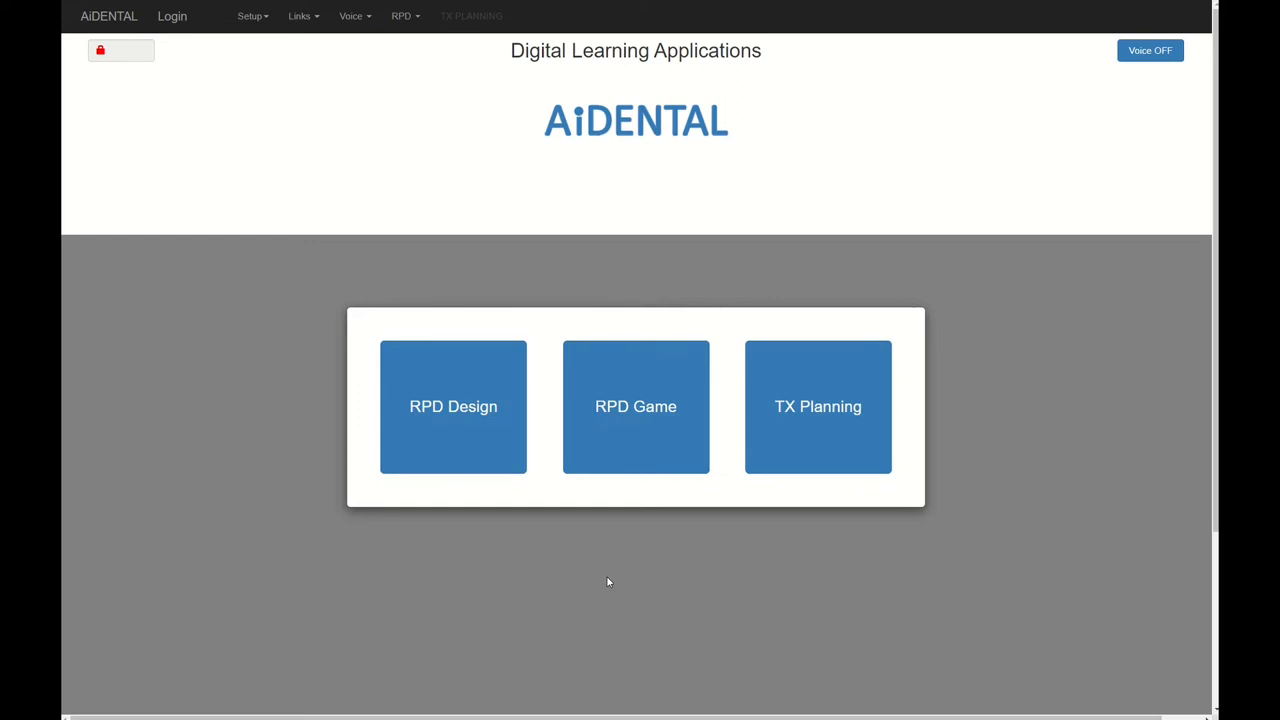
mouse_move(344, 539)
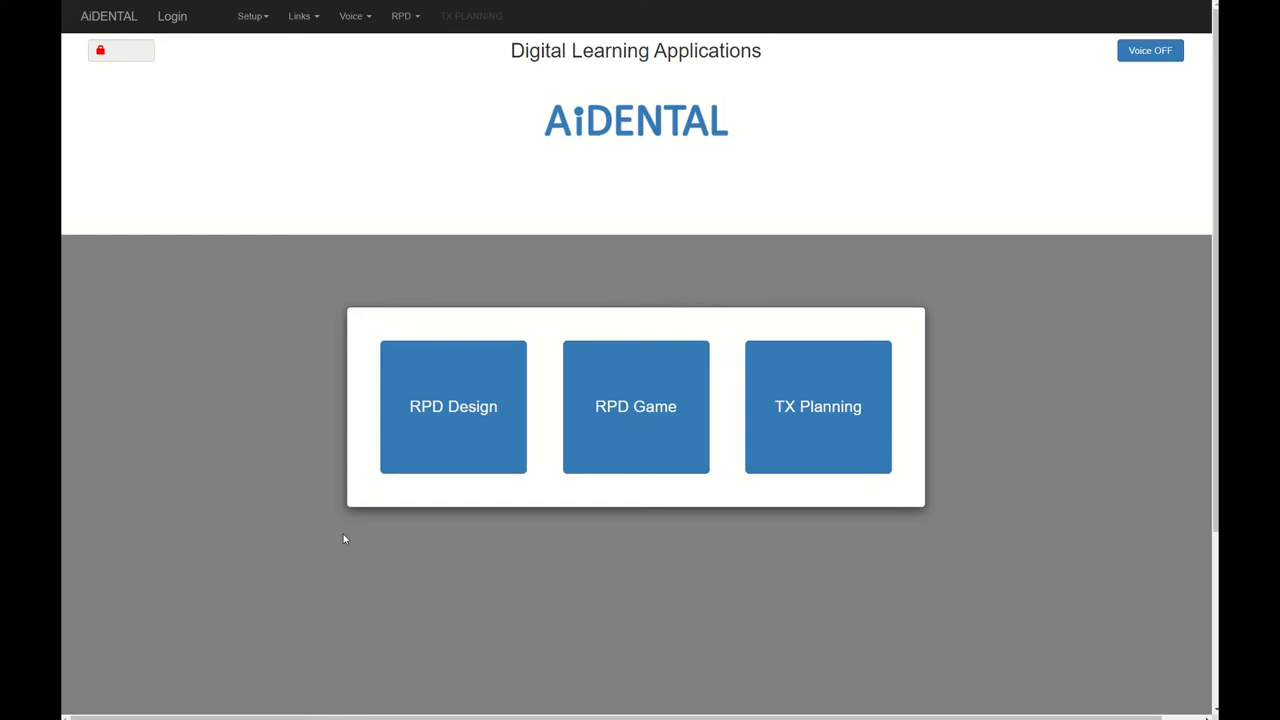
mouse_move(453, 406)
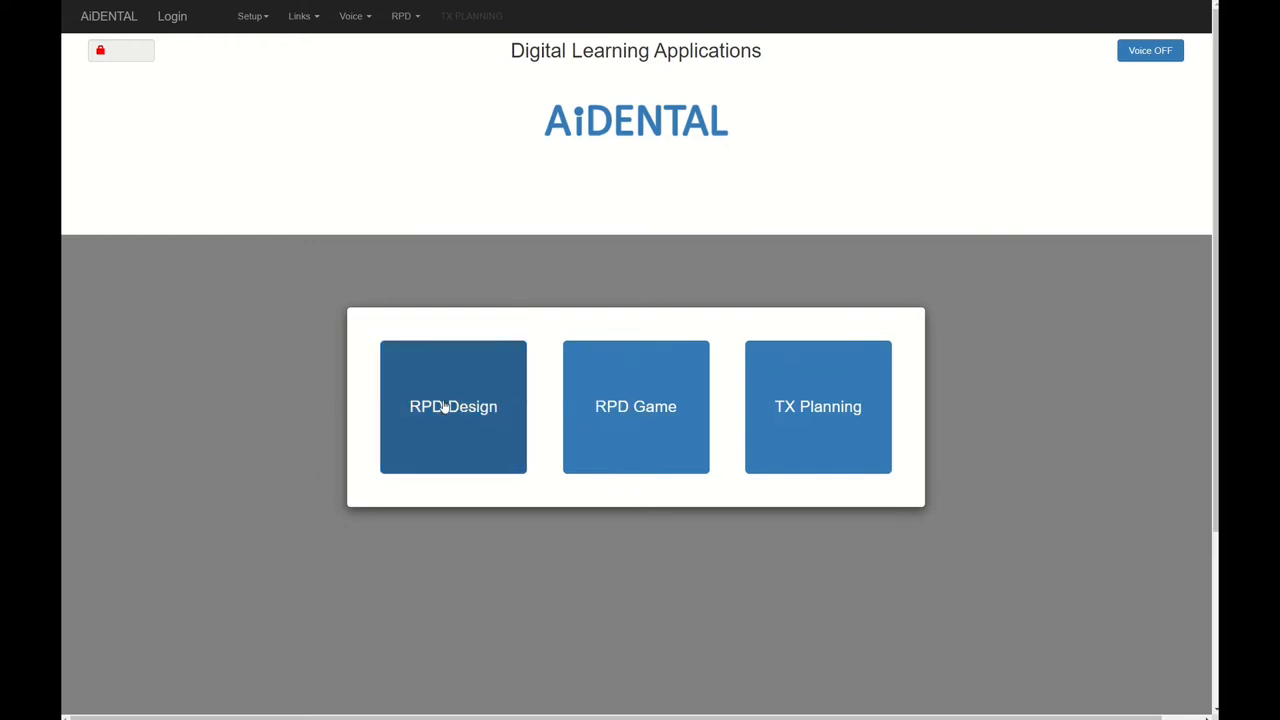
- Open the RPD Design tool from the AiDENTAL home page
click(453, 406)
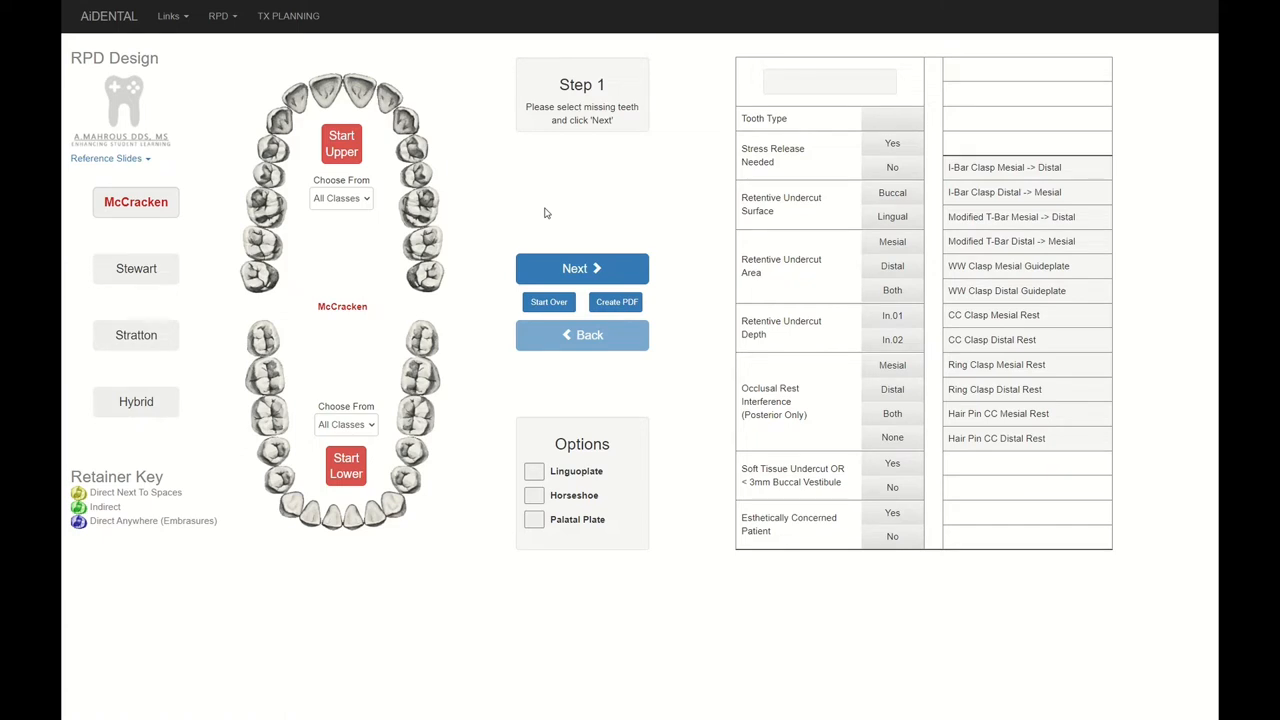
mouse_move(378, 83)
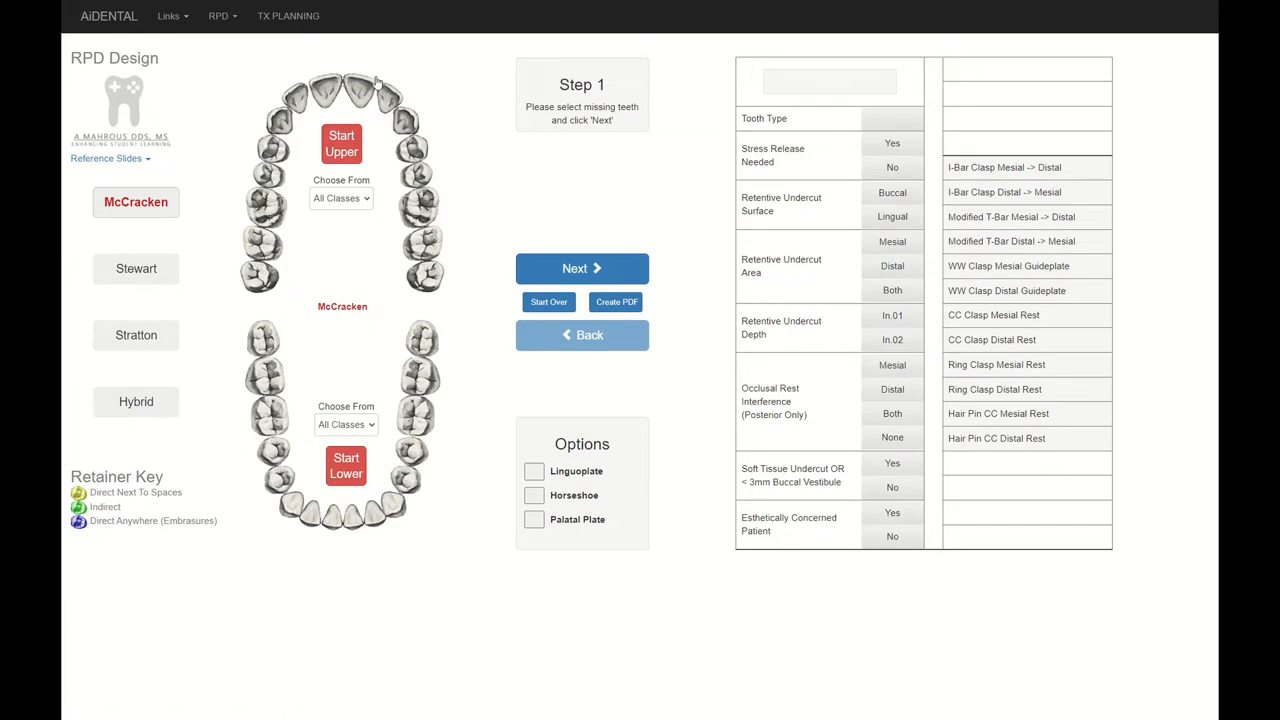
mouse_move(377, 83)
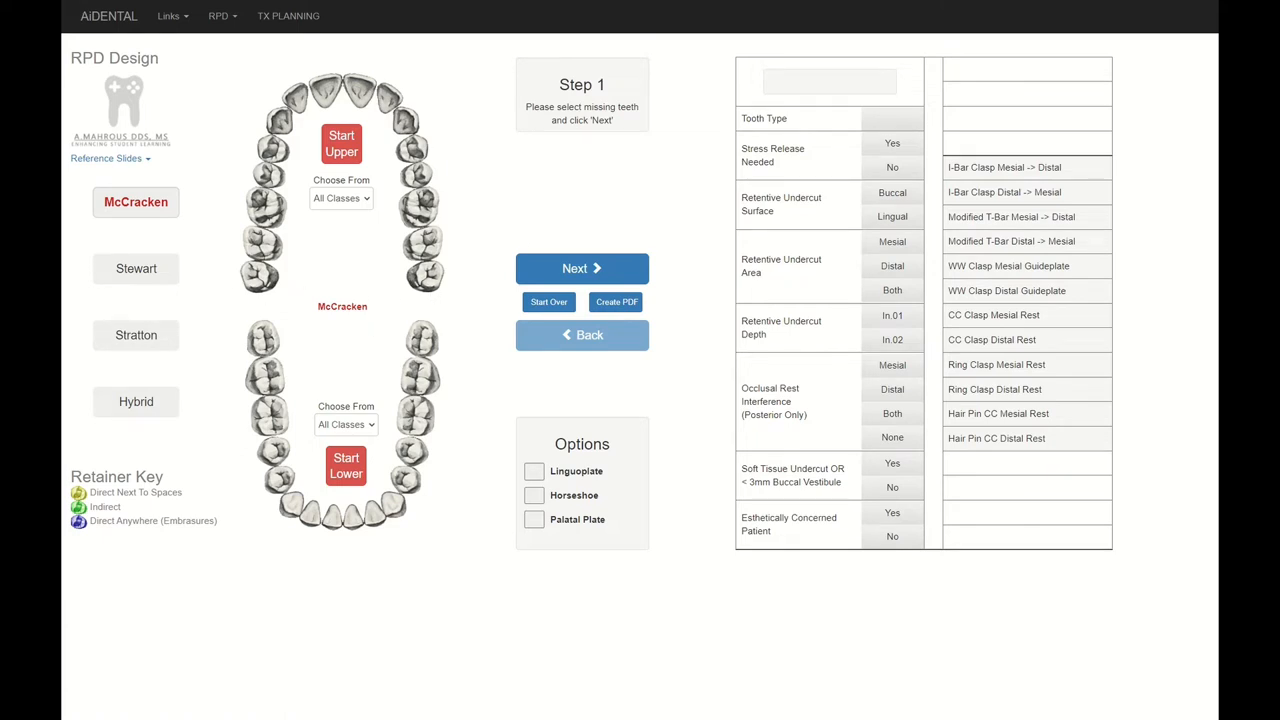
mouse_move(96, 418)
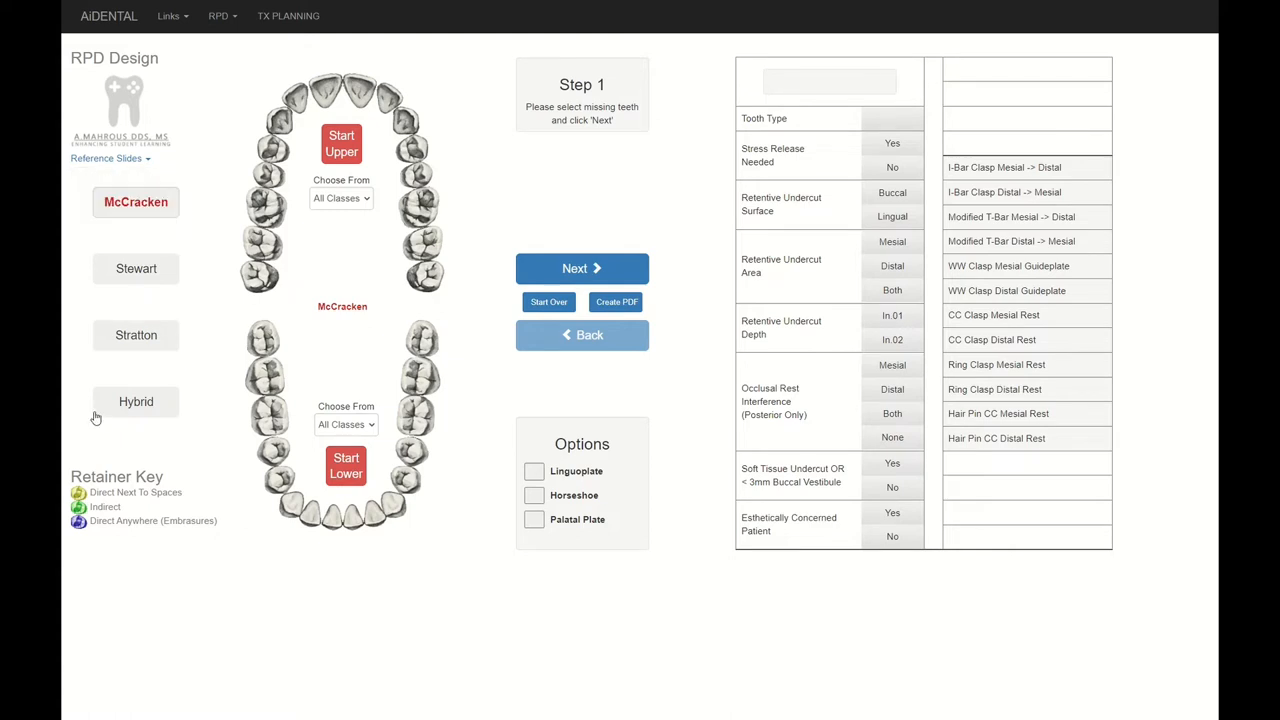
mouse_move(326, 252)
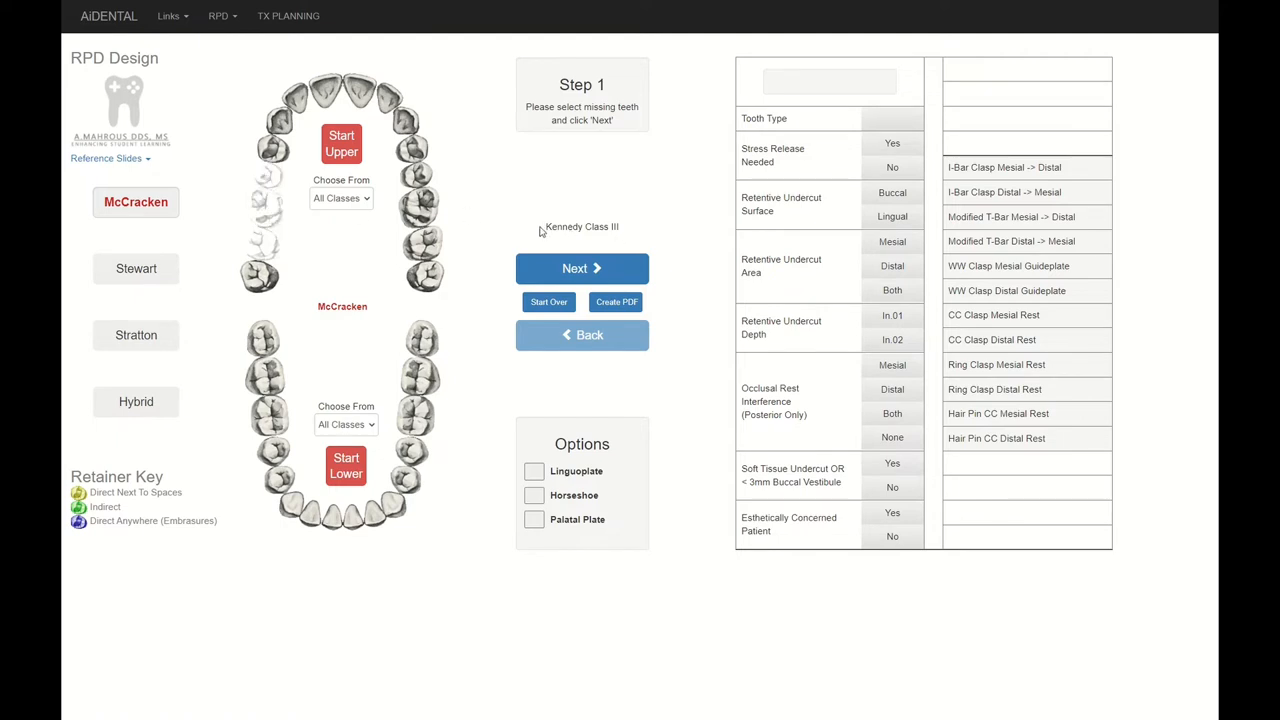
mouse_move(557, 246)
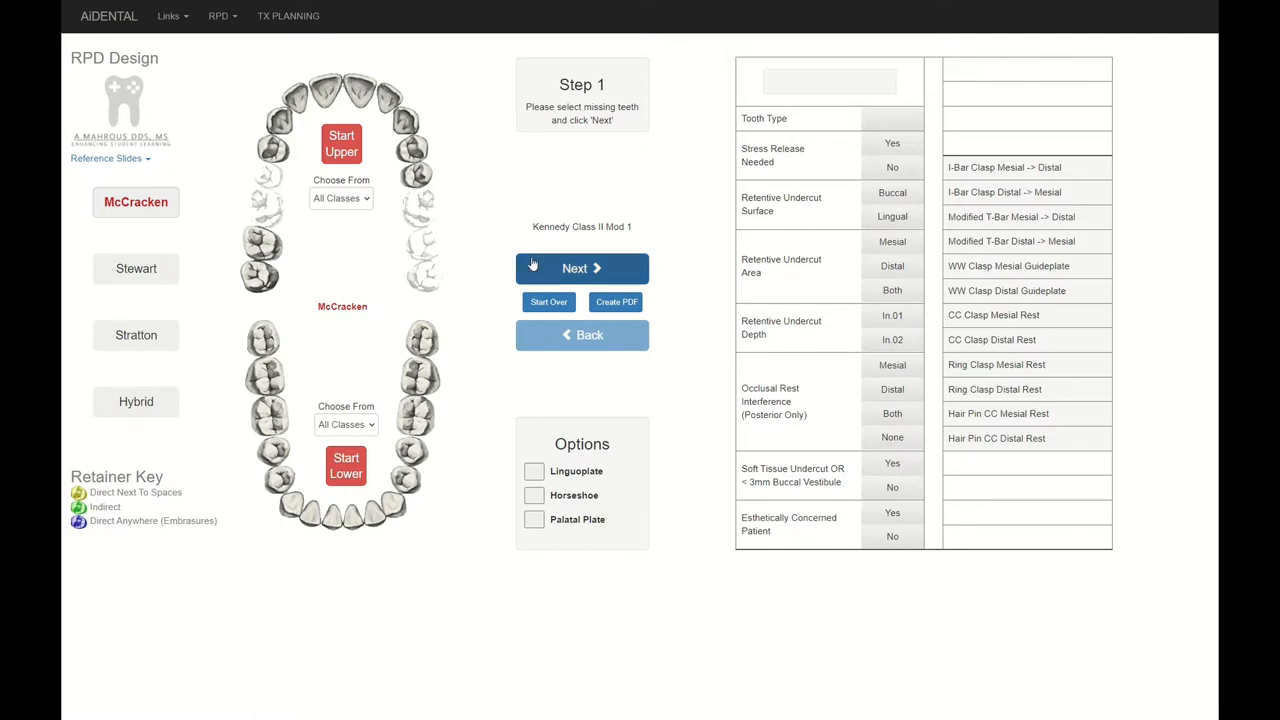
- Advance to retainers, make tooth 2 an embrasure retainer, compare Stewart and Stratton, return to McCracken
click(582, 267)
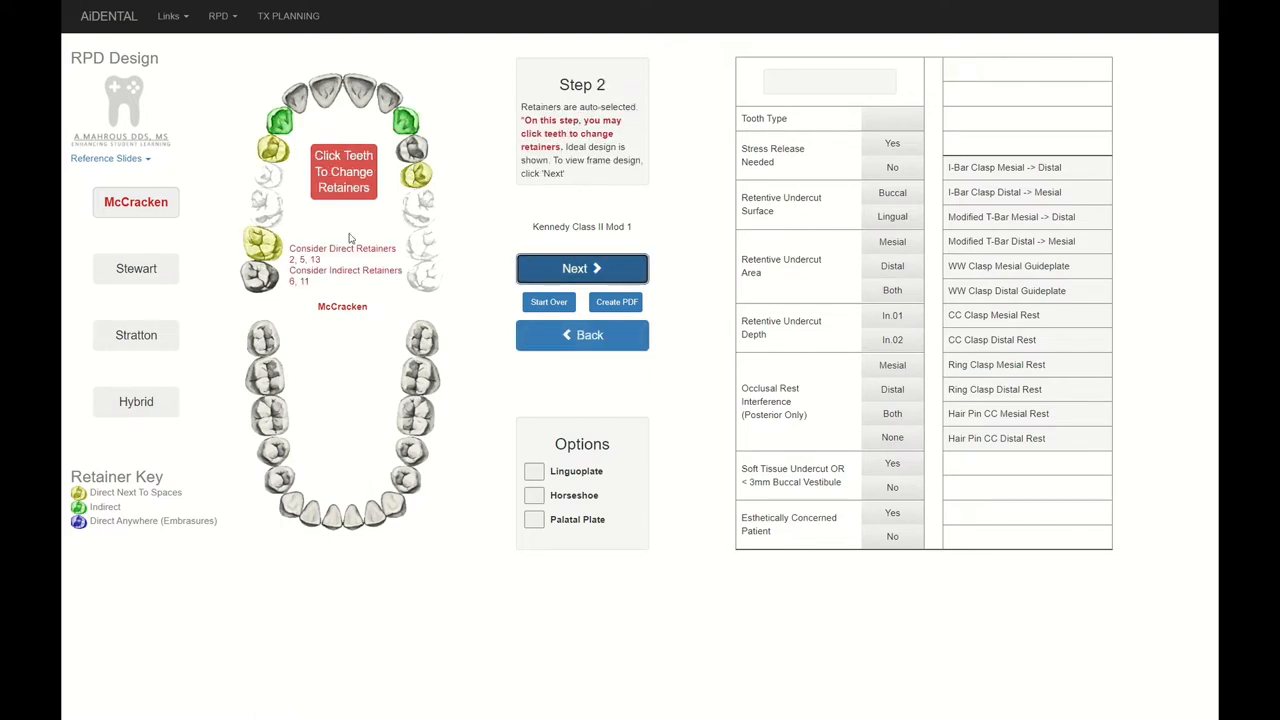
mouse_move(270, 186)
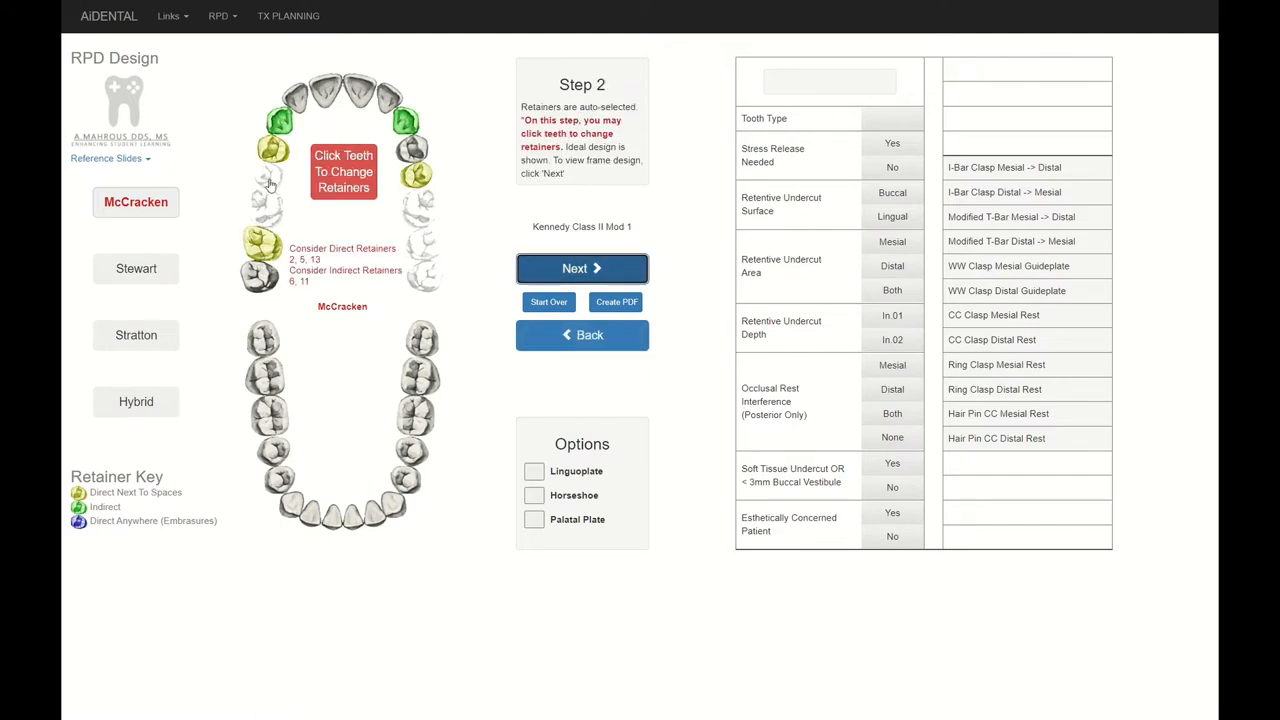
mouse_move(324, 131)
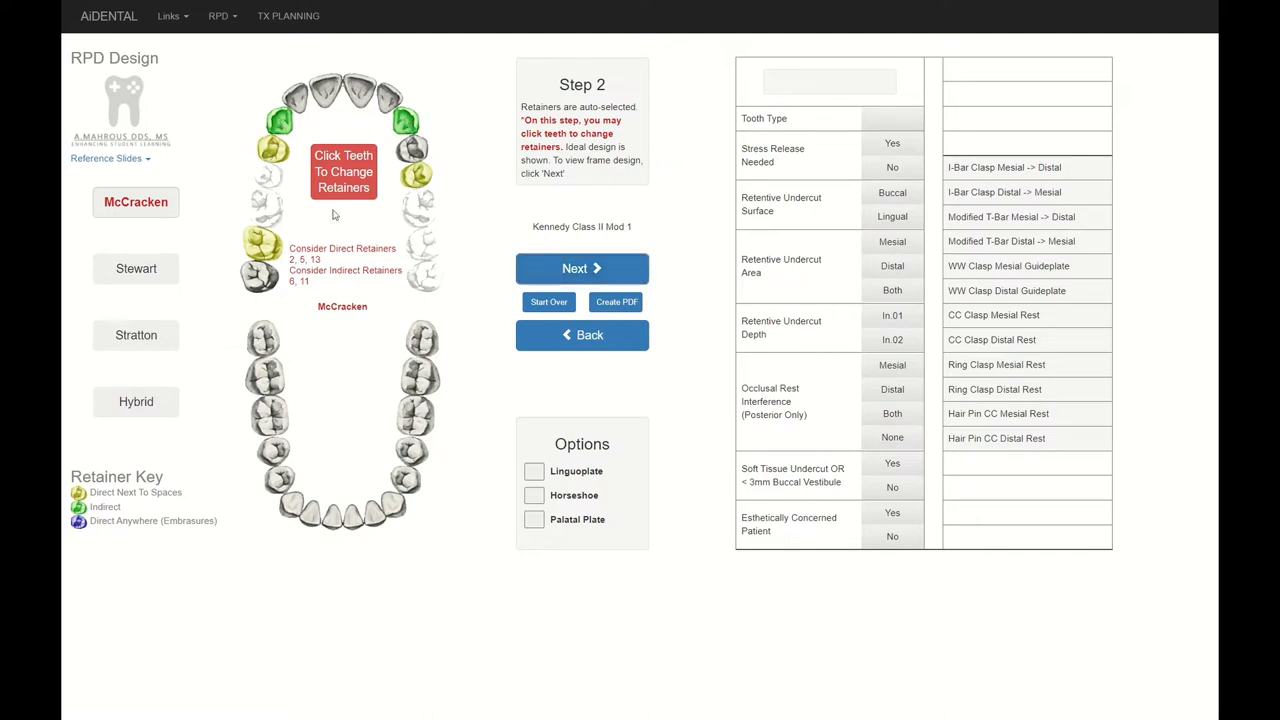
mouse_move(320, 222)
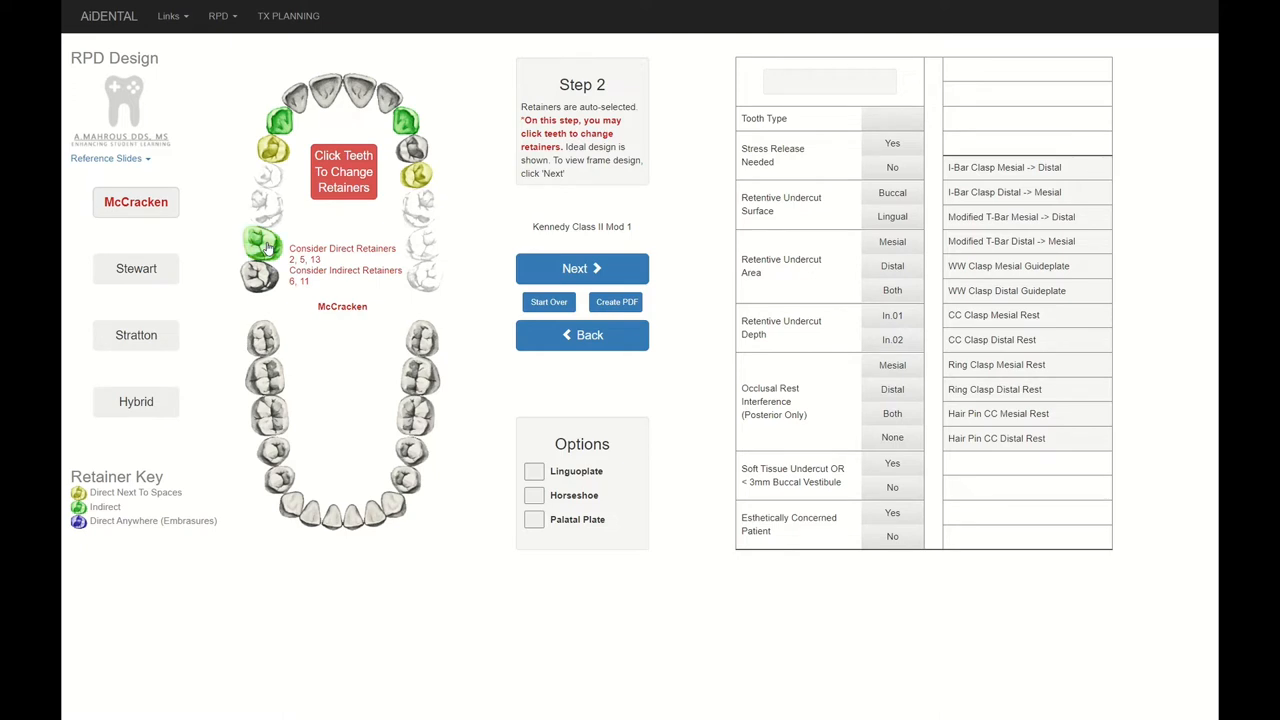
click(262, 243)
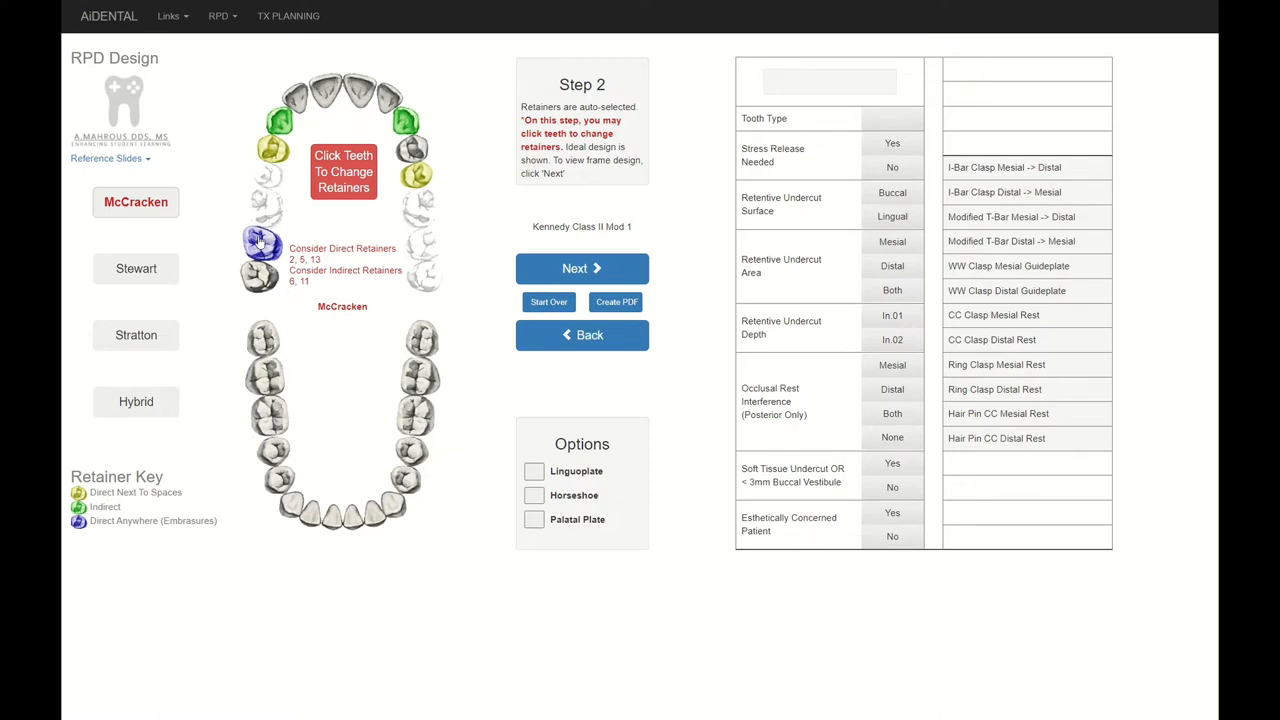
mouse_move(155, 266)
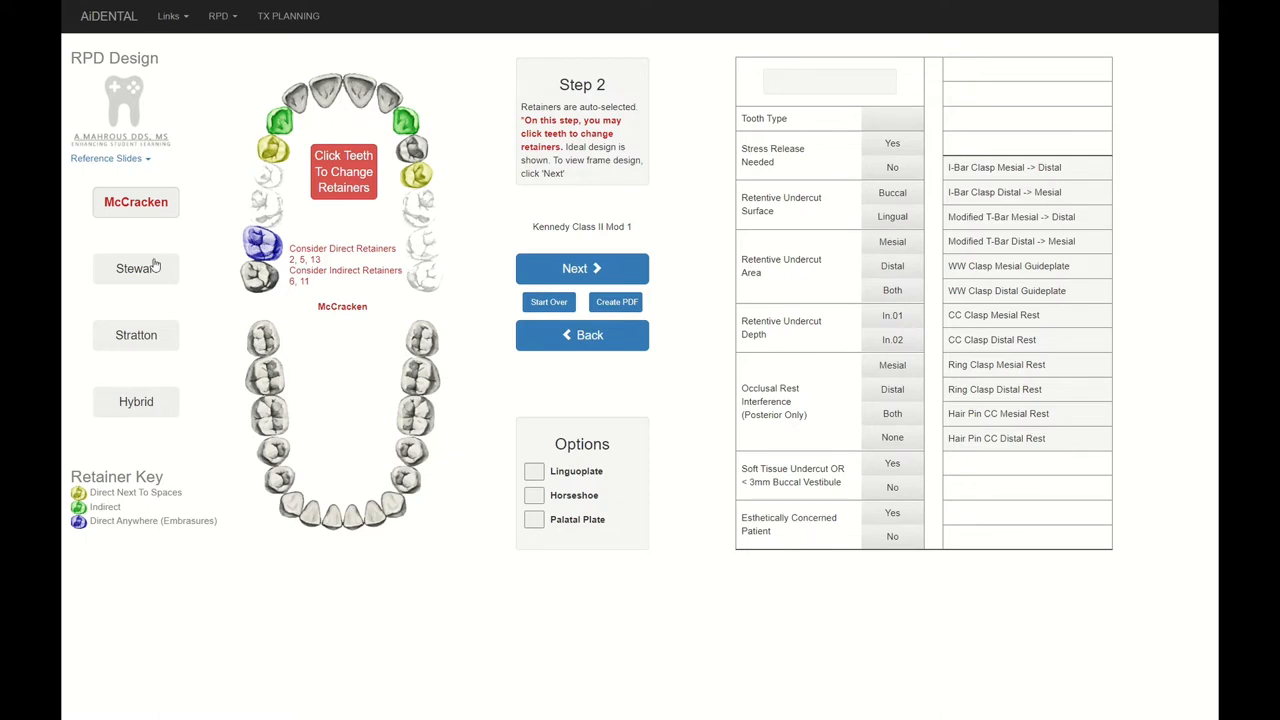
click(136, 268)
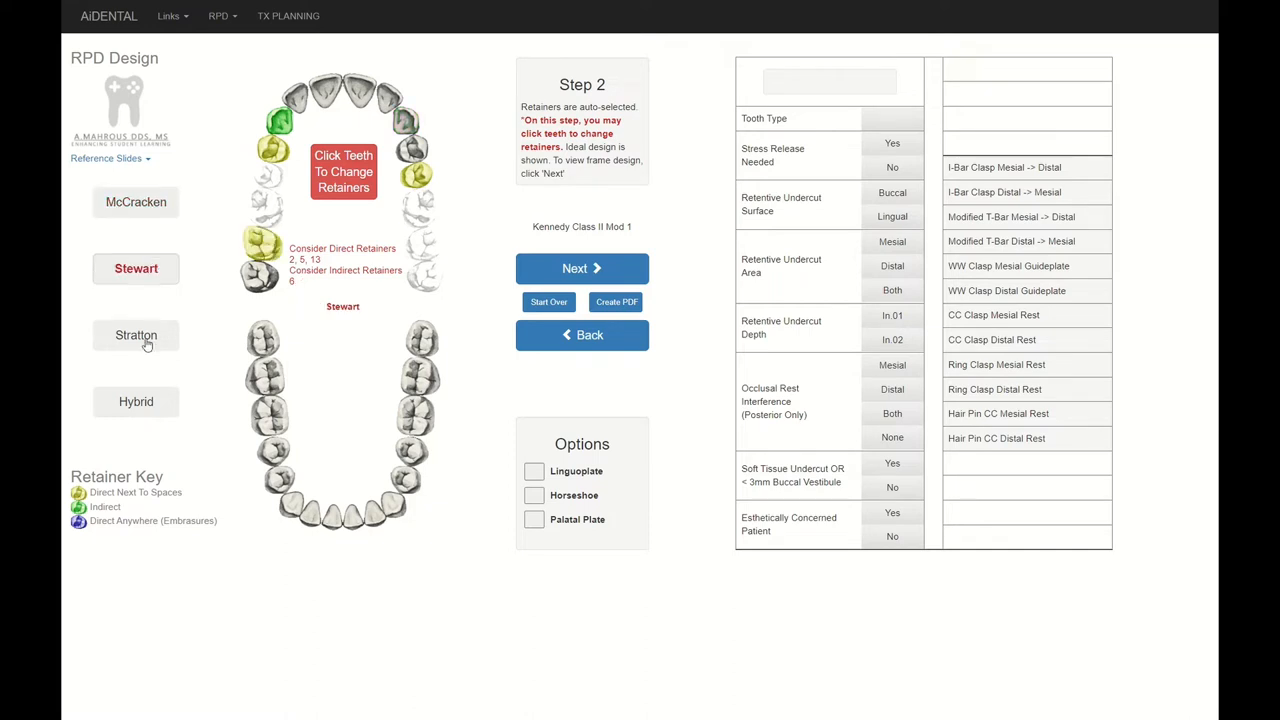
click(136, 335)
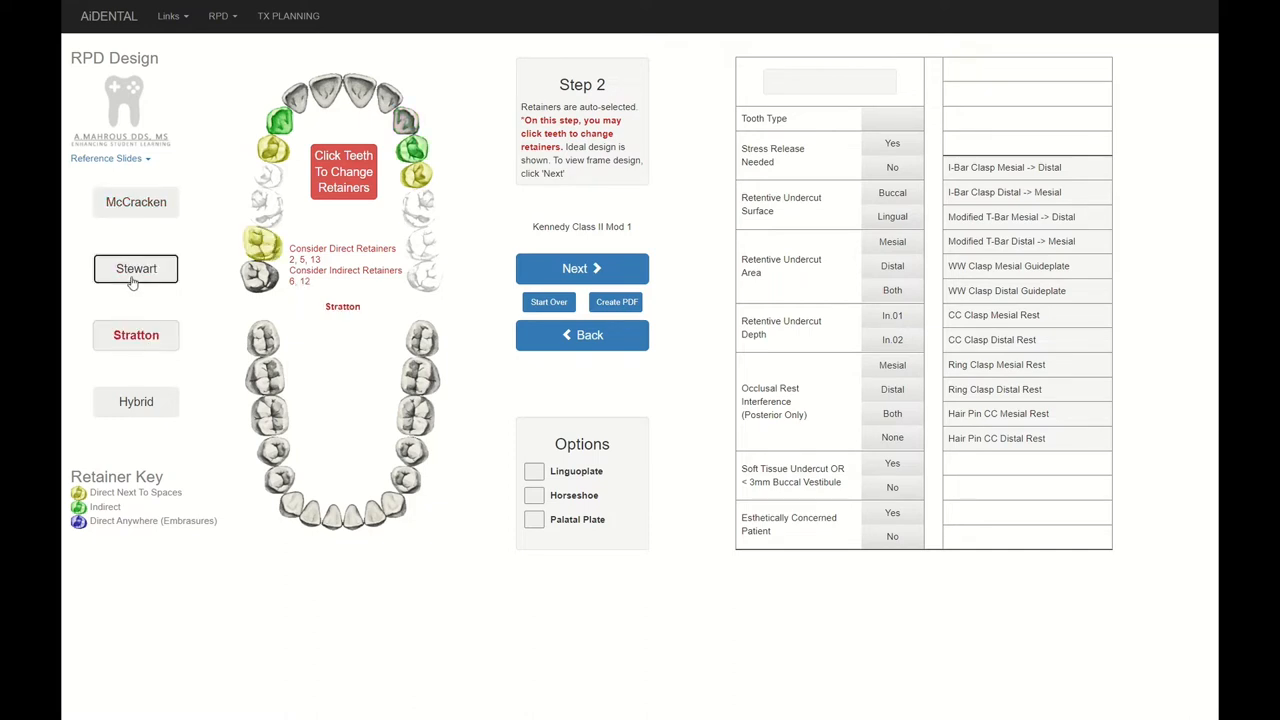
click(135, 202)
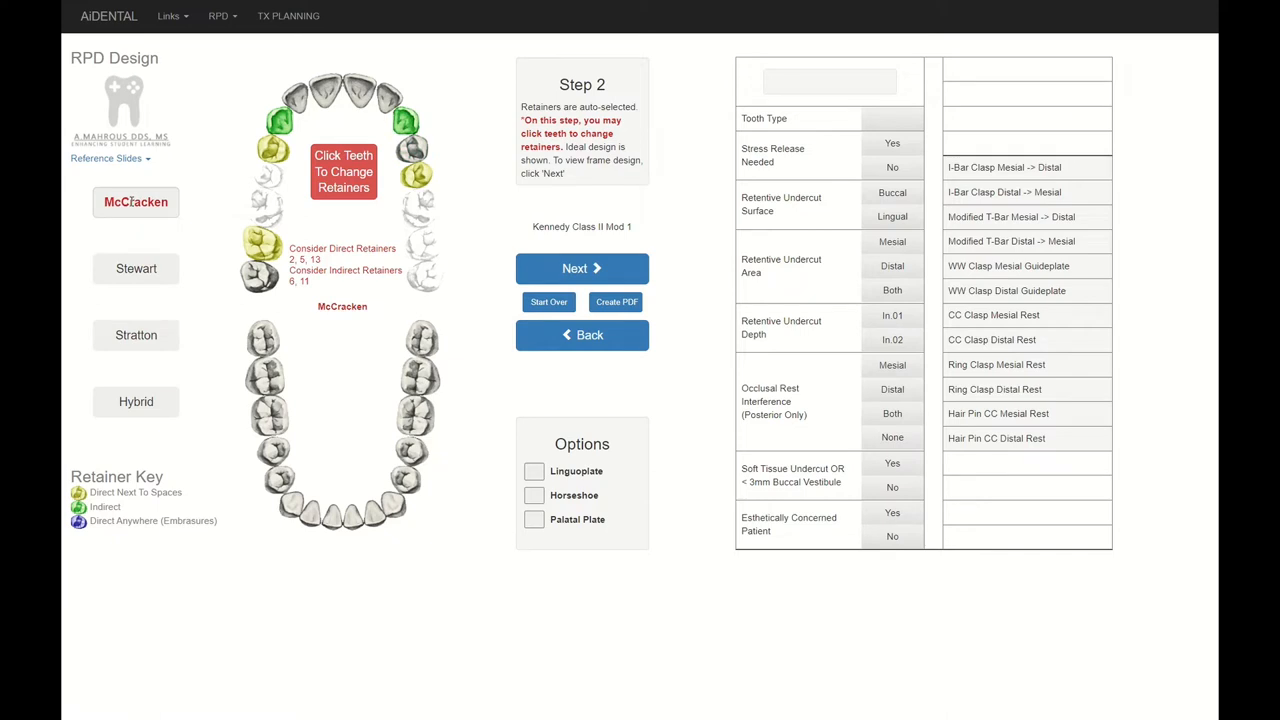
mouse_move(138, 217)
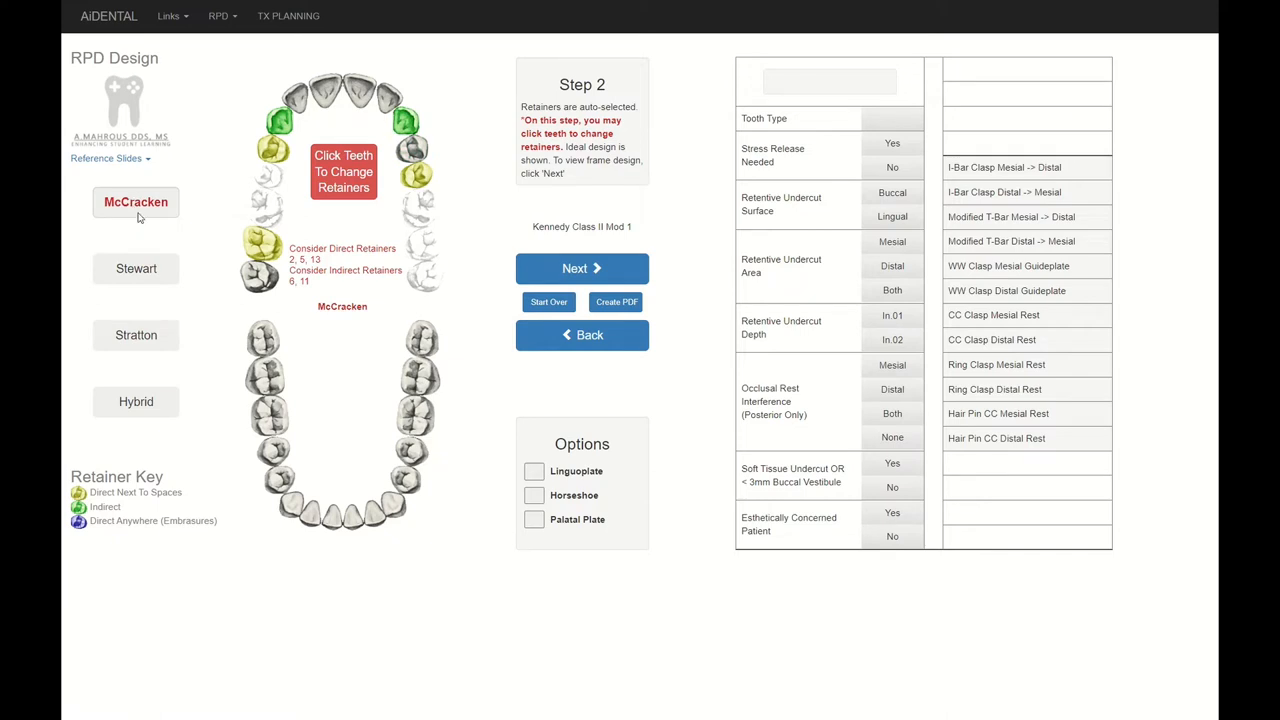
- Advance to framework design, preview the Stewart and Stratton frameworks, then return to McCracken
click(582, 268)
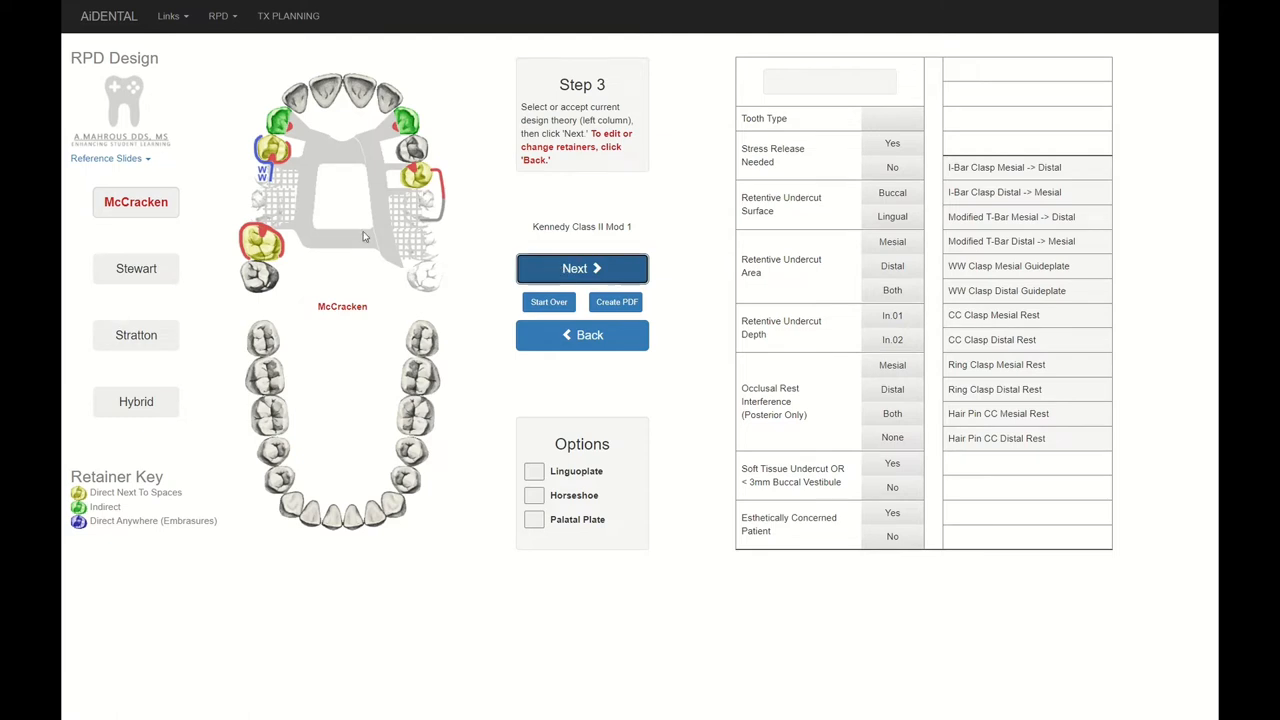
mouse_move(135, 260)
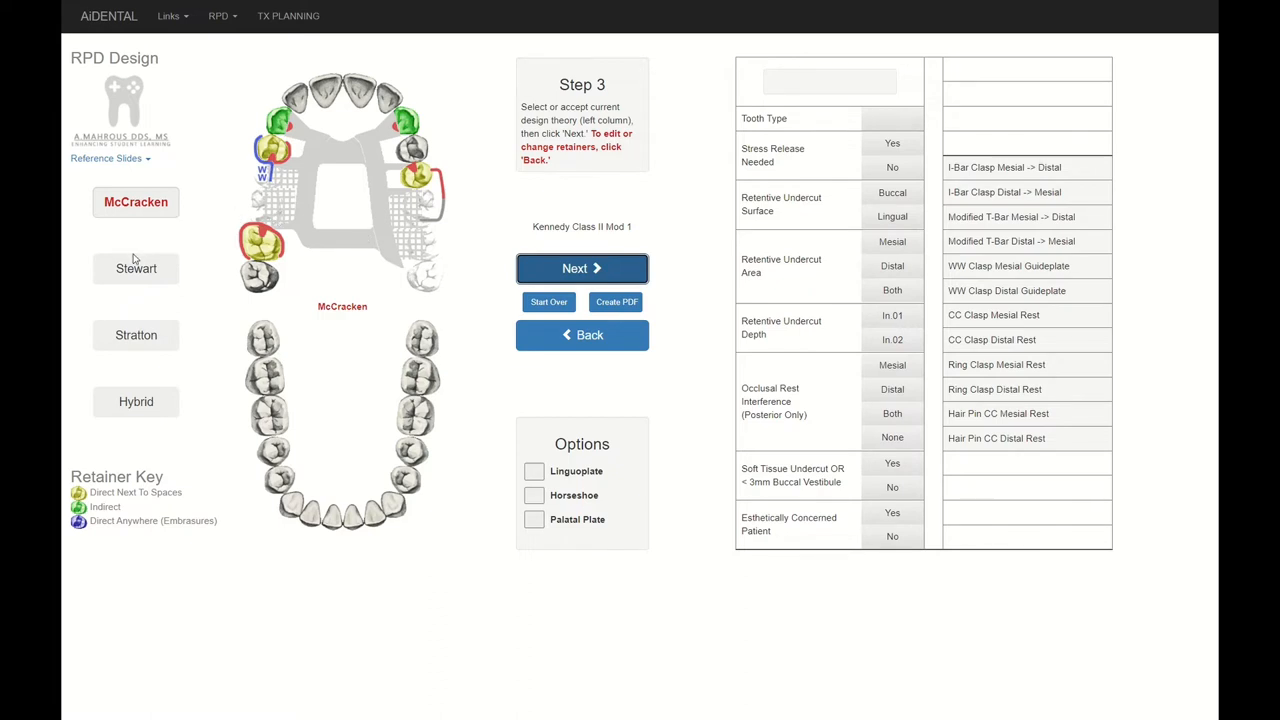
click(136, 268)
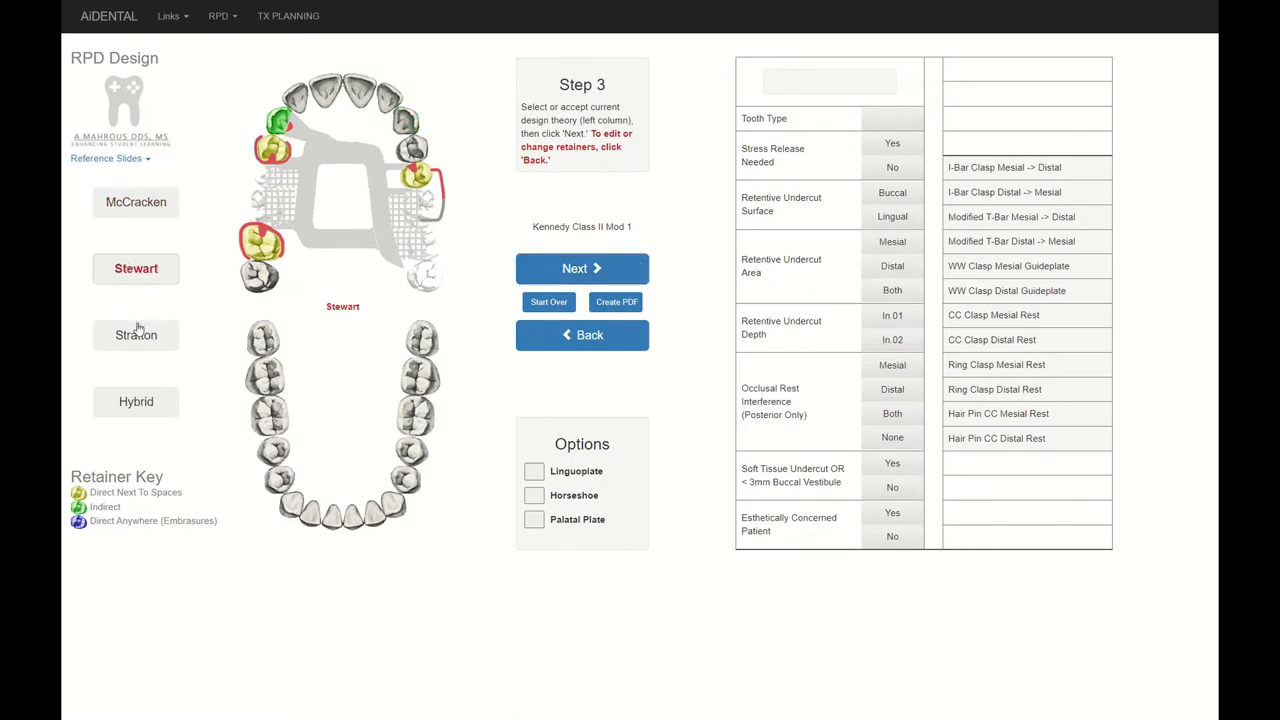
click(136, 335)
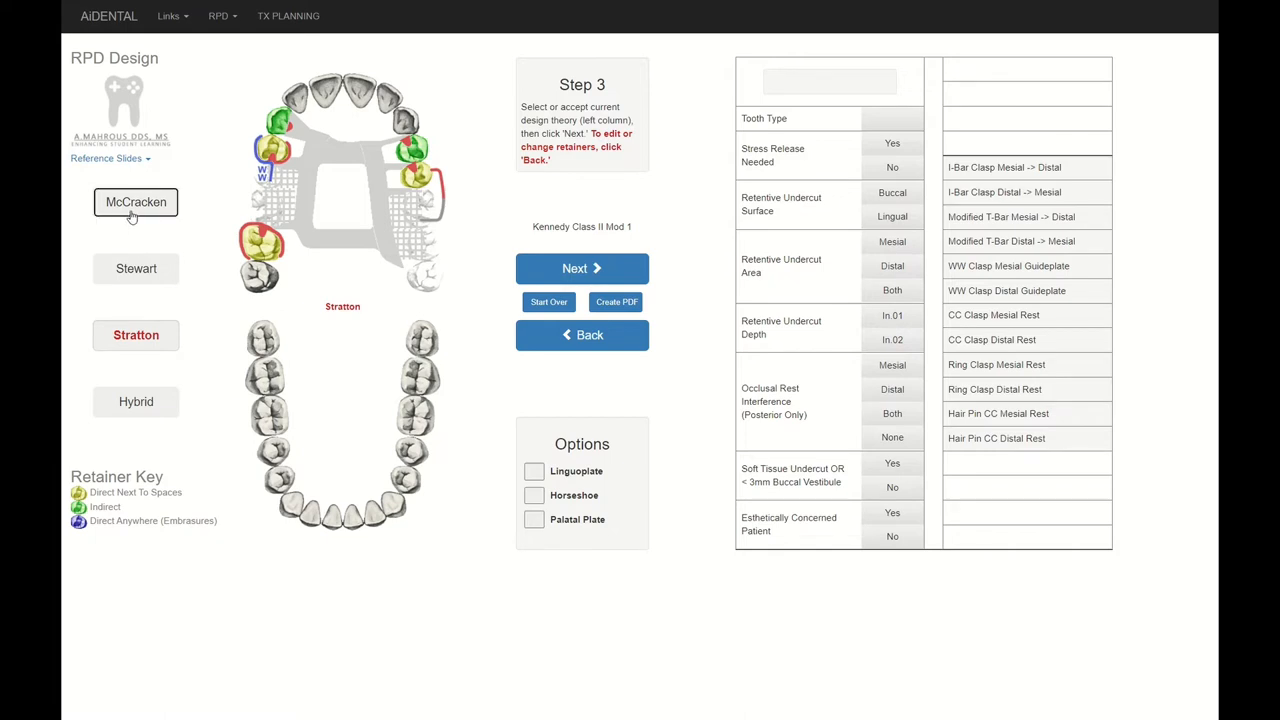
click(135, 202)
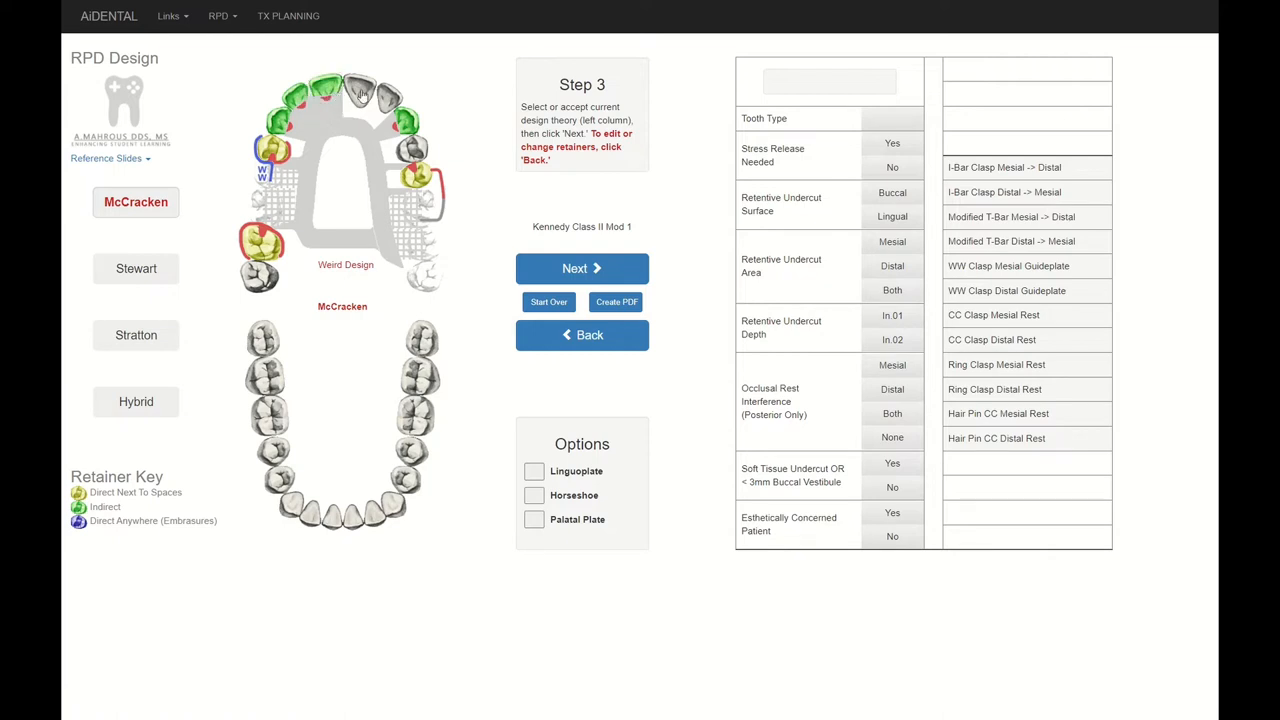
- Make tooth 10 an indirect retainer, try linguoplate and palatal plate connectors, then reselect McCracken
click(388, 97)
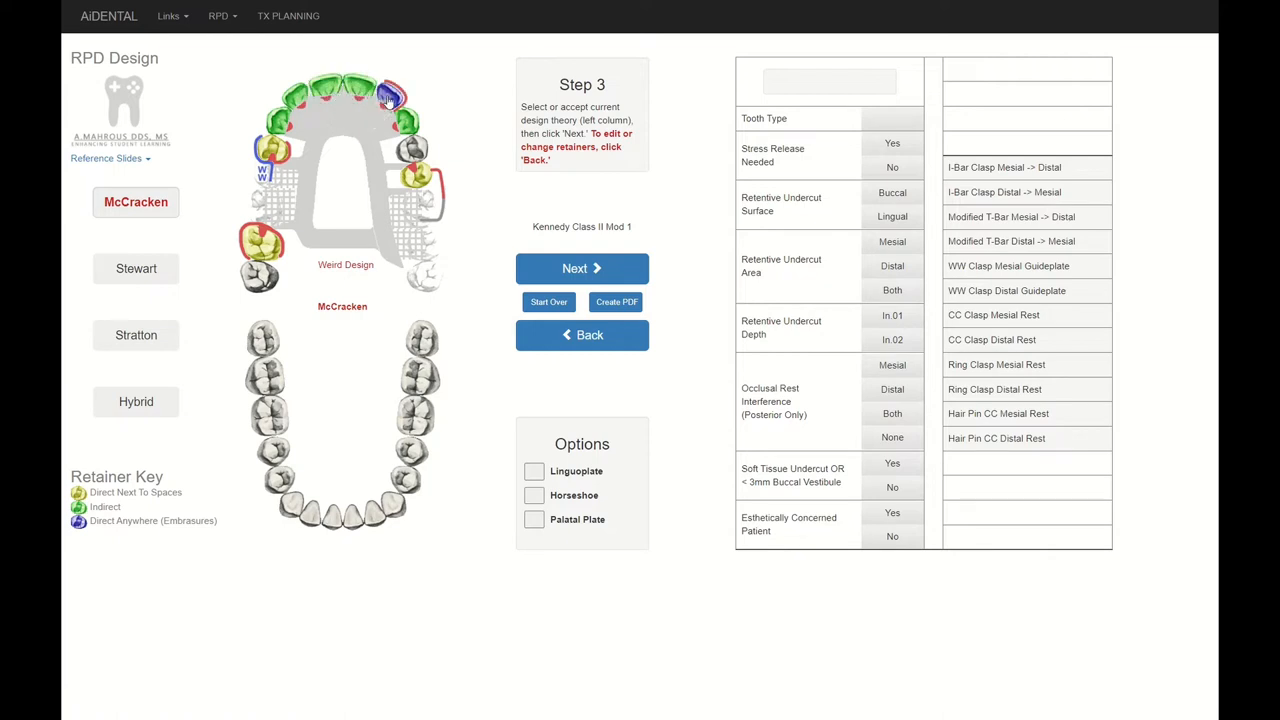
click(392, 95)
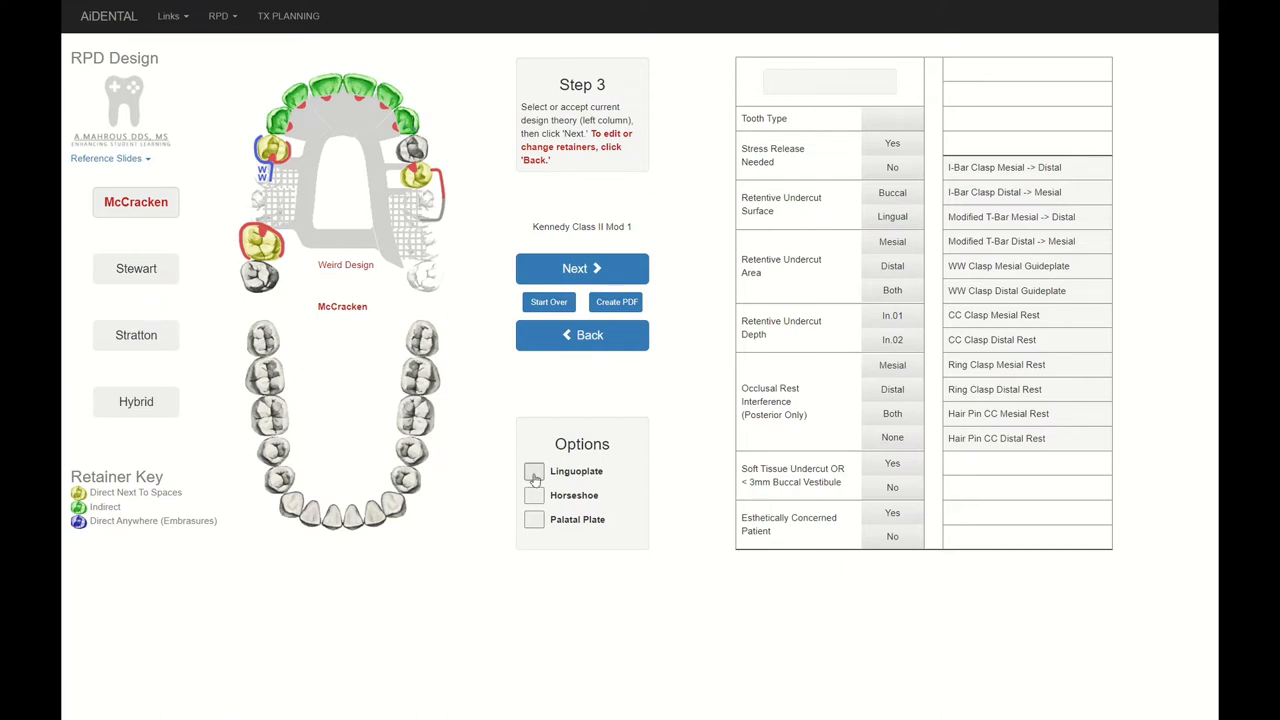
click(534, 471)
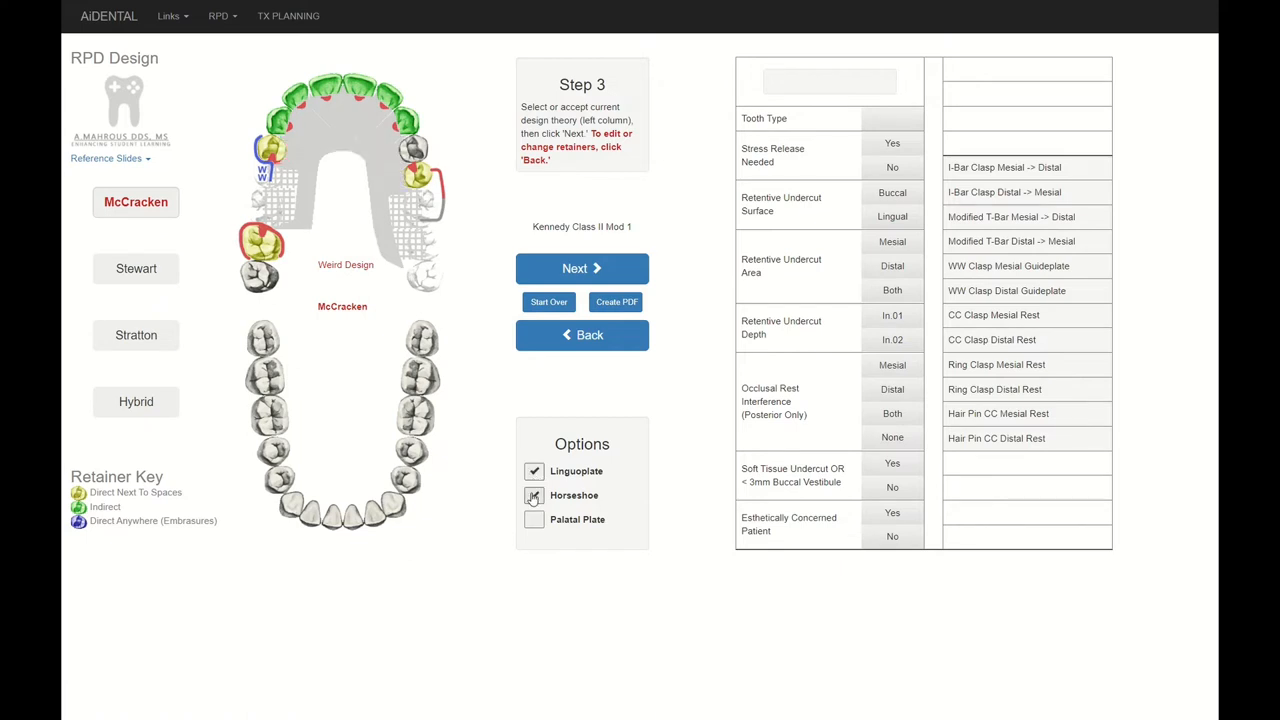
click(534, 519)
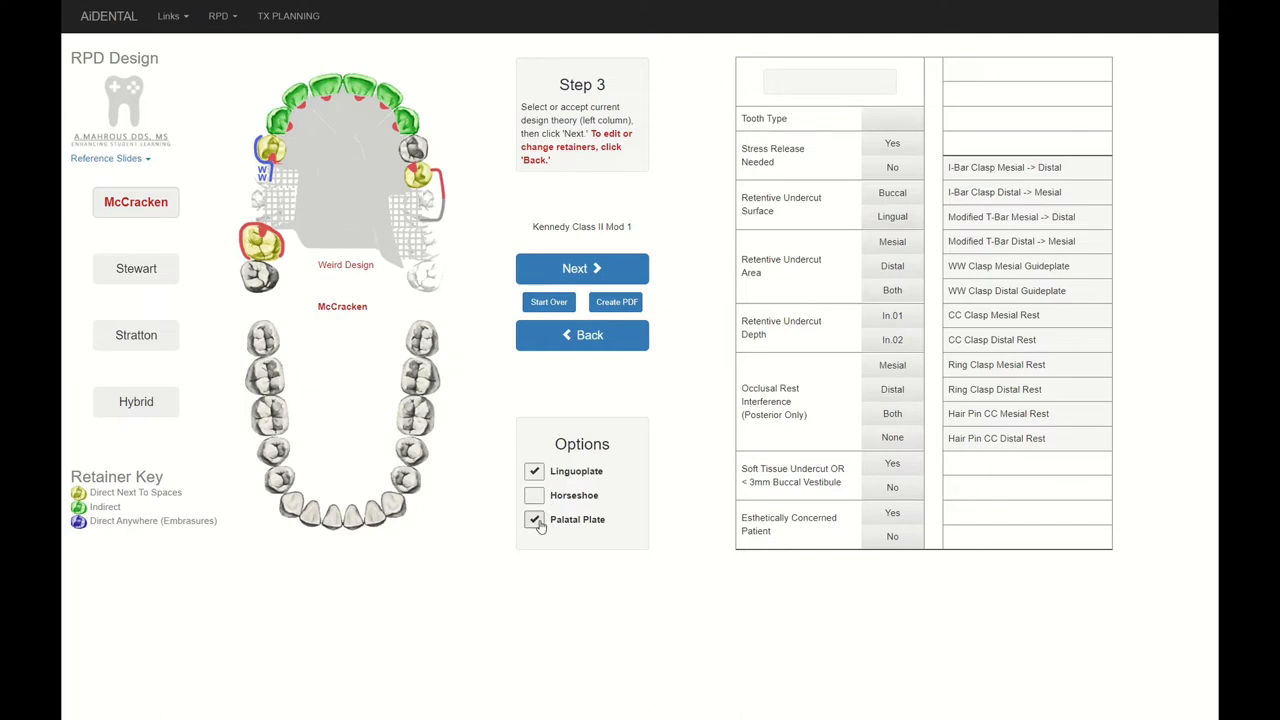
click(135, 268)
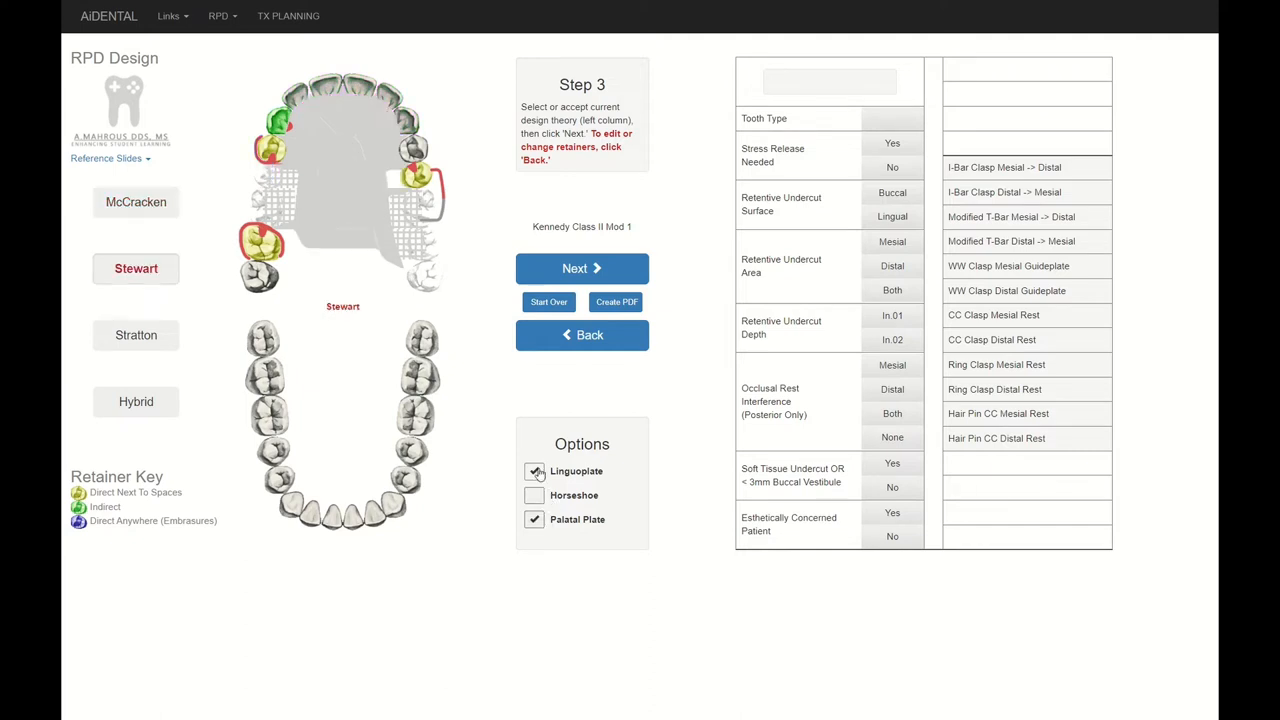
click(136, 201)
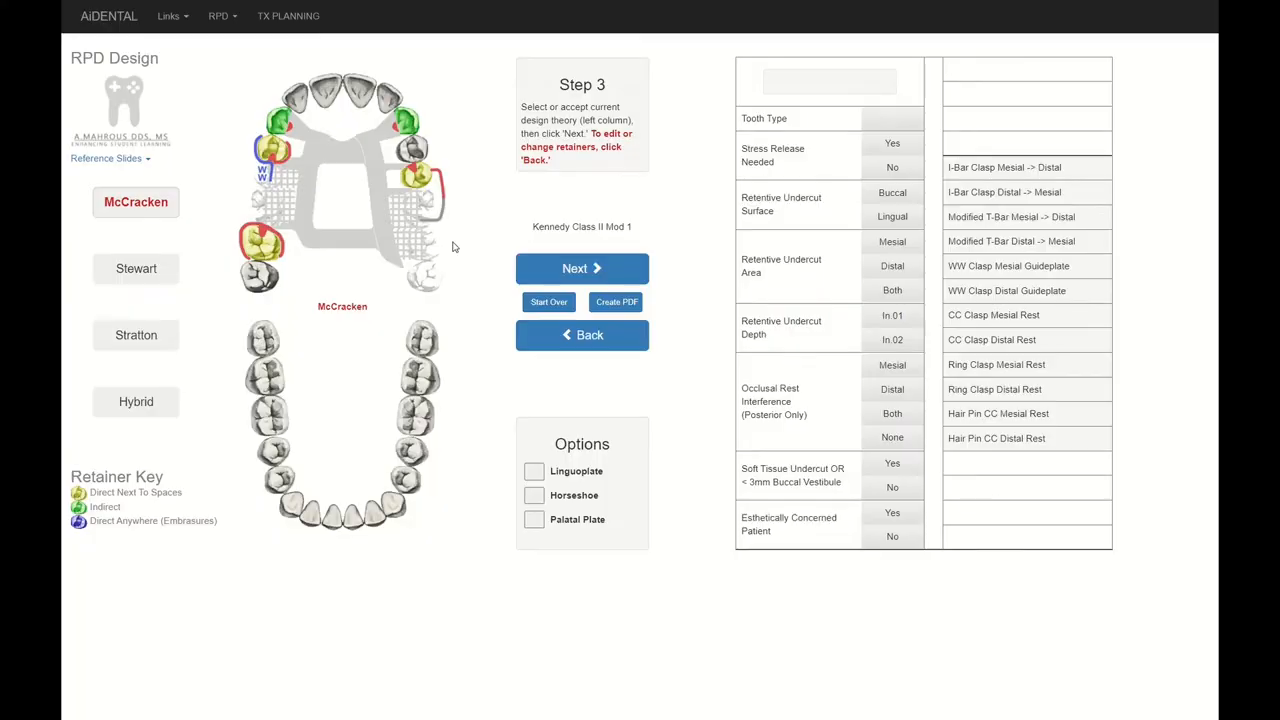
mouse_move(499, 254)
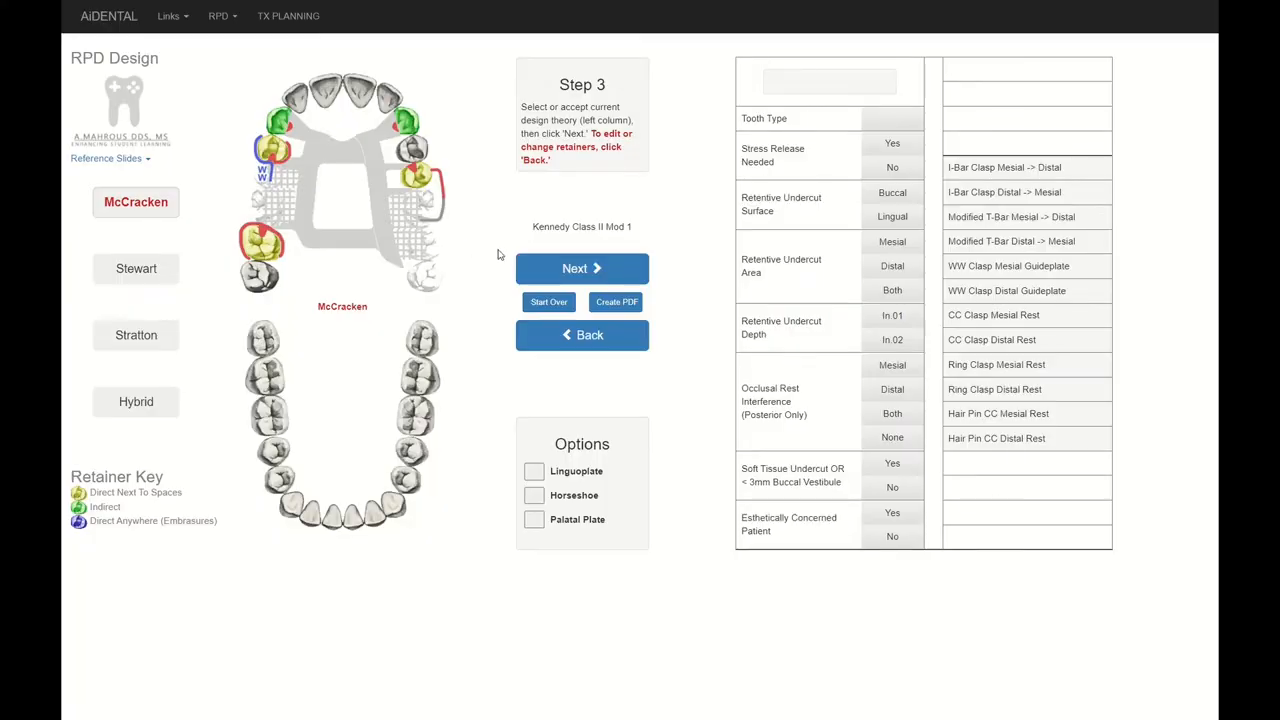
- Advance to Step 4 and set tooth 2's undercut to lingual, both areas, In.02 depth
click(582, 268)
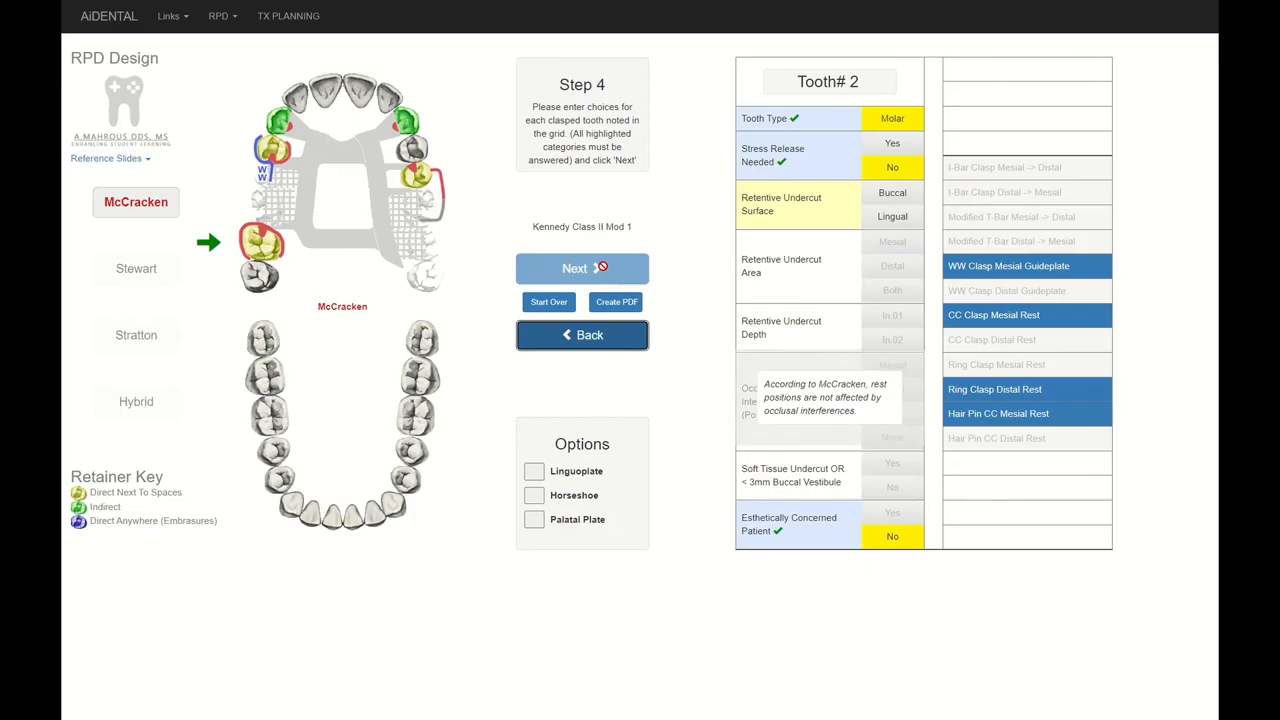
mouse_move(255, 215)
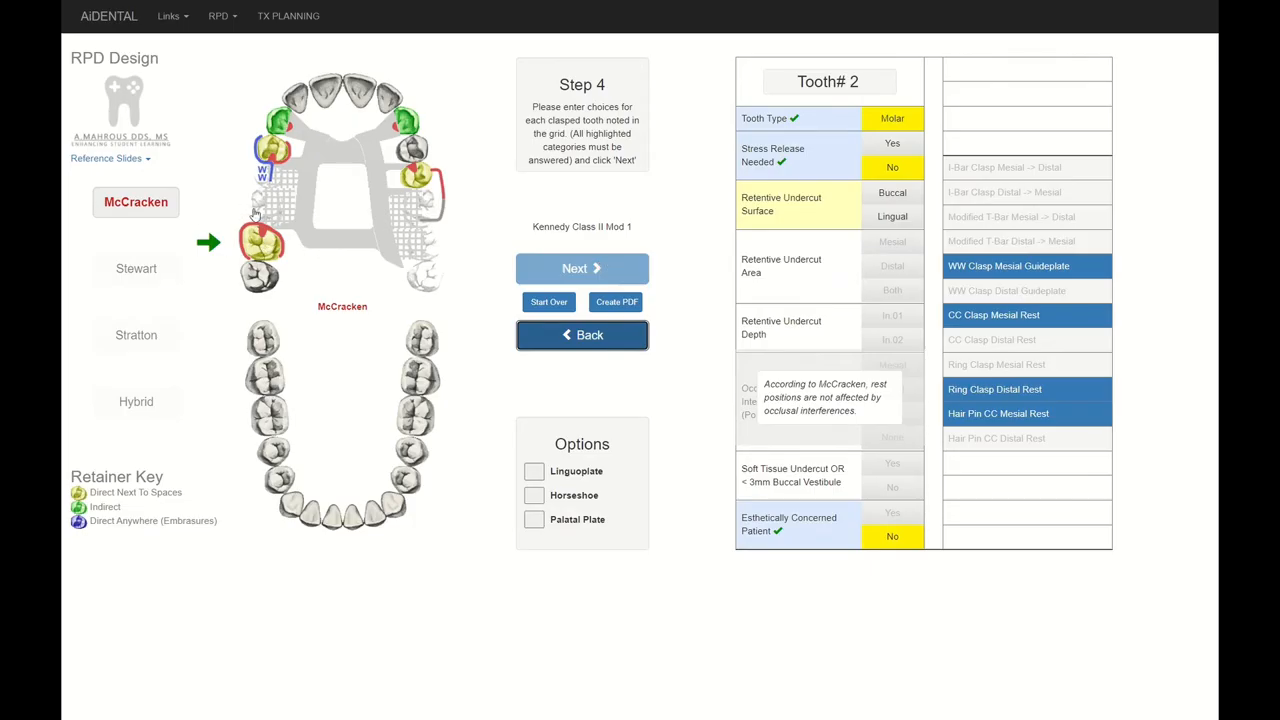
mouse_move(224, 222)
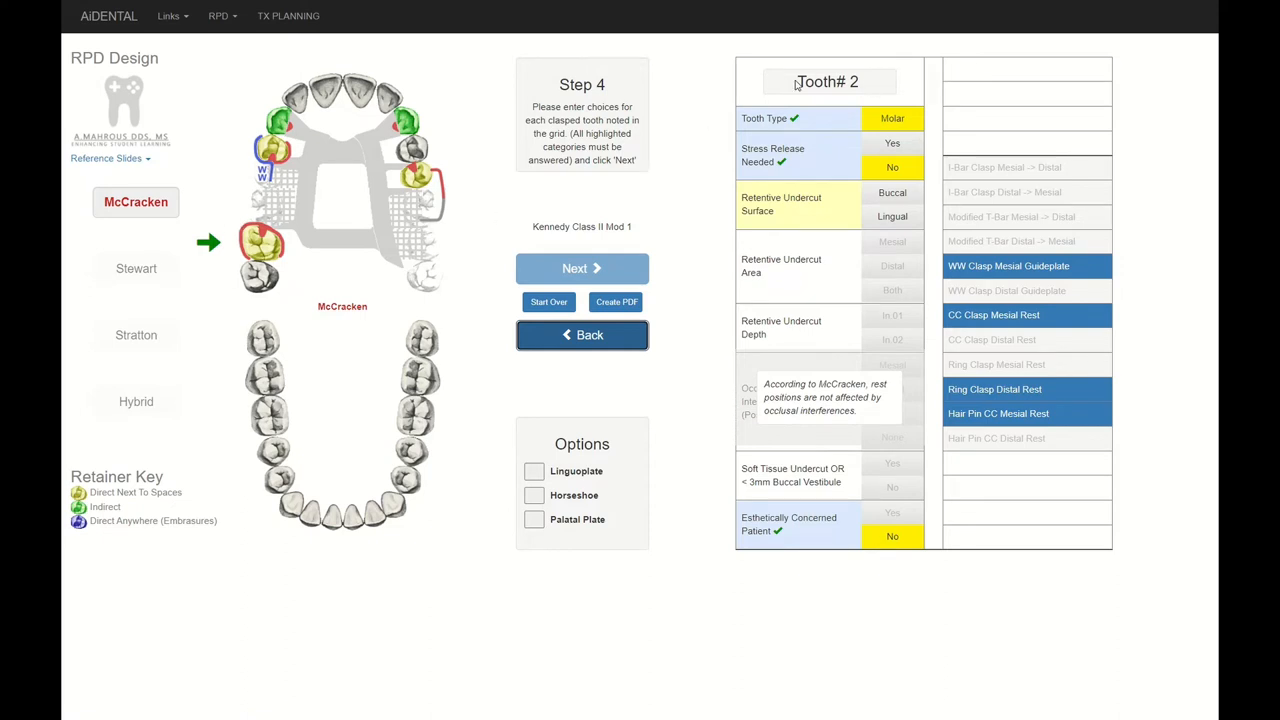
mouse_move(883, 240)
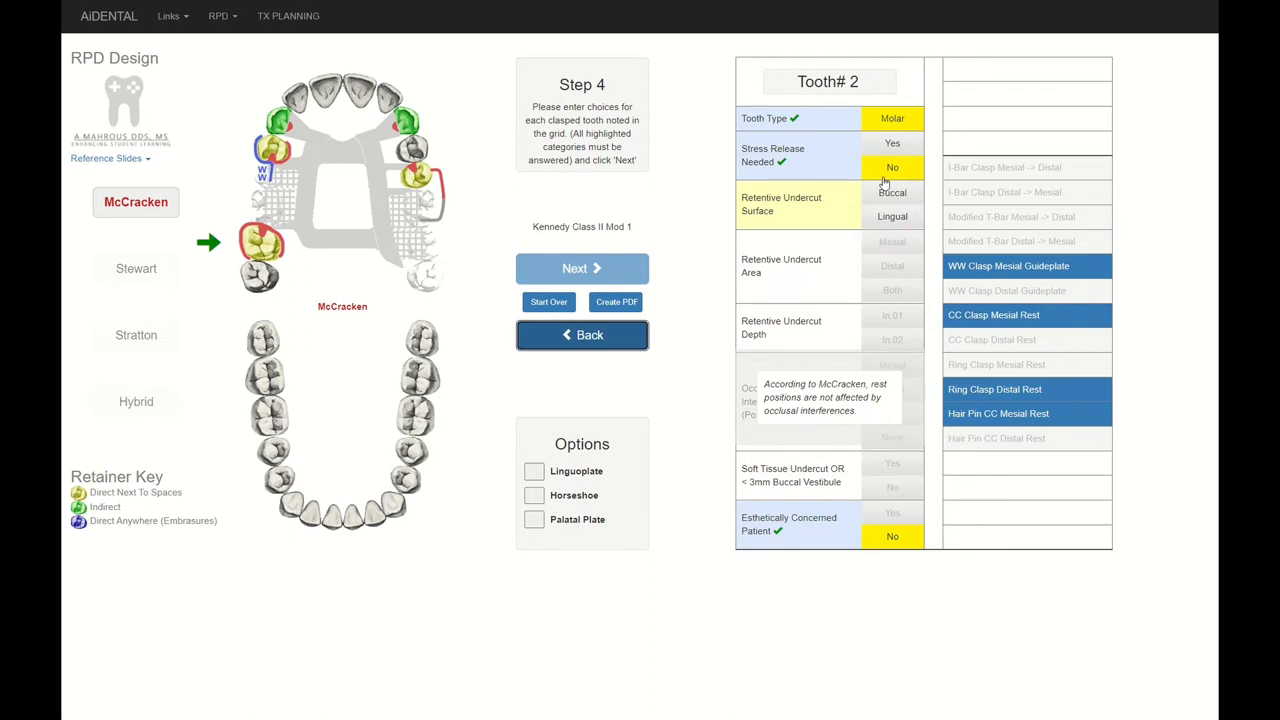
click(891, 167)
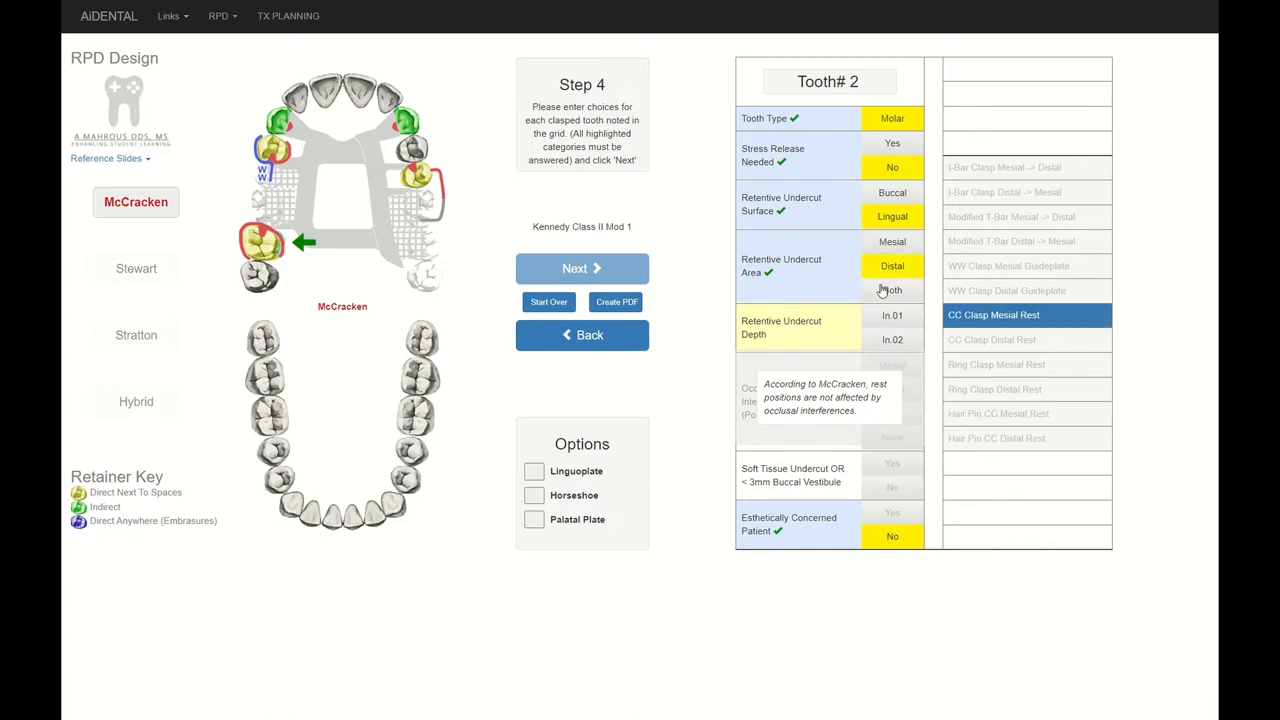
click(891, 290)
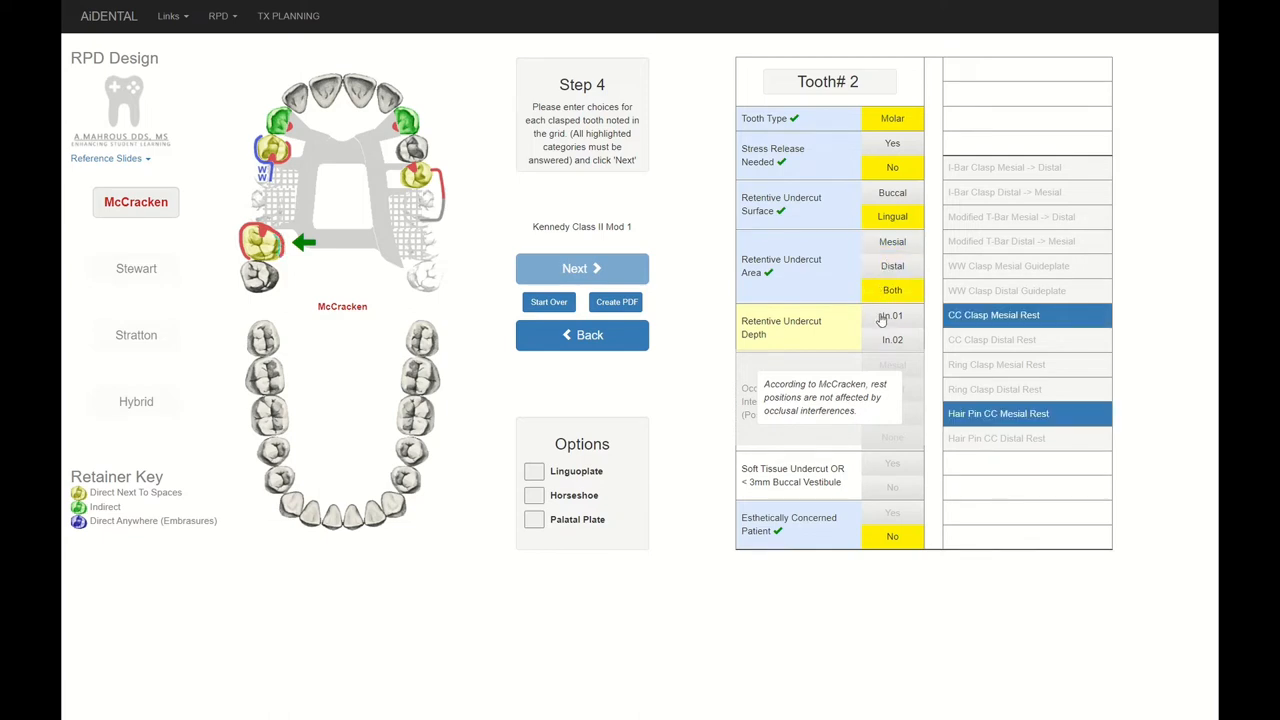
click(891, 315)
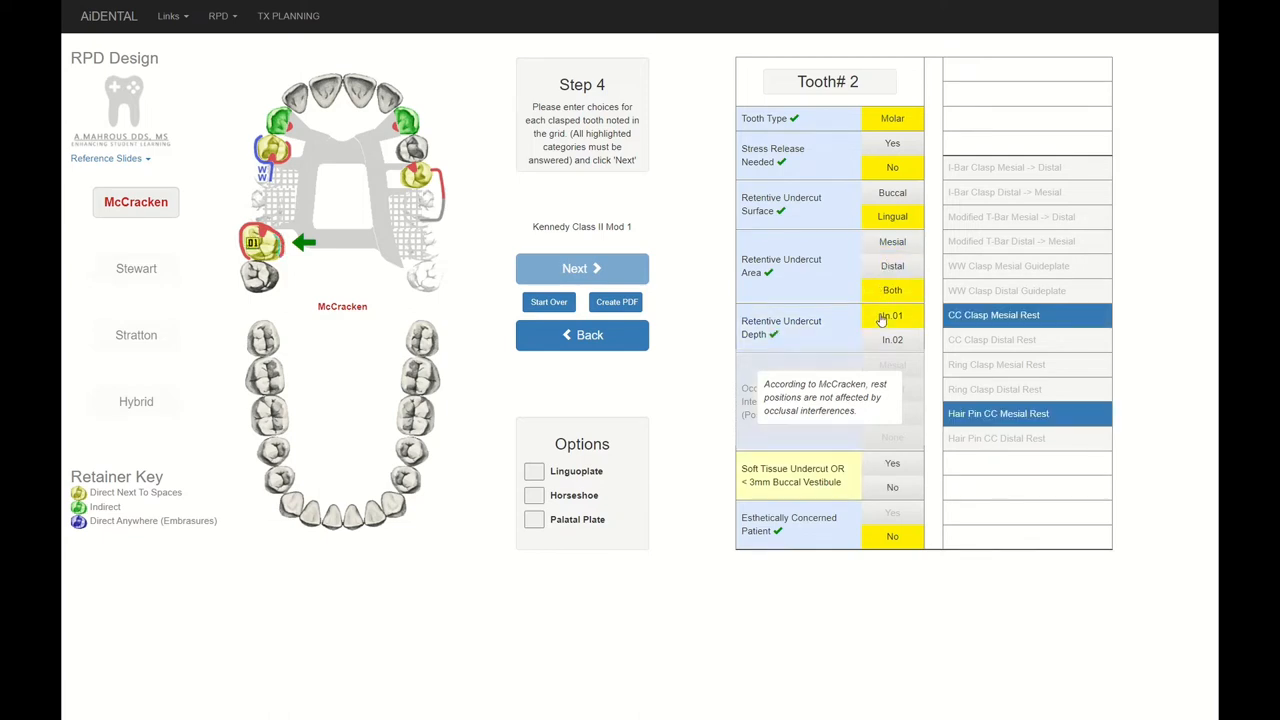
click(891, 339)
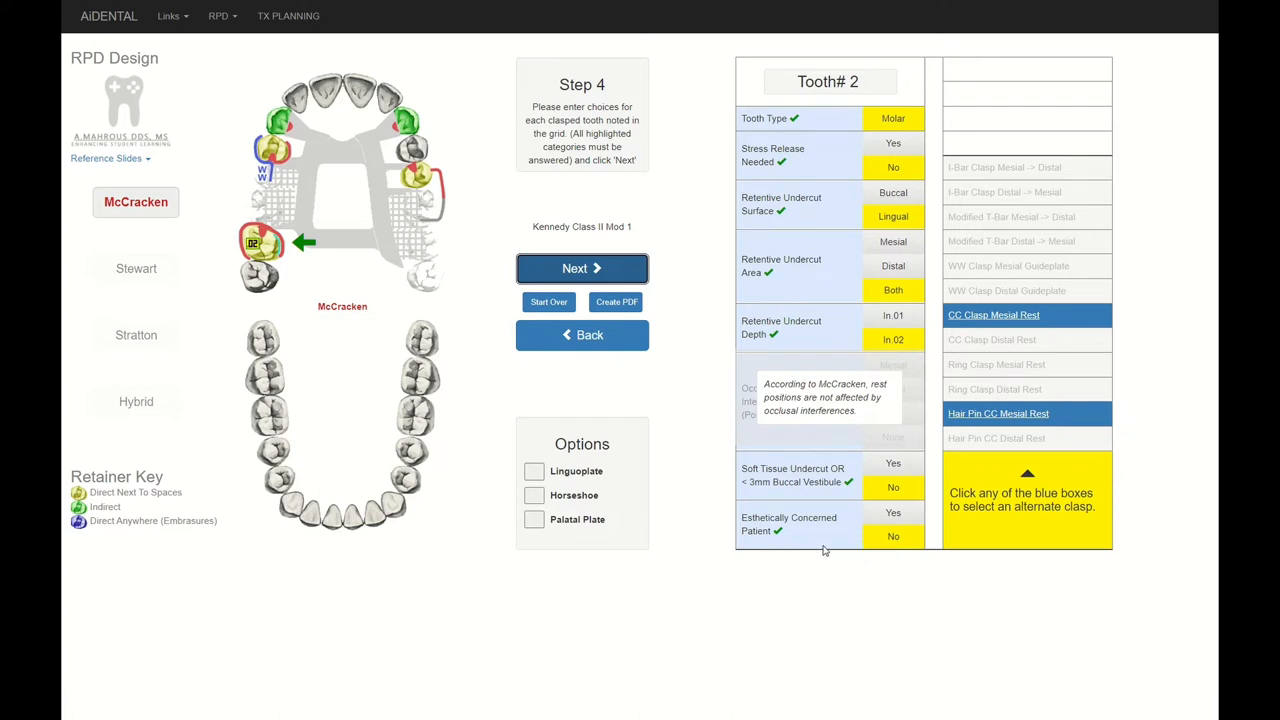
mouse_move(540, 268)
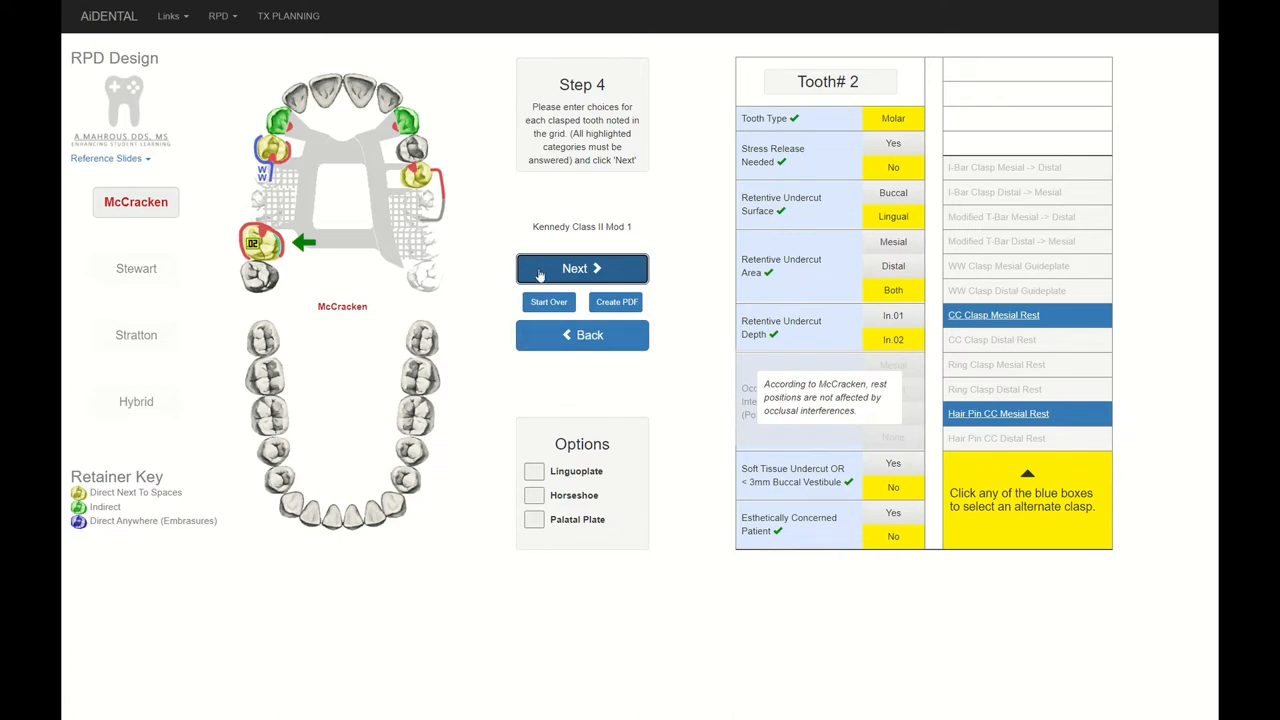
- Set tooth 5 to both-area undercut, In.02 depth, no soft tissue undercut, WW distal guideplate clasp
click(582, 268)
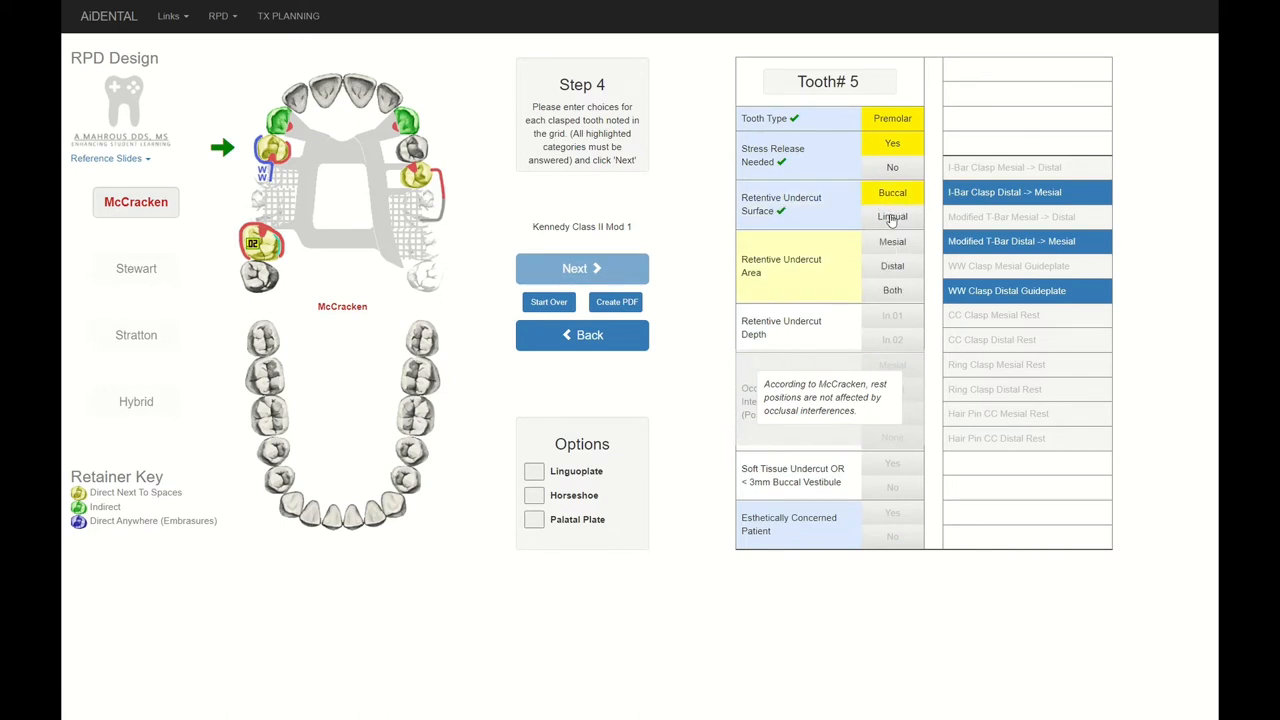
click(892, 217)
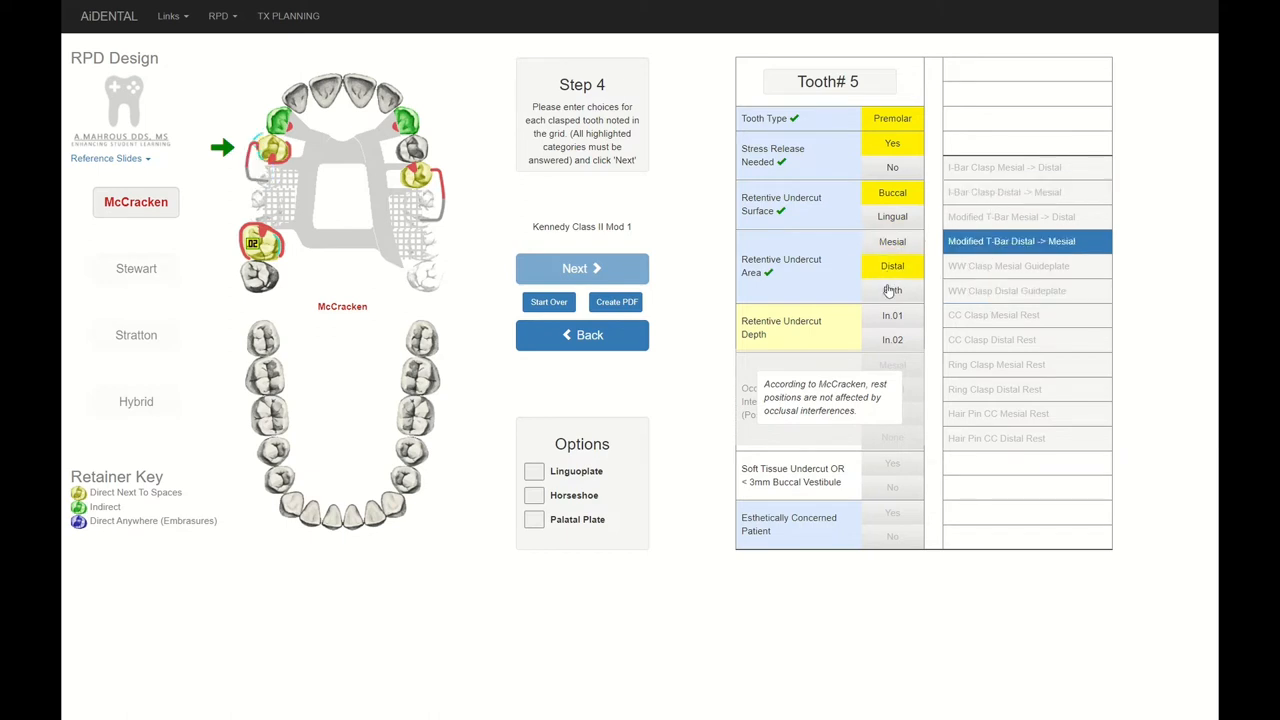
click(892, 290)
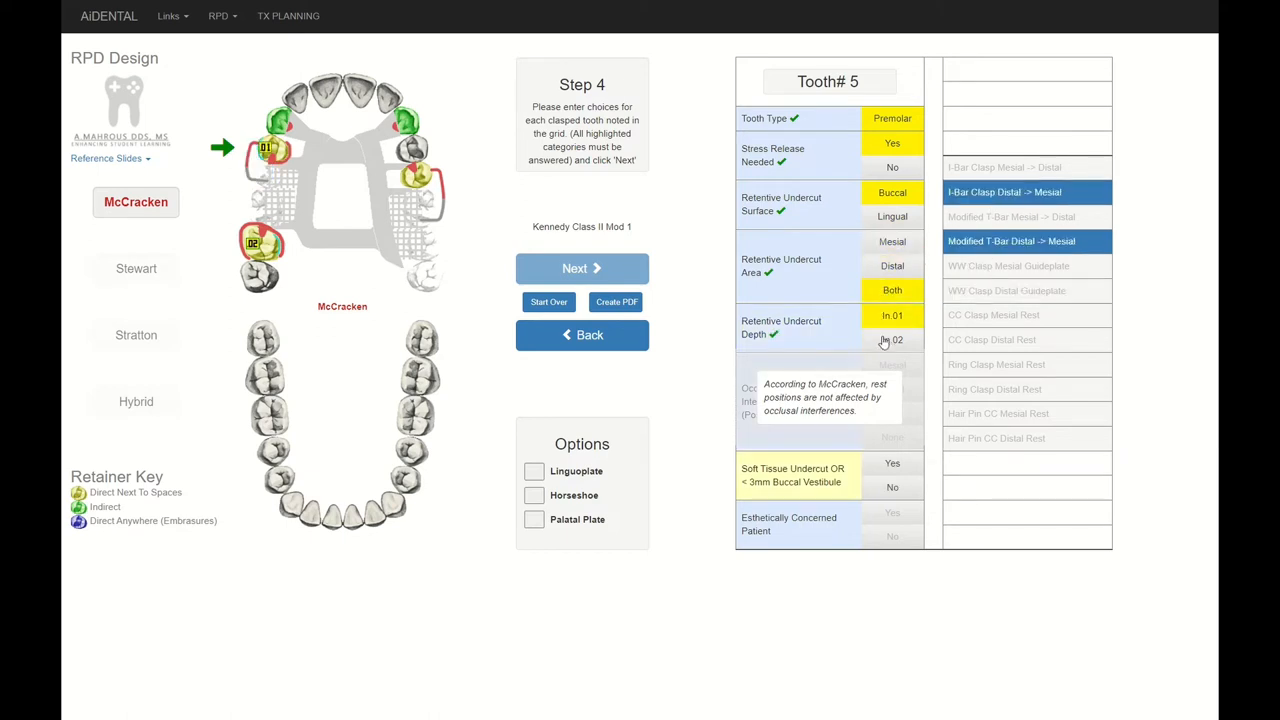
click(892, 339)
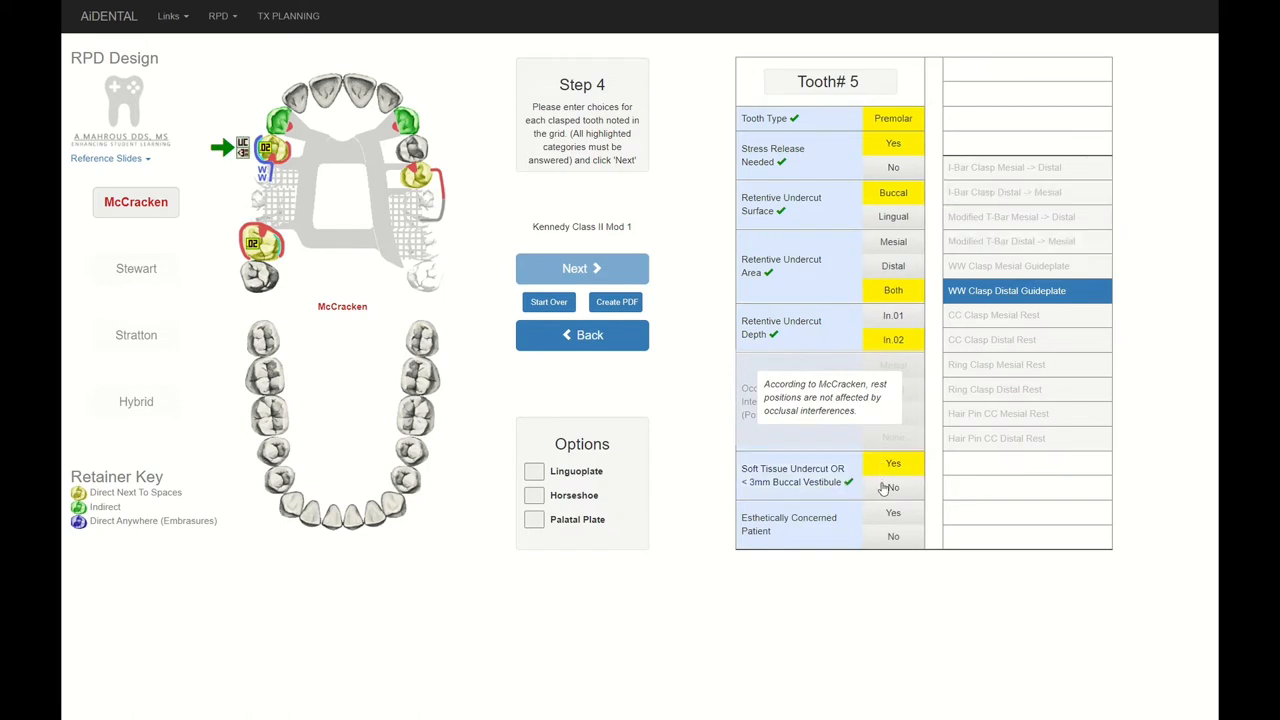
click(892, 536)
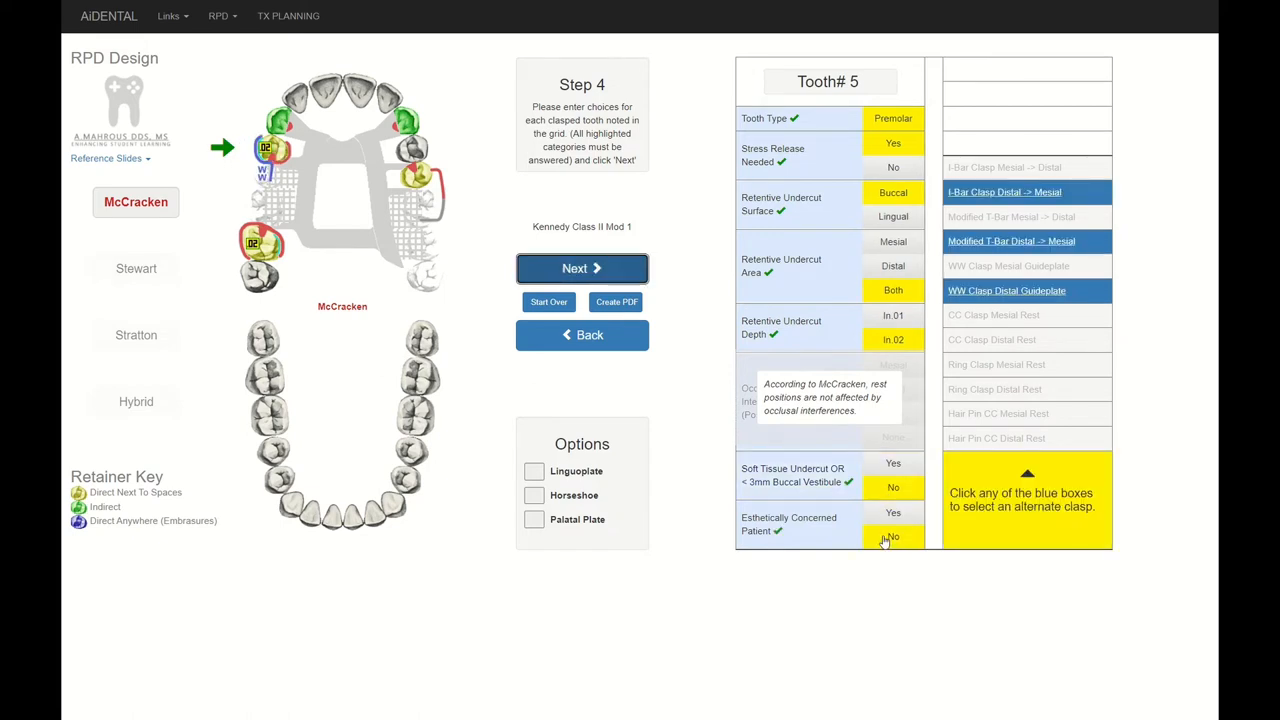
mouse_move(895, 545)
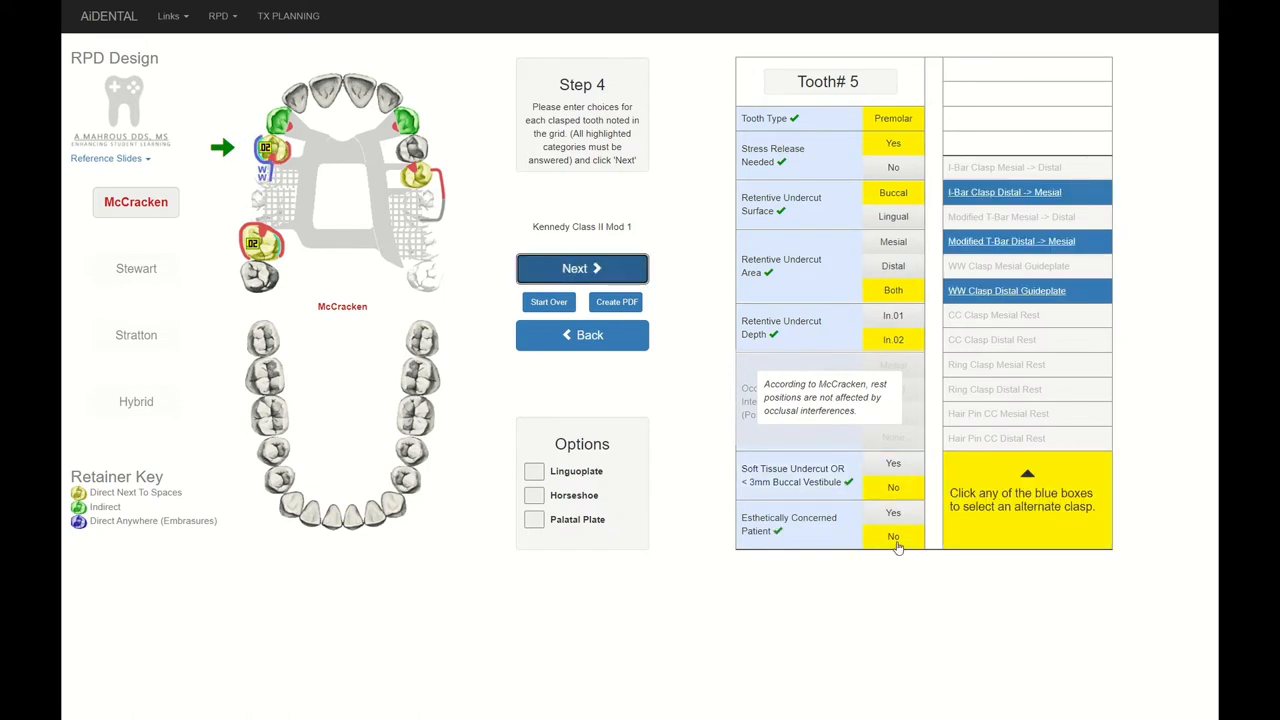
mouse_move(1027, 214)
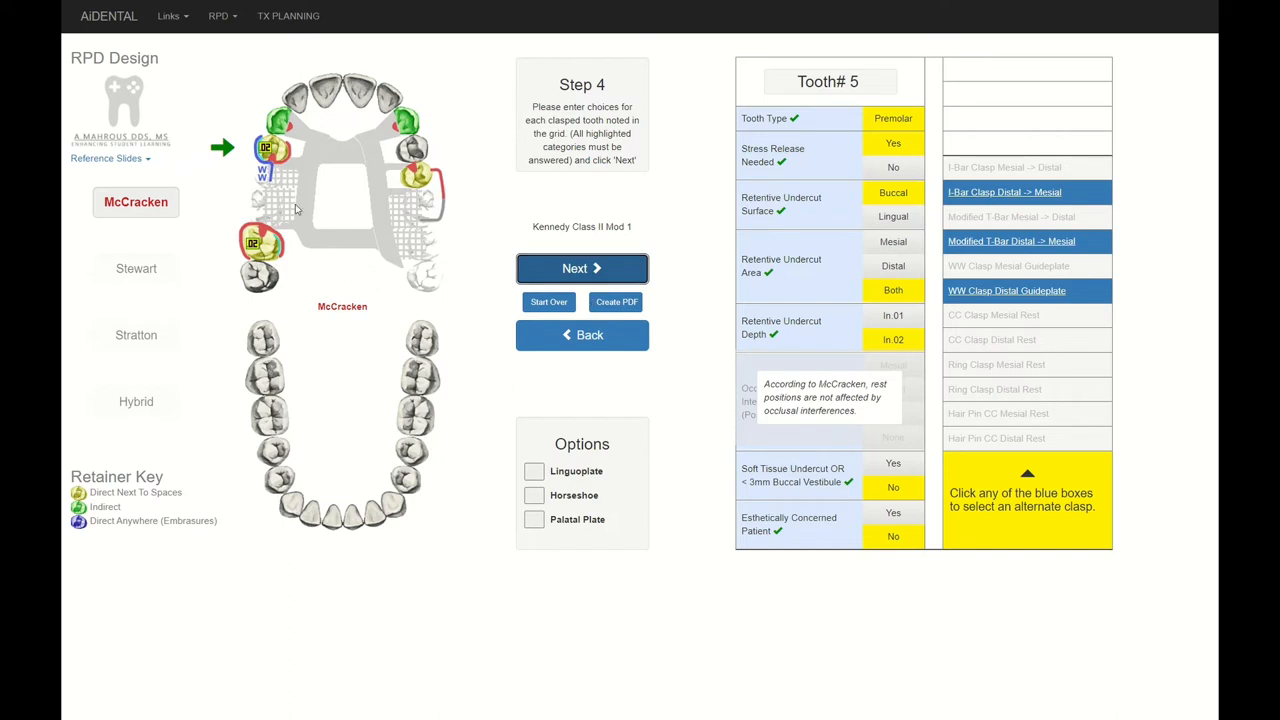
mouse_move(872, 365)
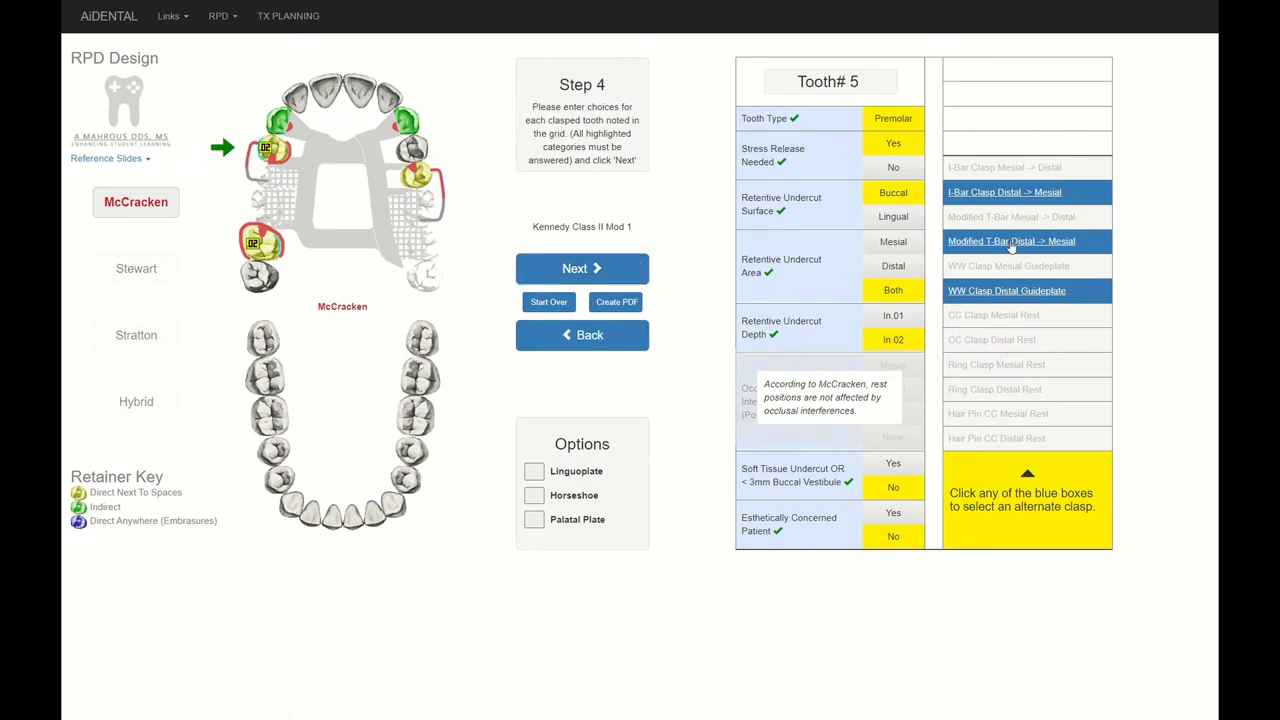
mouse_move(1006, 298)
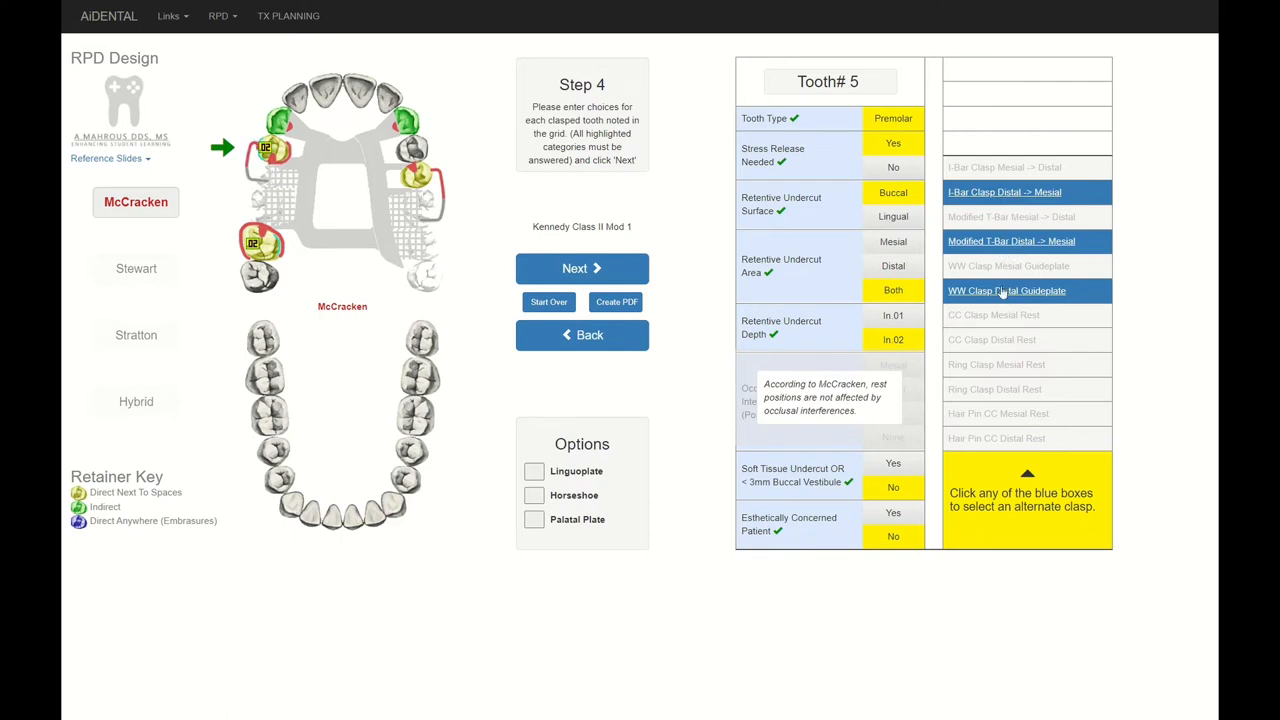
click(1006, 290)
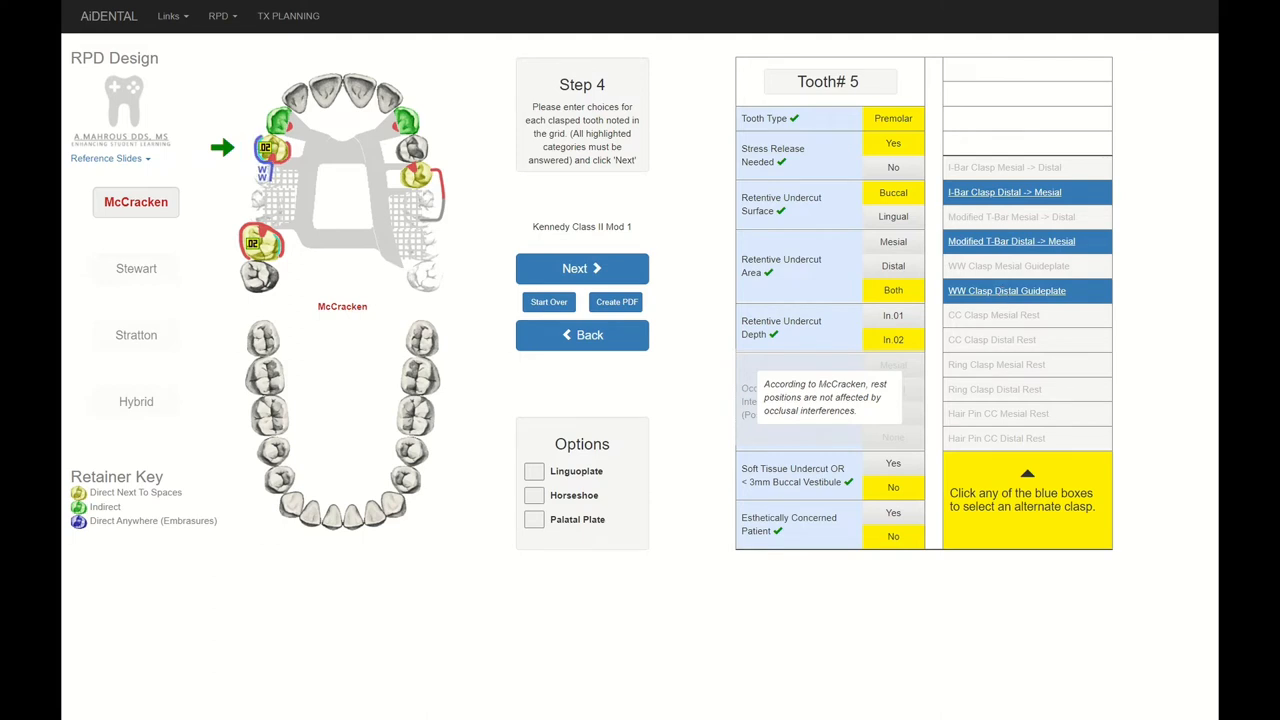
mouse_move(311, 155)
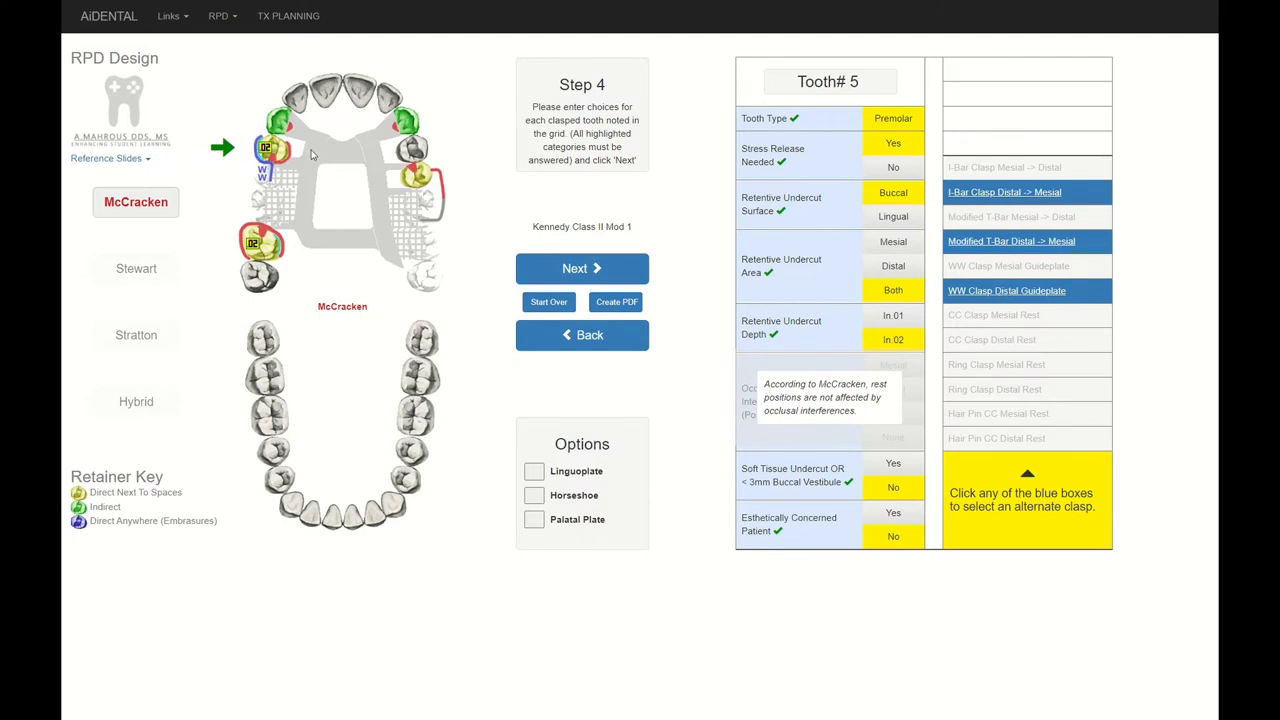
mouse_move(480, 204)
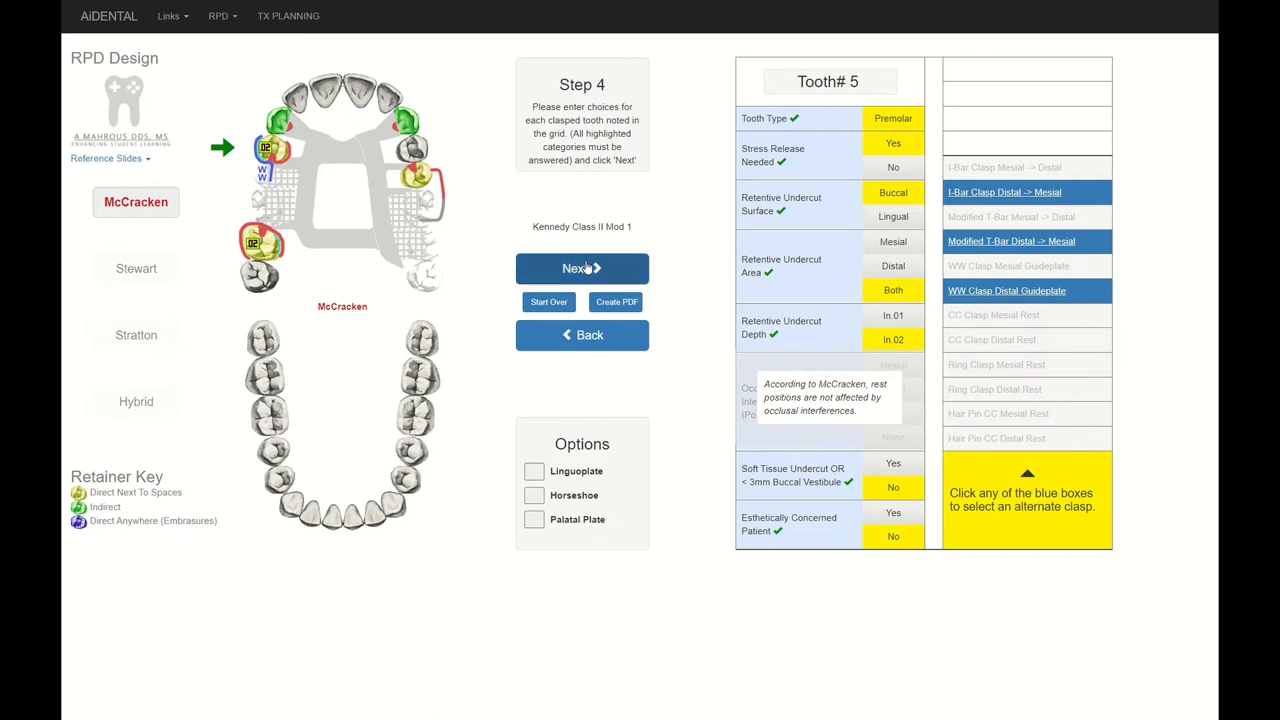
- Advance to tooth 13 and set its undercut, In.02 depth, soft tissue undercut yes, mesial area
click(582, 268)
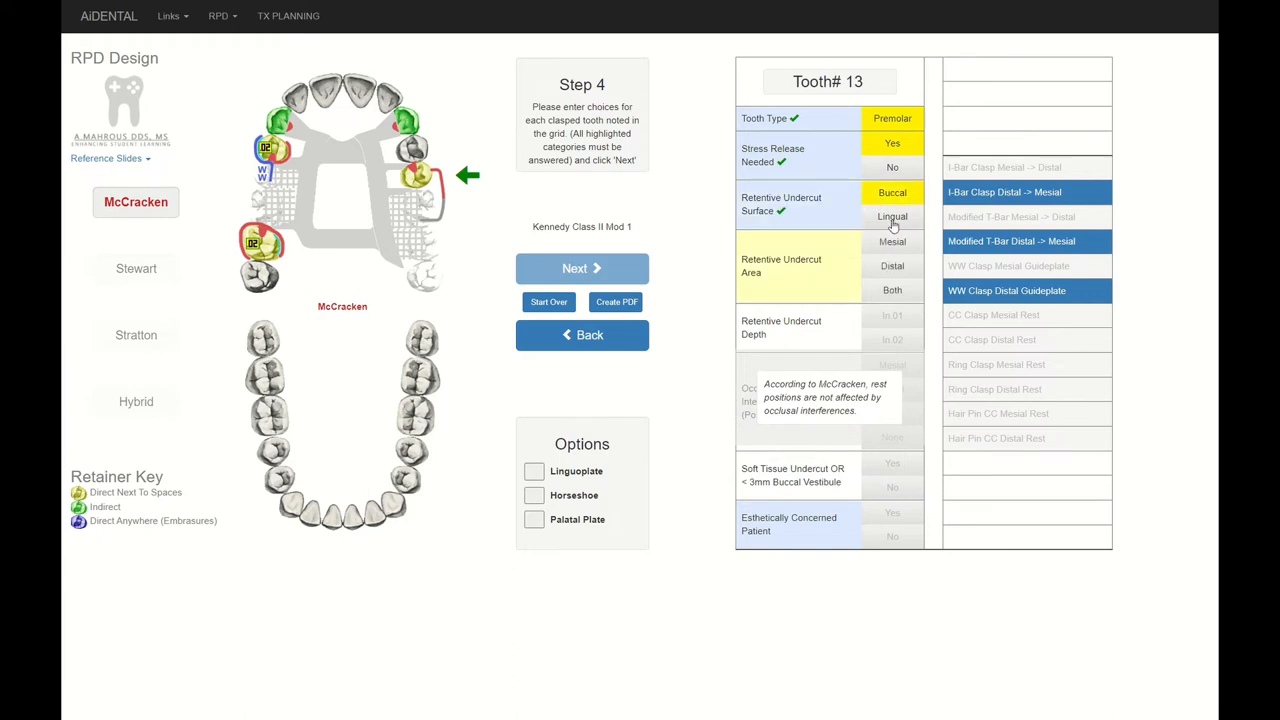
click(891, 265)
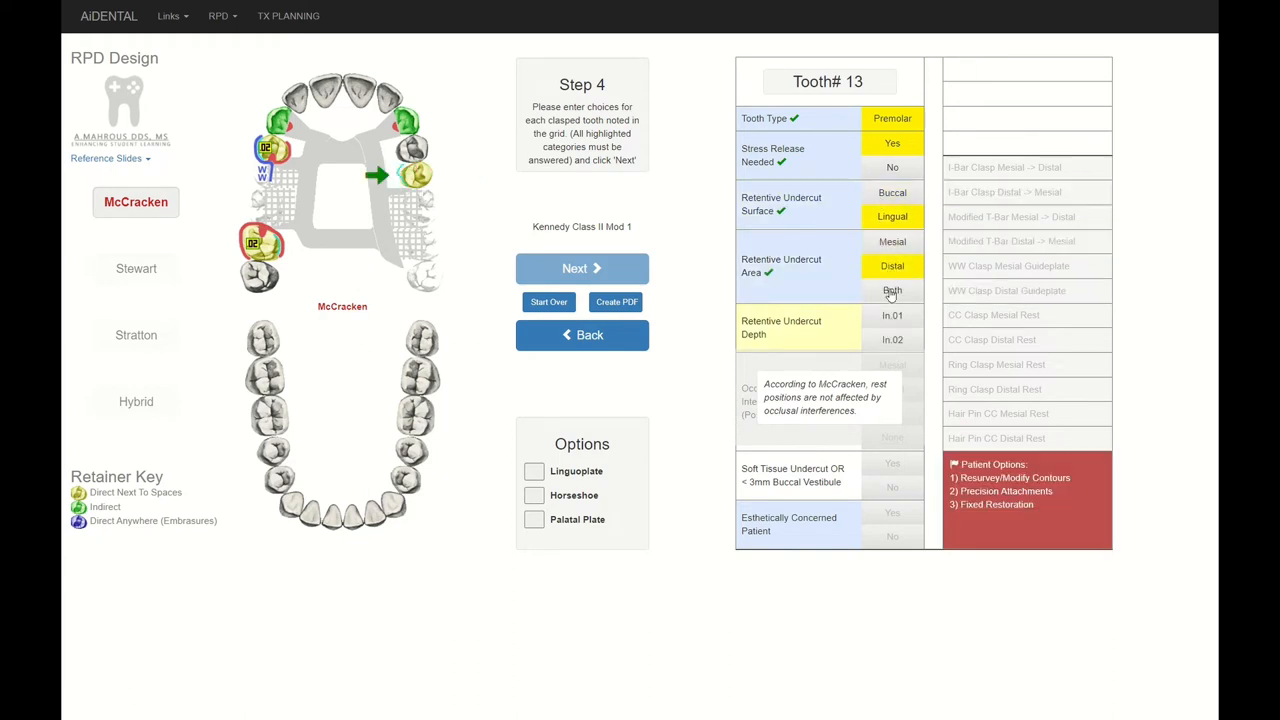
click(892, 339)
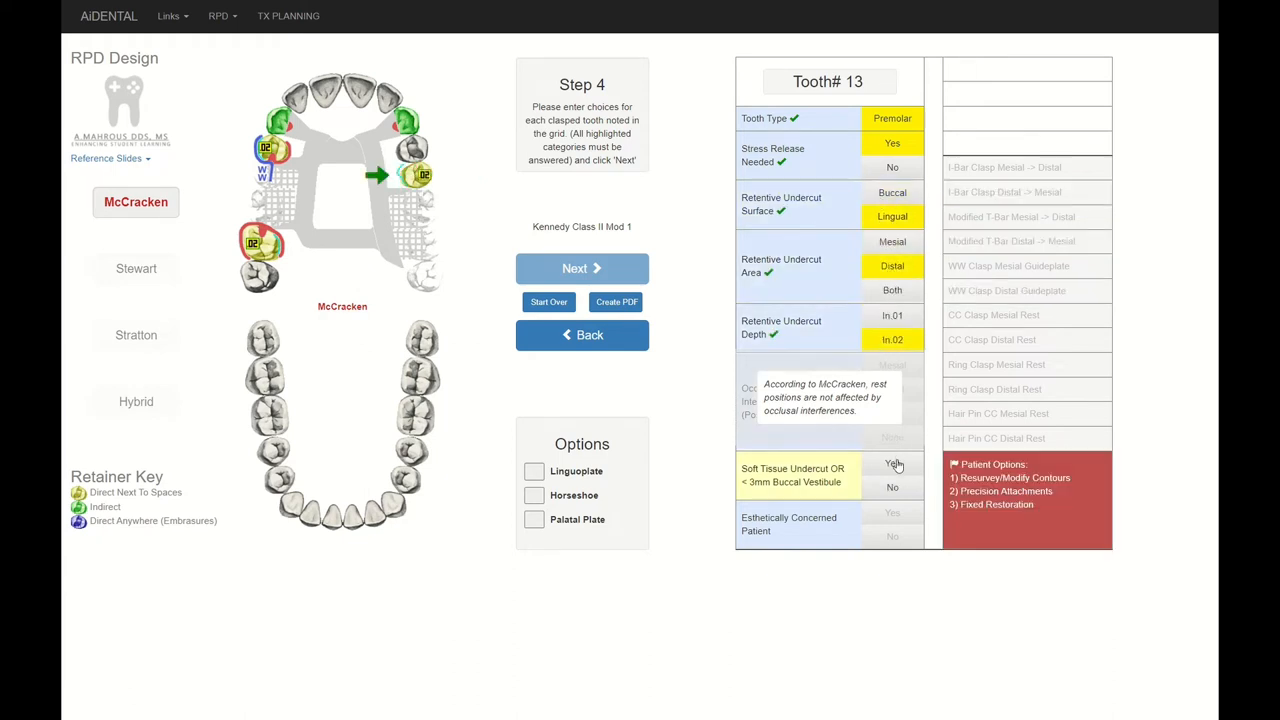
click(891, 463)
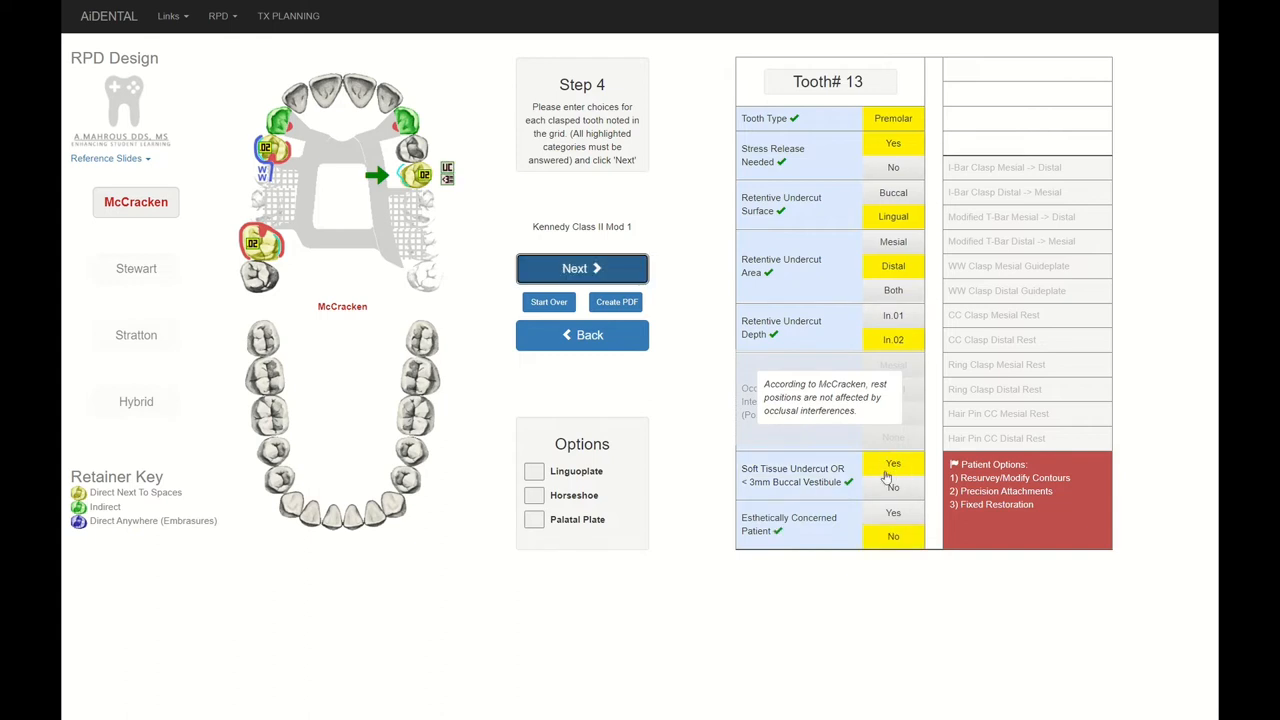
mouse_move(937, 442)
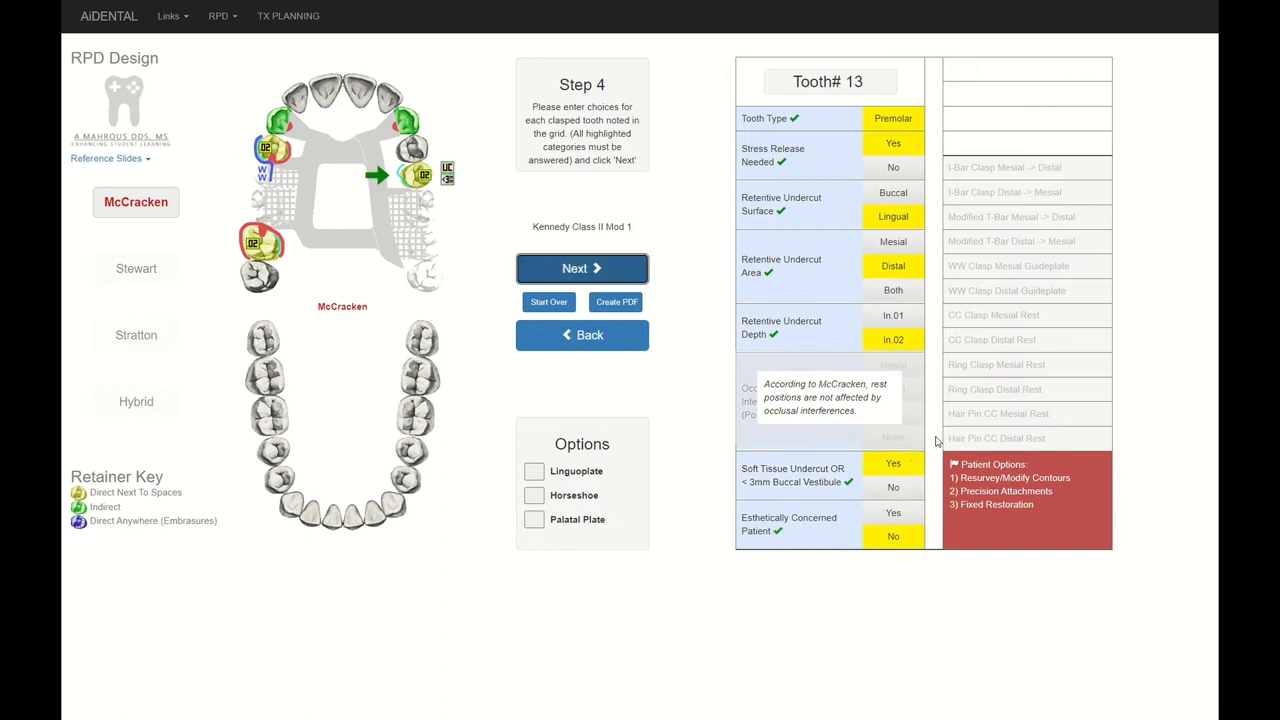
mouse_move(912, 512)
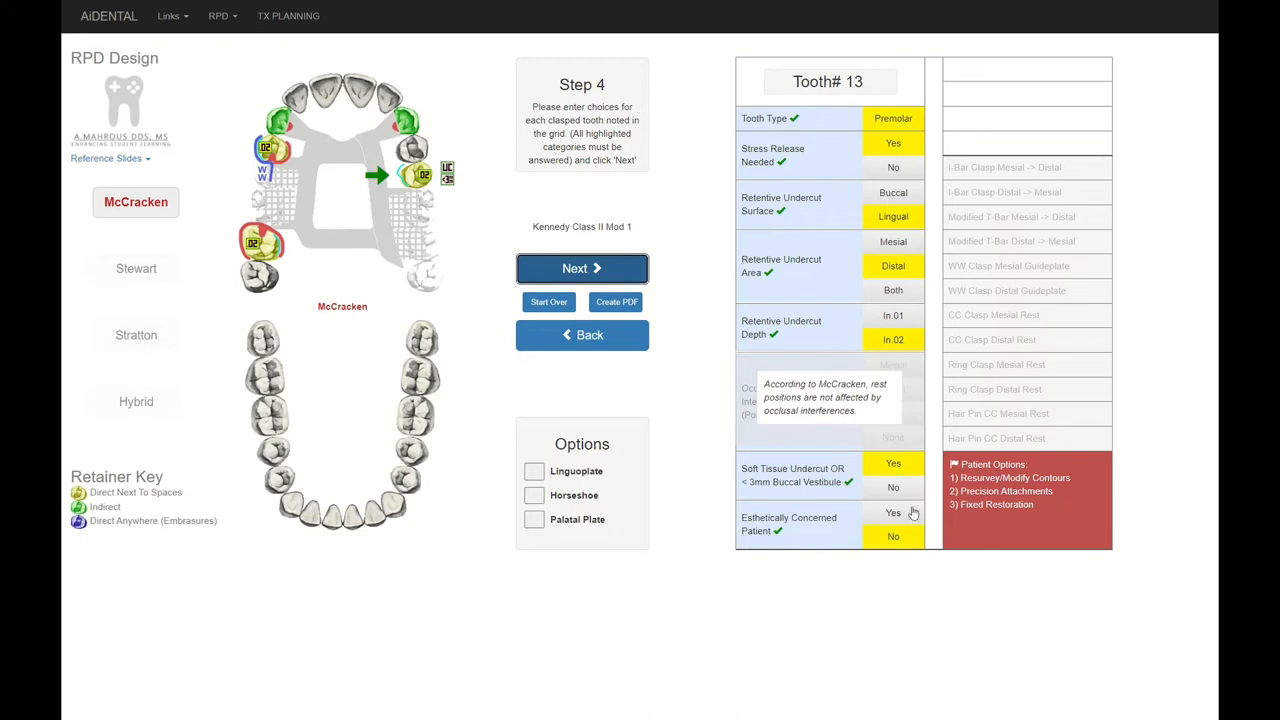
mouse_move(1101, 467)
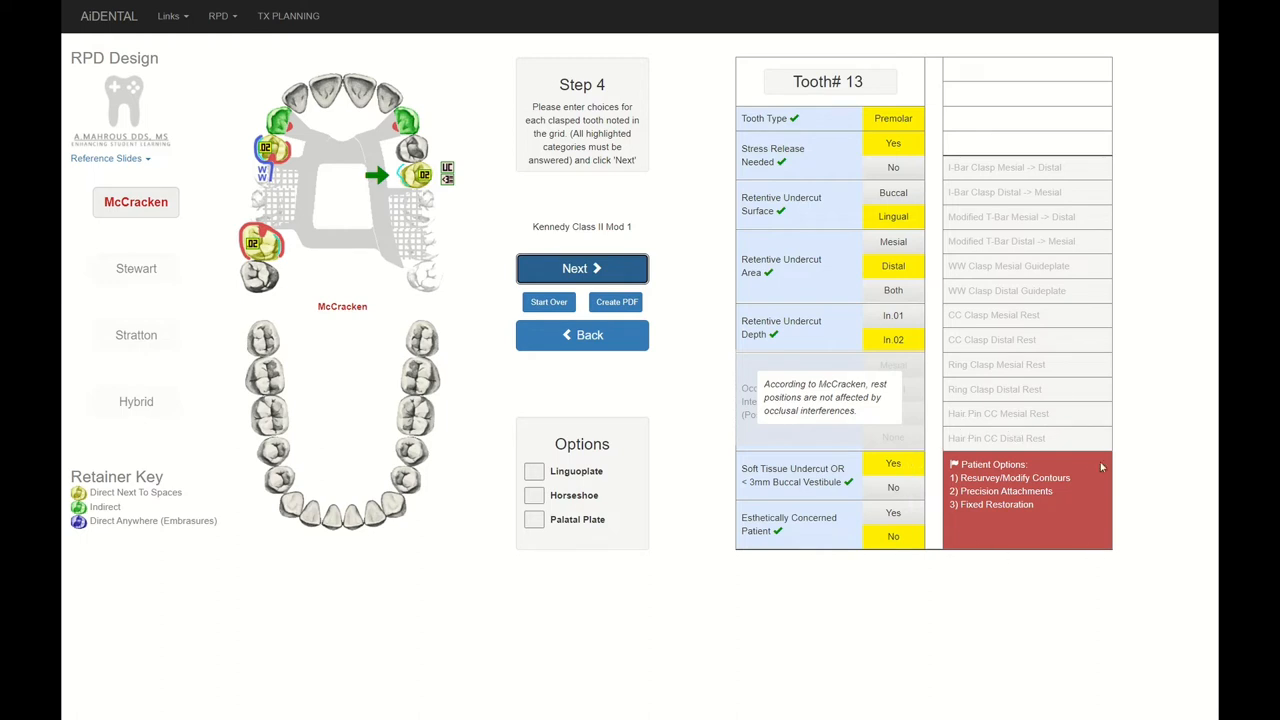
mouse_move(973, 489)
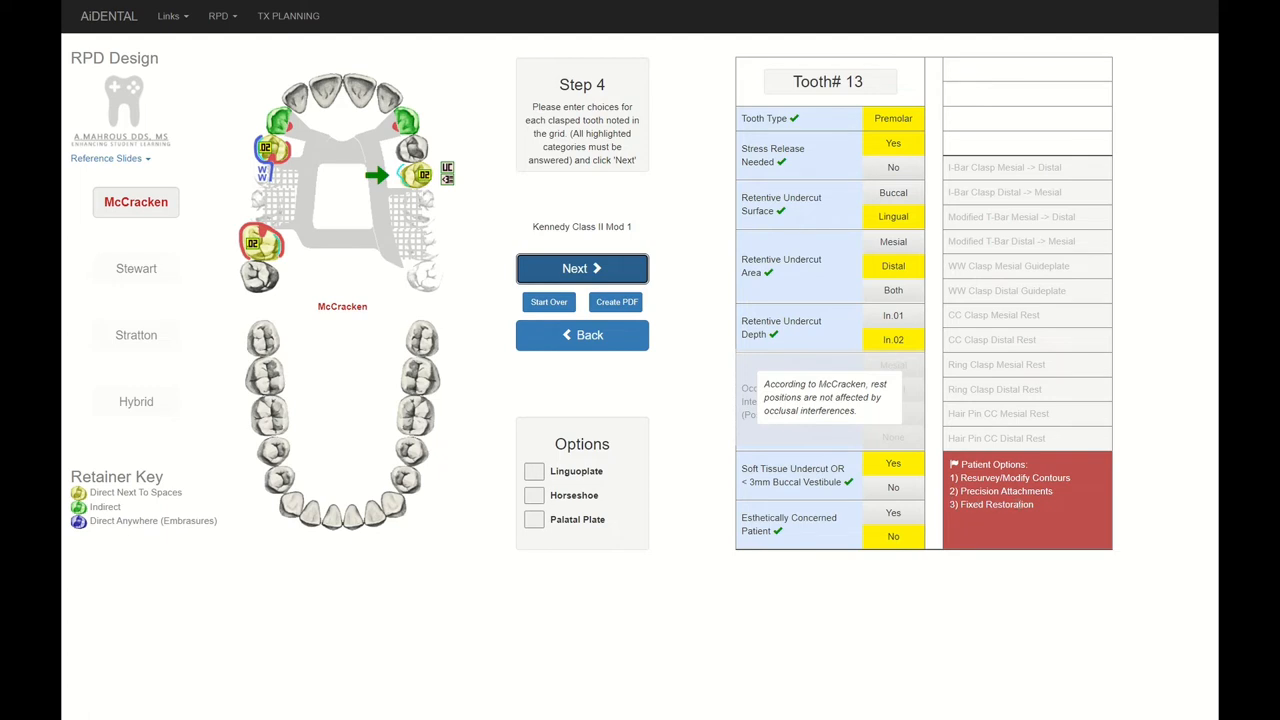
mouse_move(1033, 508)
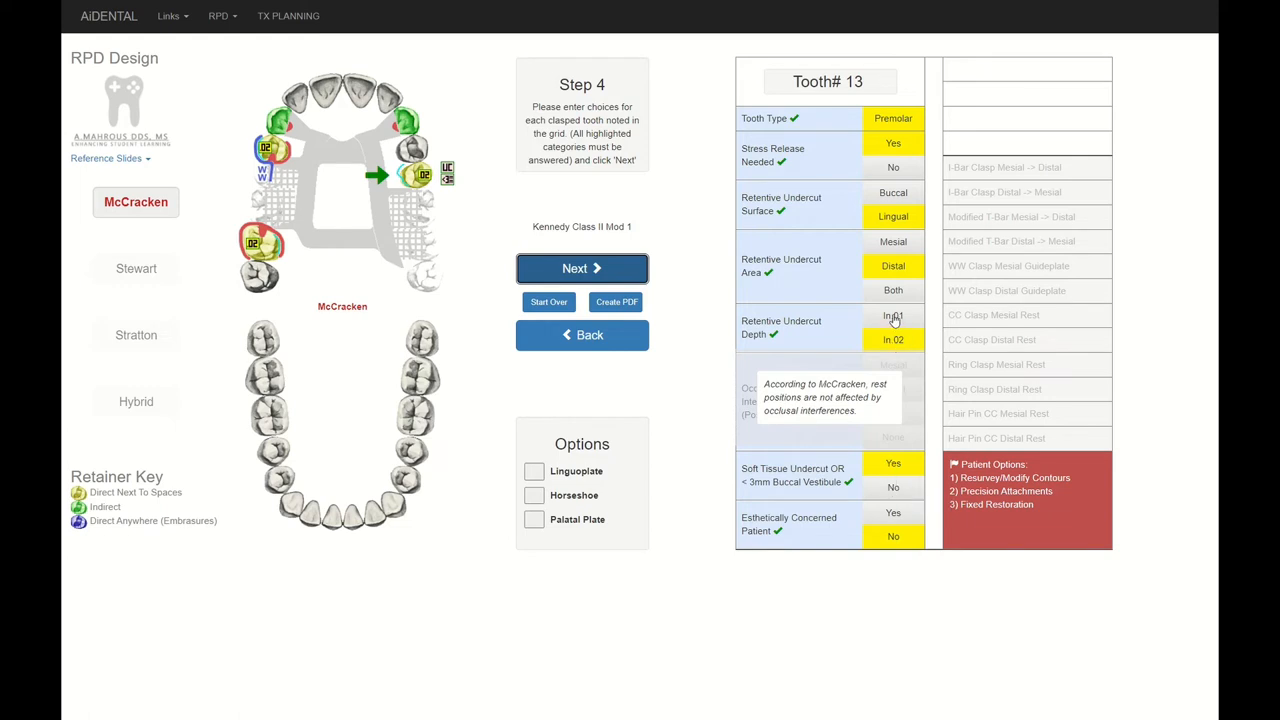
mouse_move(888, 197)
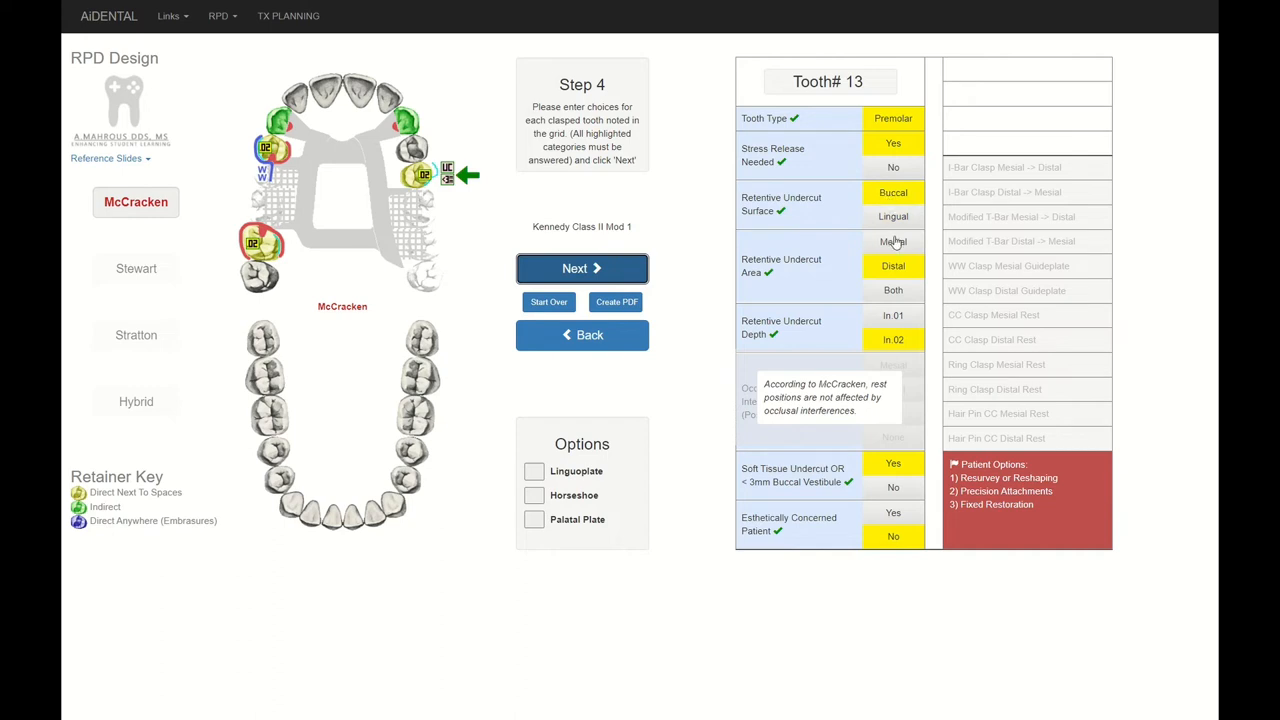
click(1006, 290)
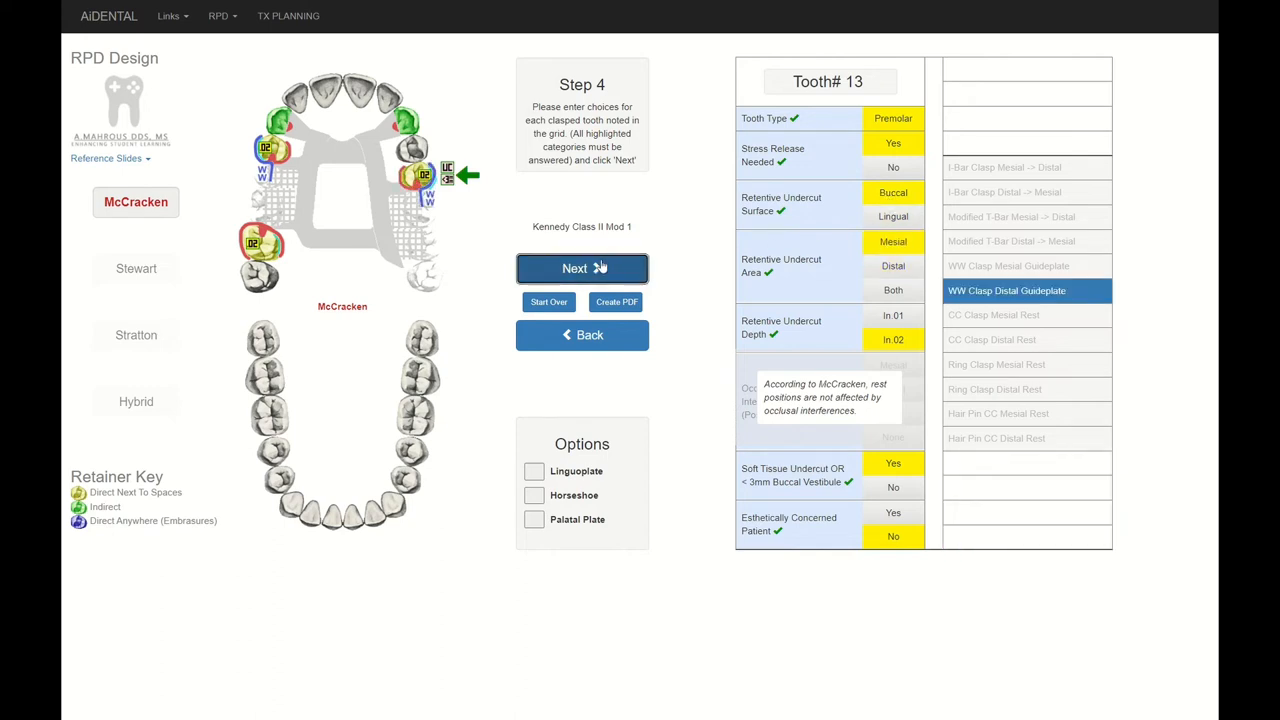
- Advance to the Design Options summary and create a PDF of the design
click(581, 268)
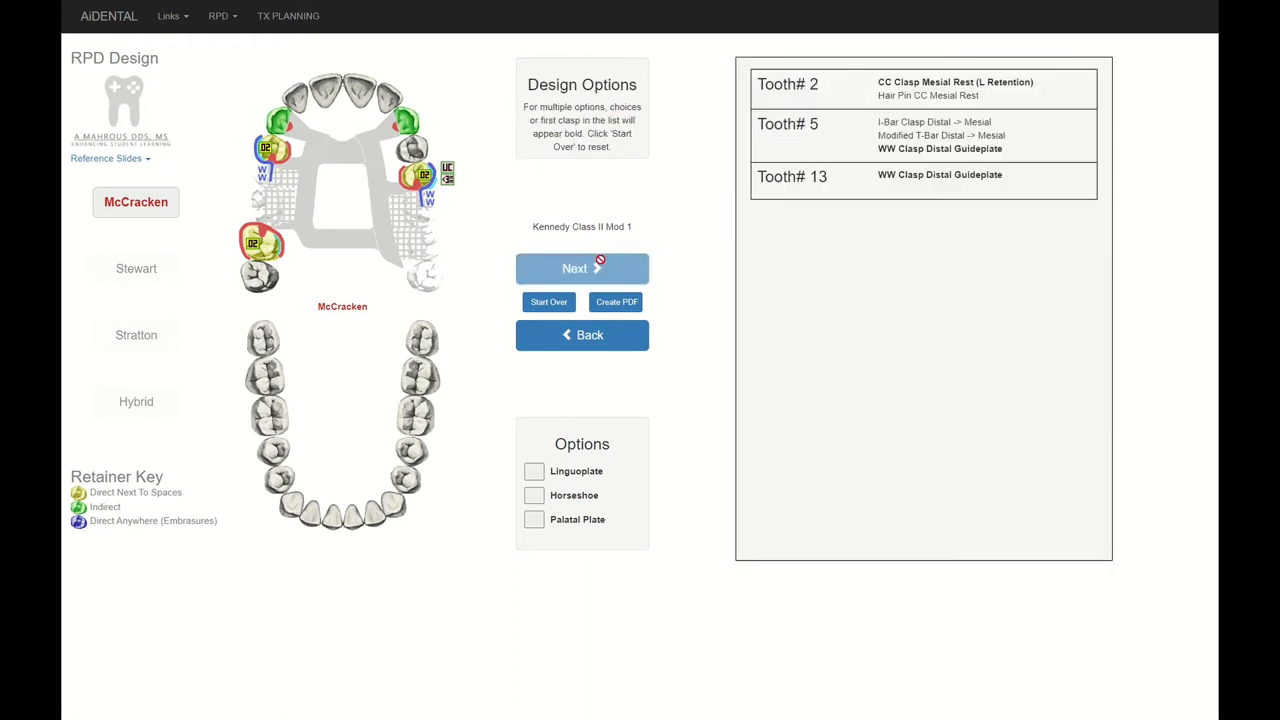
mouse_move(714, 230)
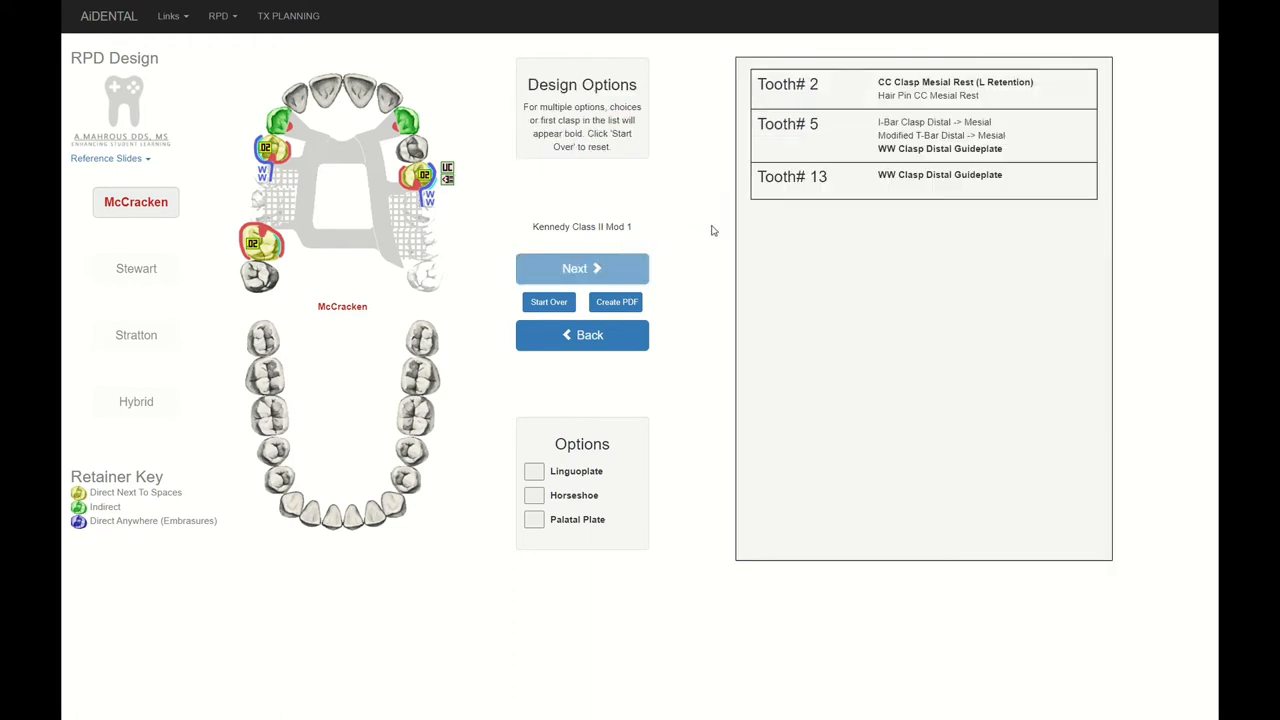
mouse_move(1081, 241)
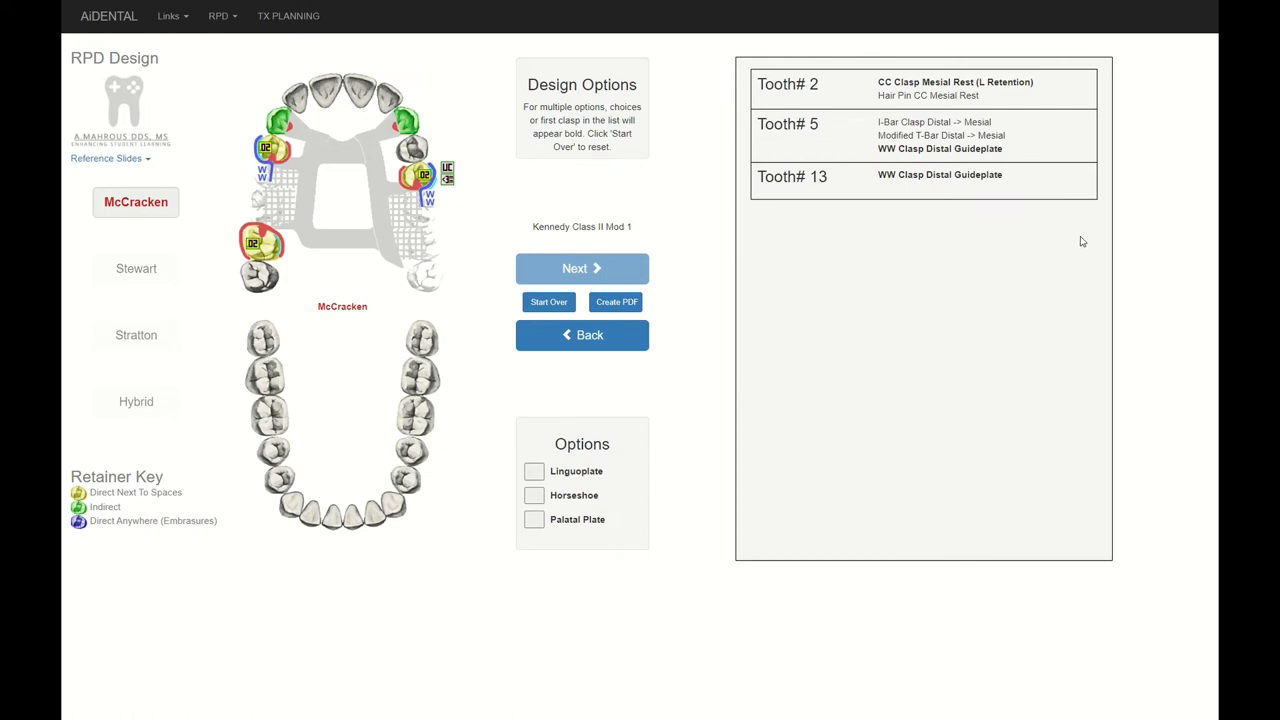
mouse_move(748, 165)
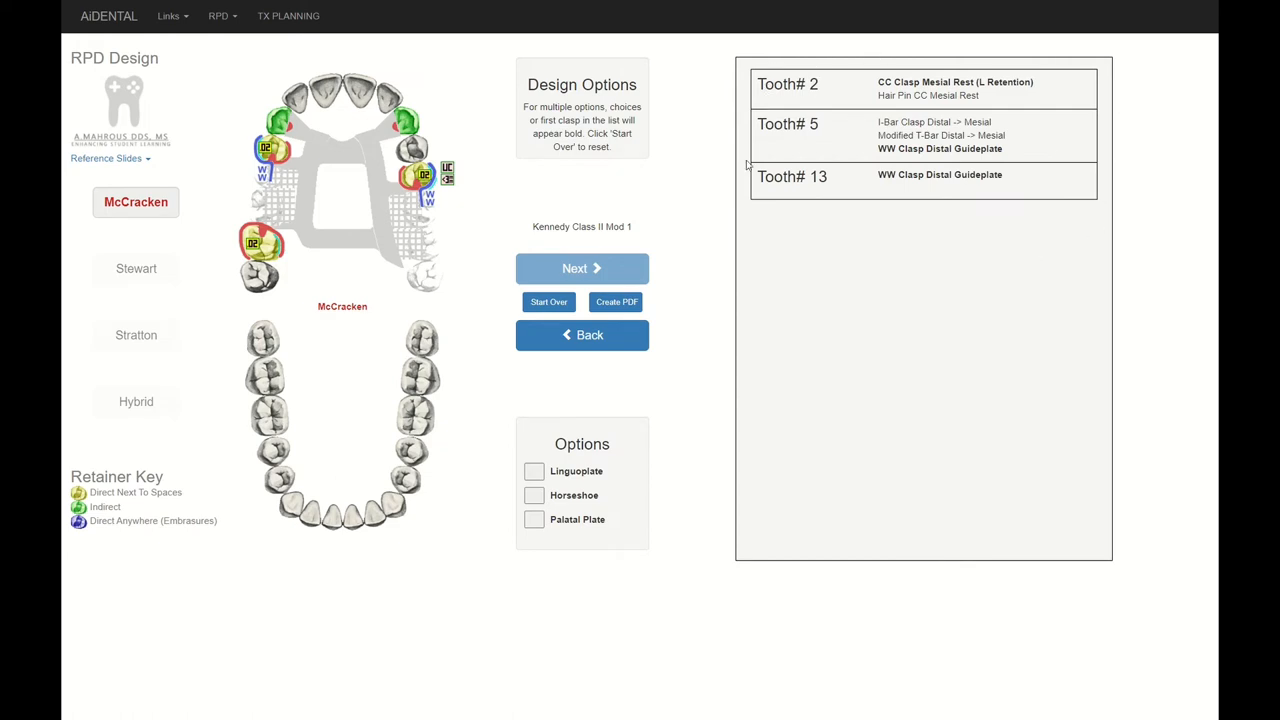
mouse_move(1090, 208)
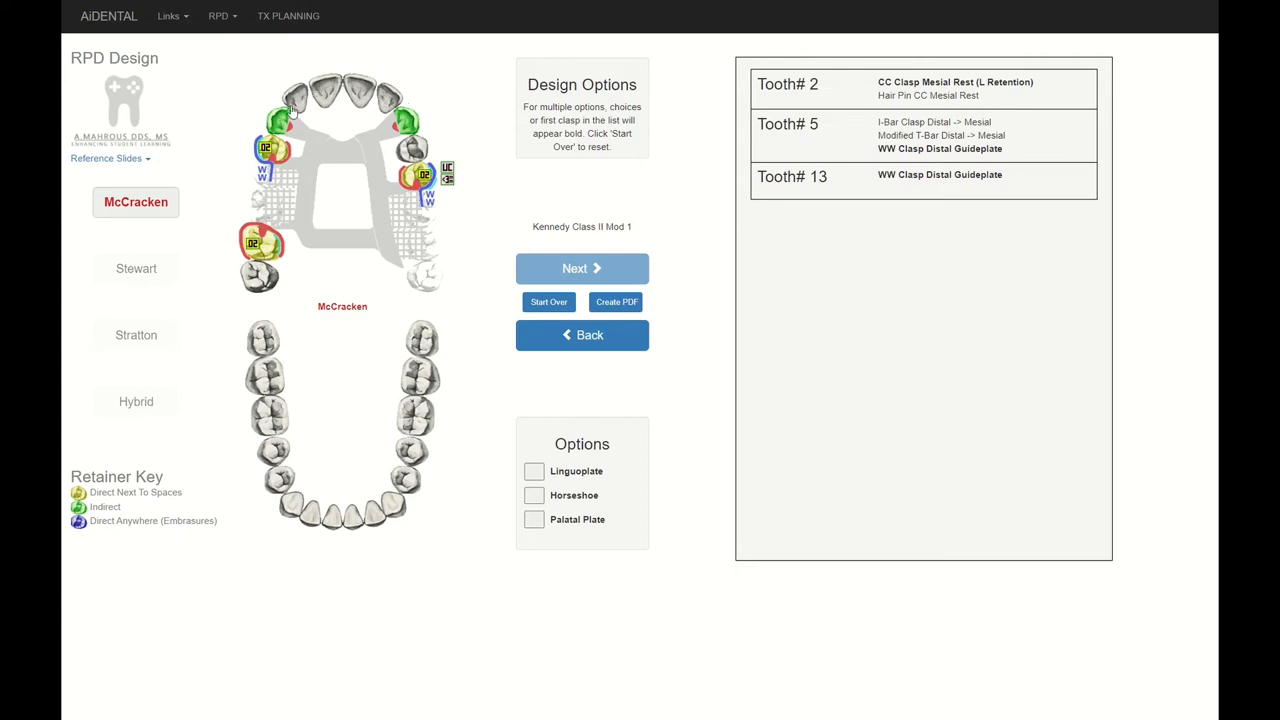
mouse_move(454, 95)
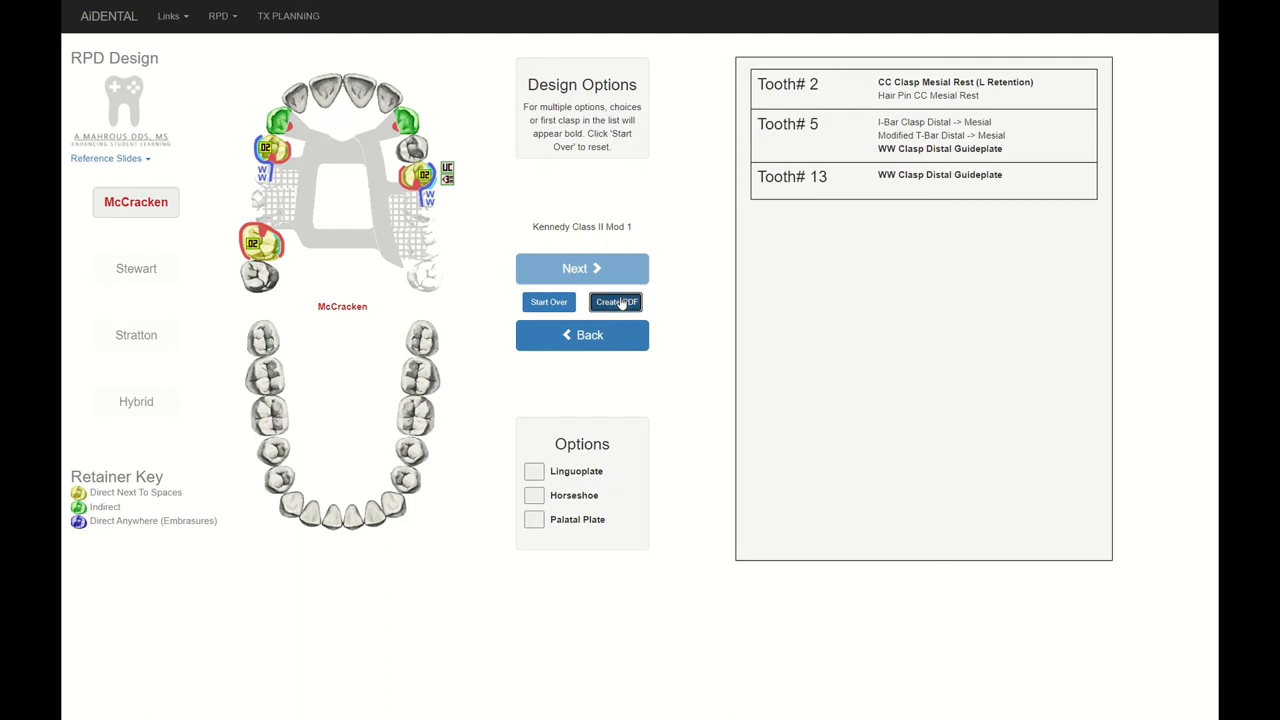
click(616, 301)
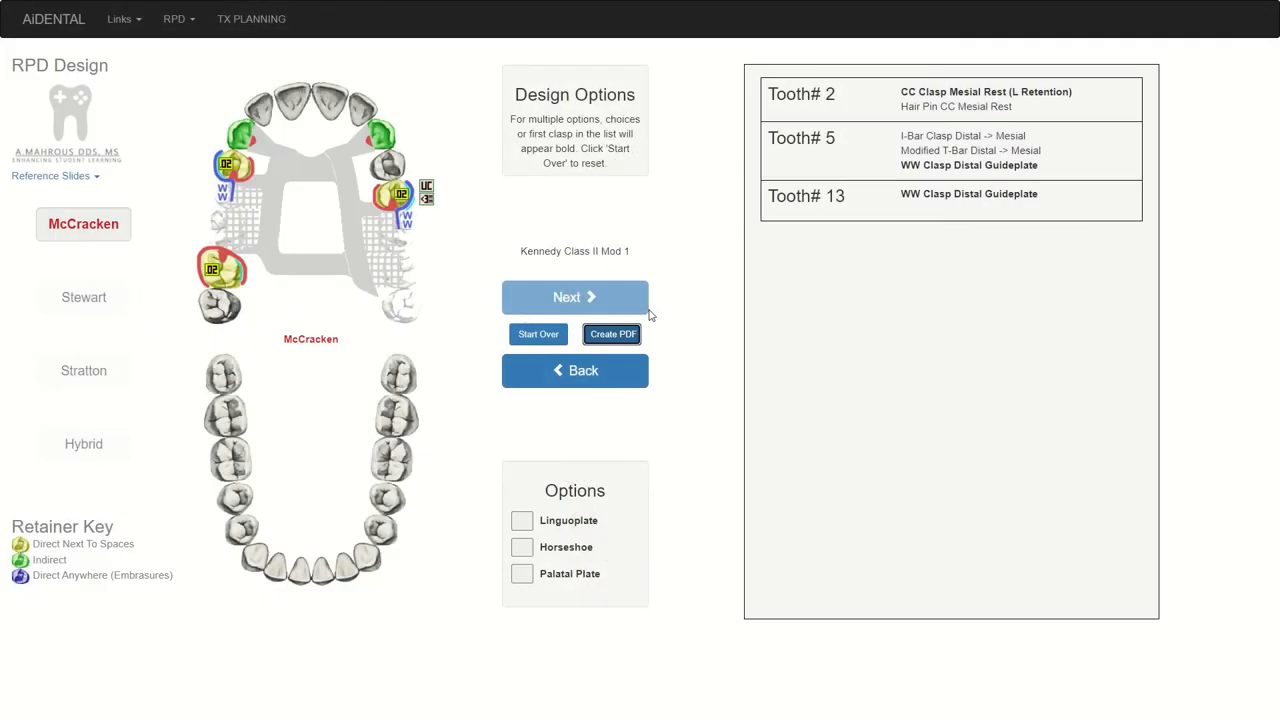
mouse_move(158, 150)
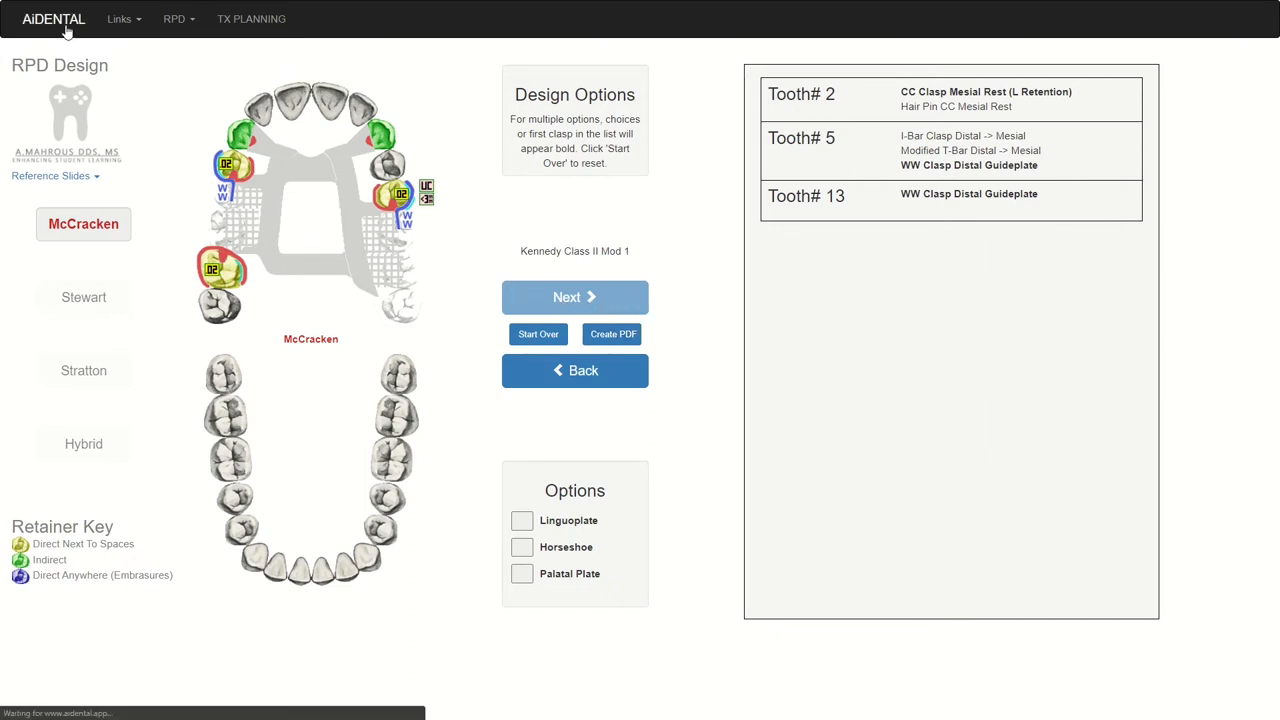
- Return home, open the RPD Game, and try the Stratton and Hybrid philosophies
click(53, 19)
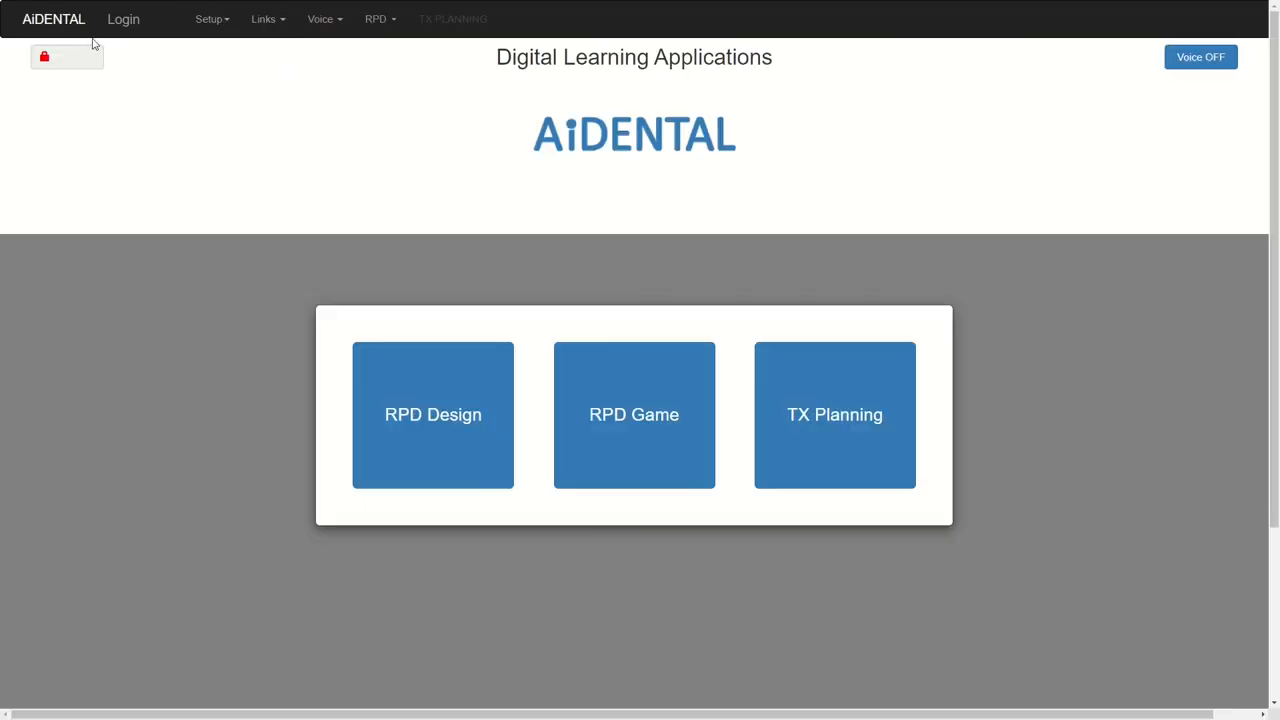
mouse_move(642, 517)
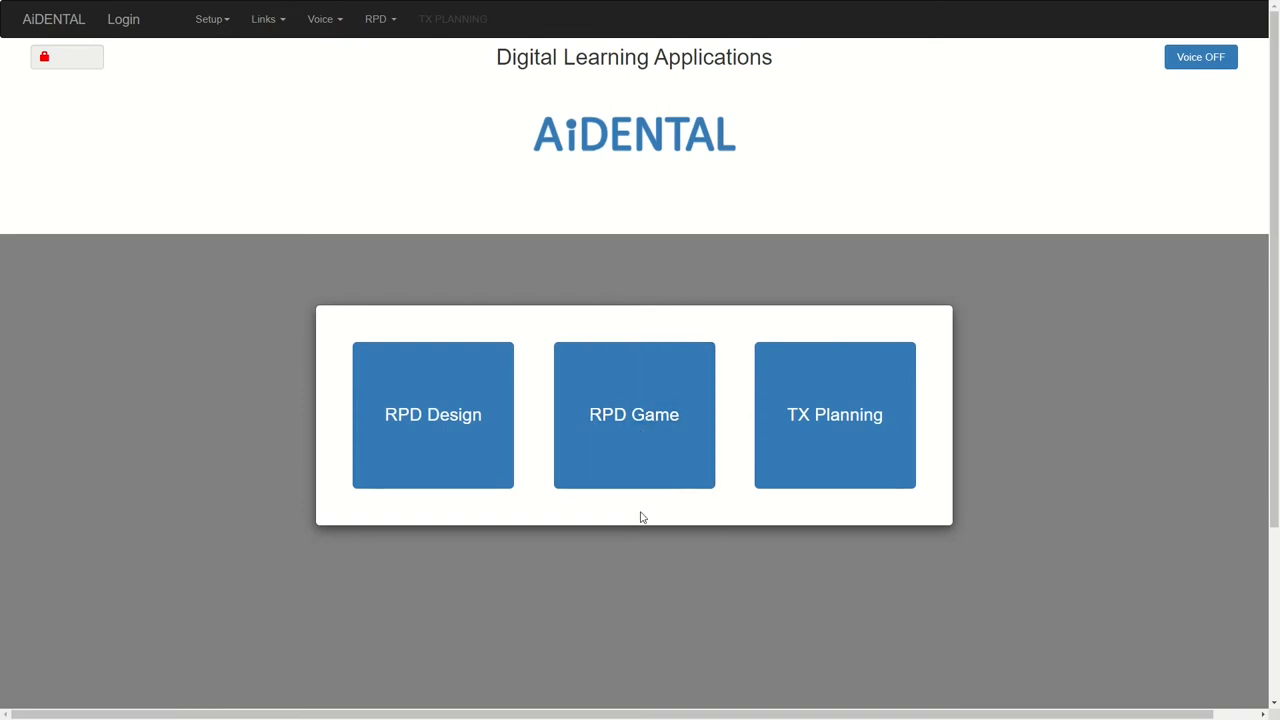
mouse_move(633, 463)
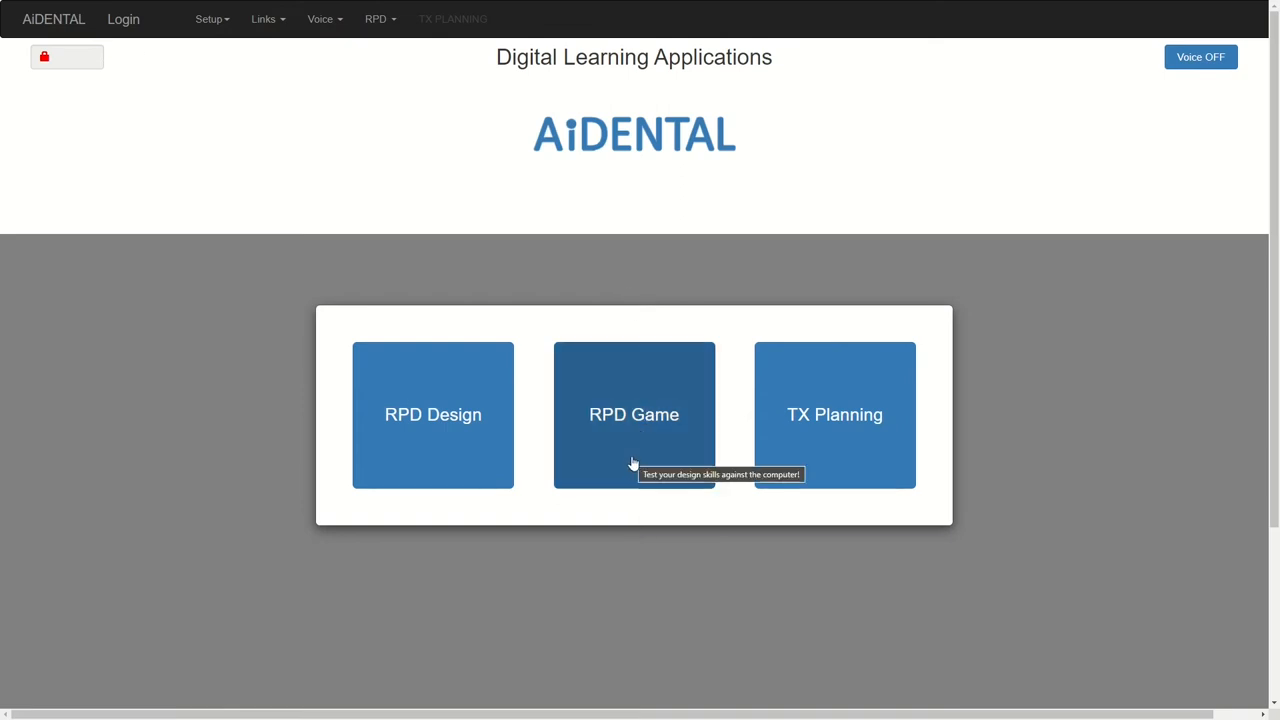
click(634, 414)
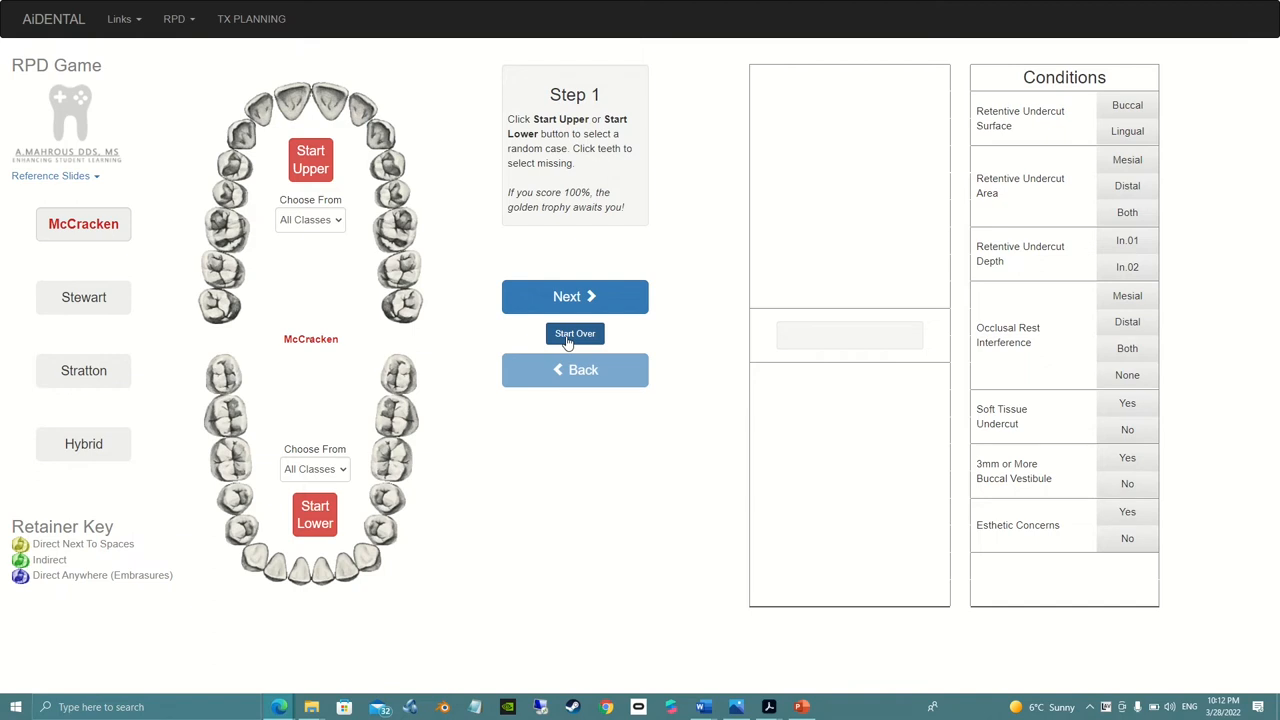
mouse_move(455, 332)
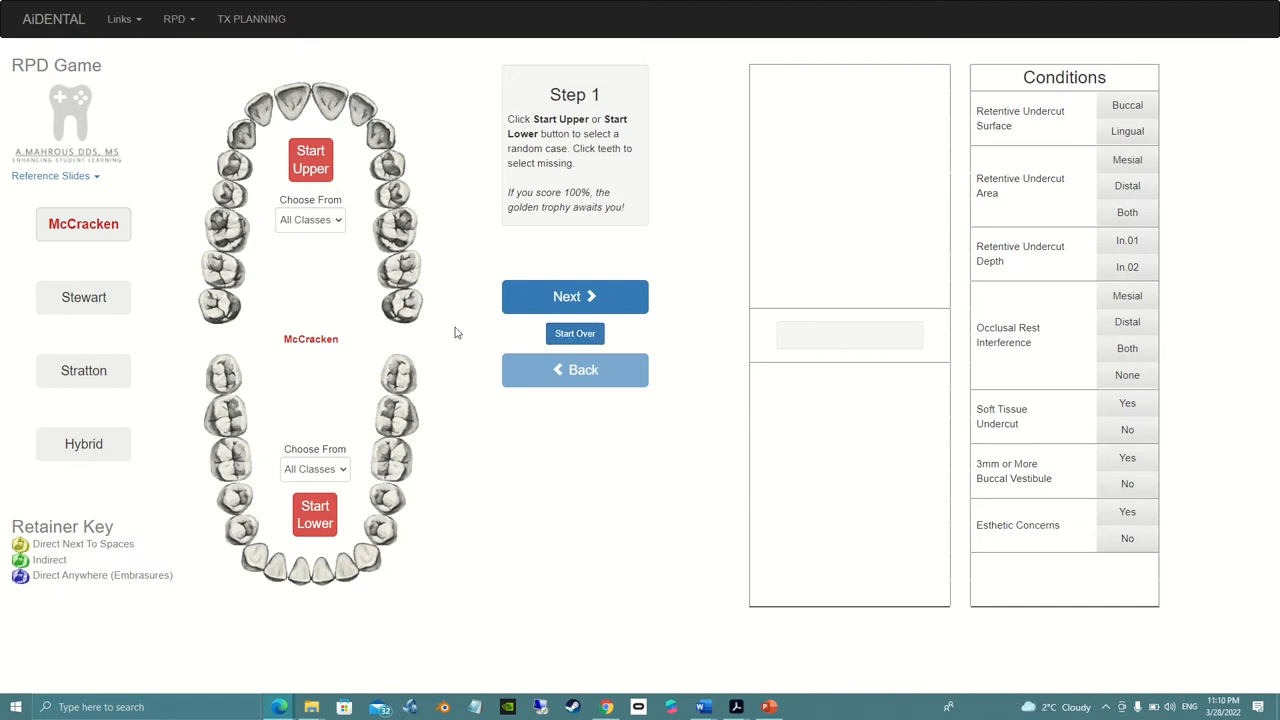
mouse_move(107, 302)
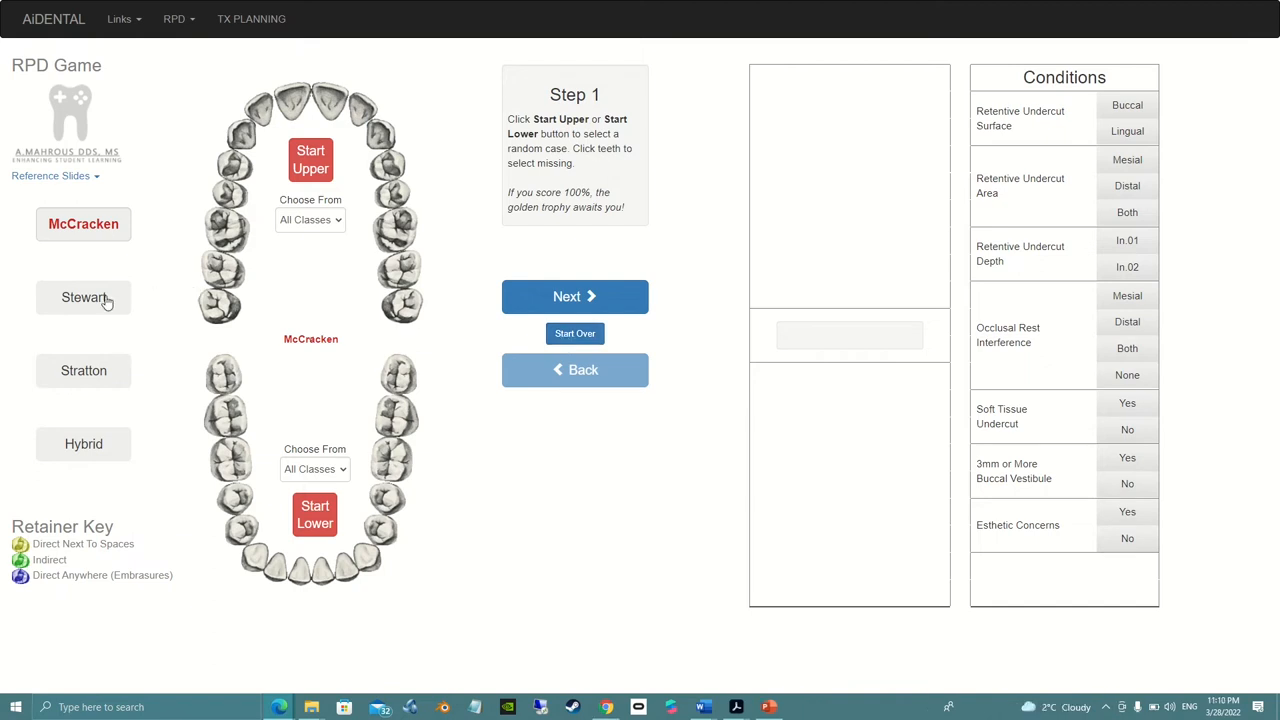
click(83, 370)
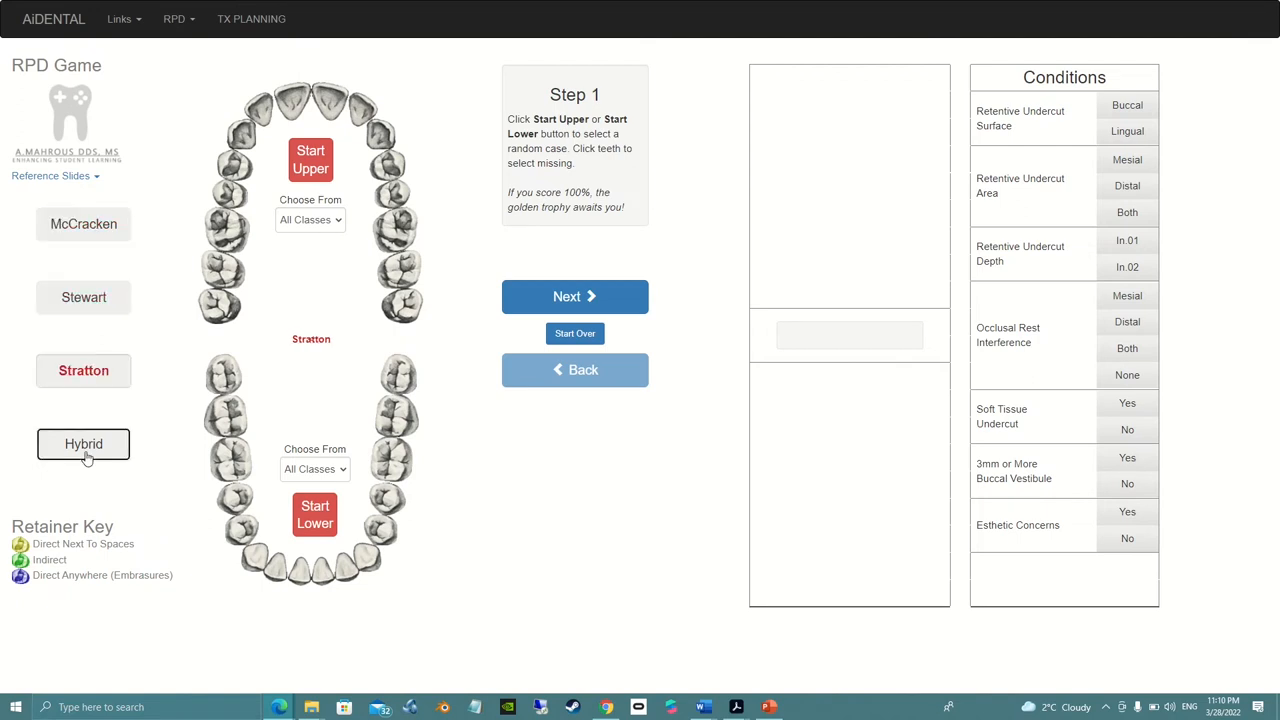
click(83, 223)
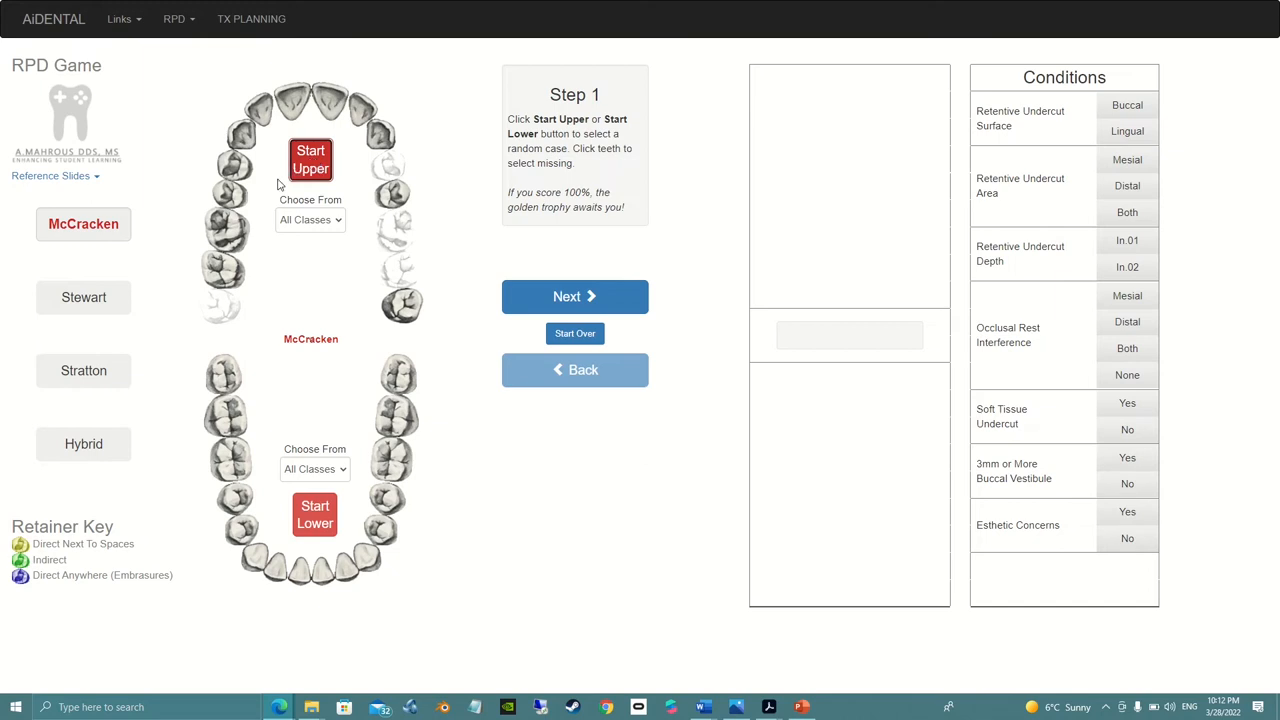
- Restrict the upper case to Class III and generate two random upper arch cases
click(310, 219)
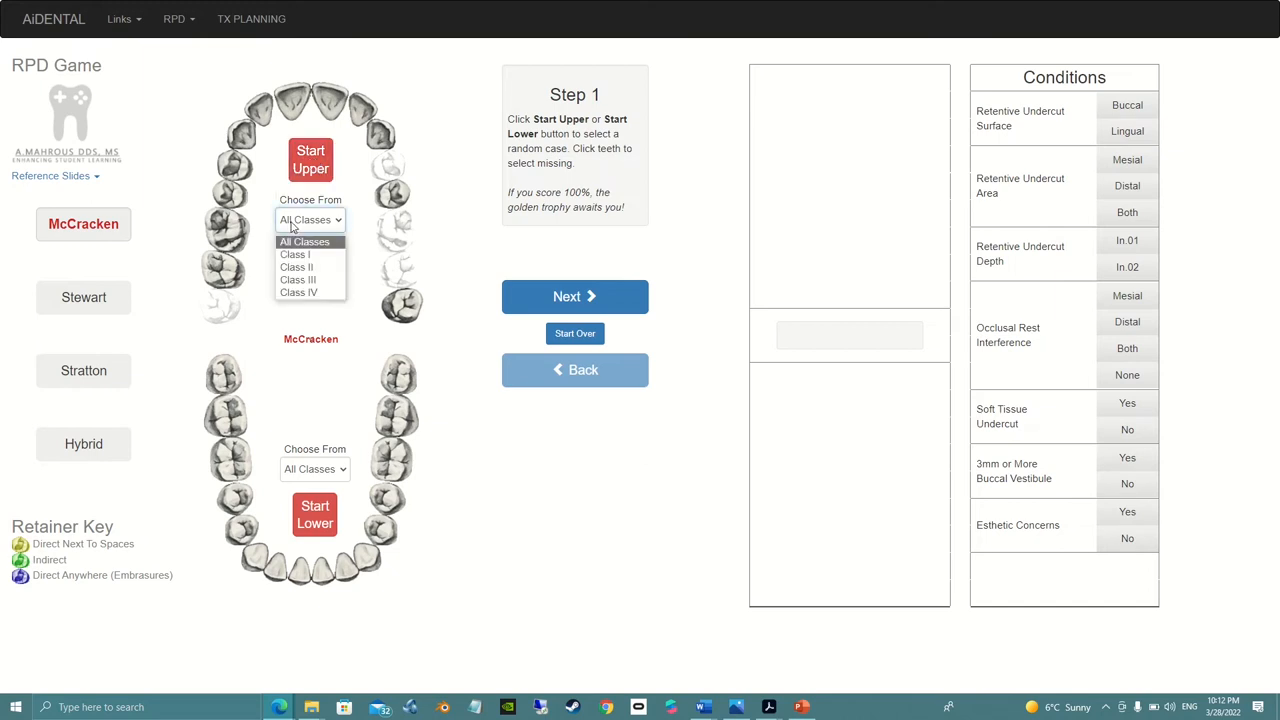
mouse_move(297, 267)
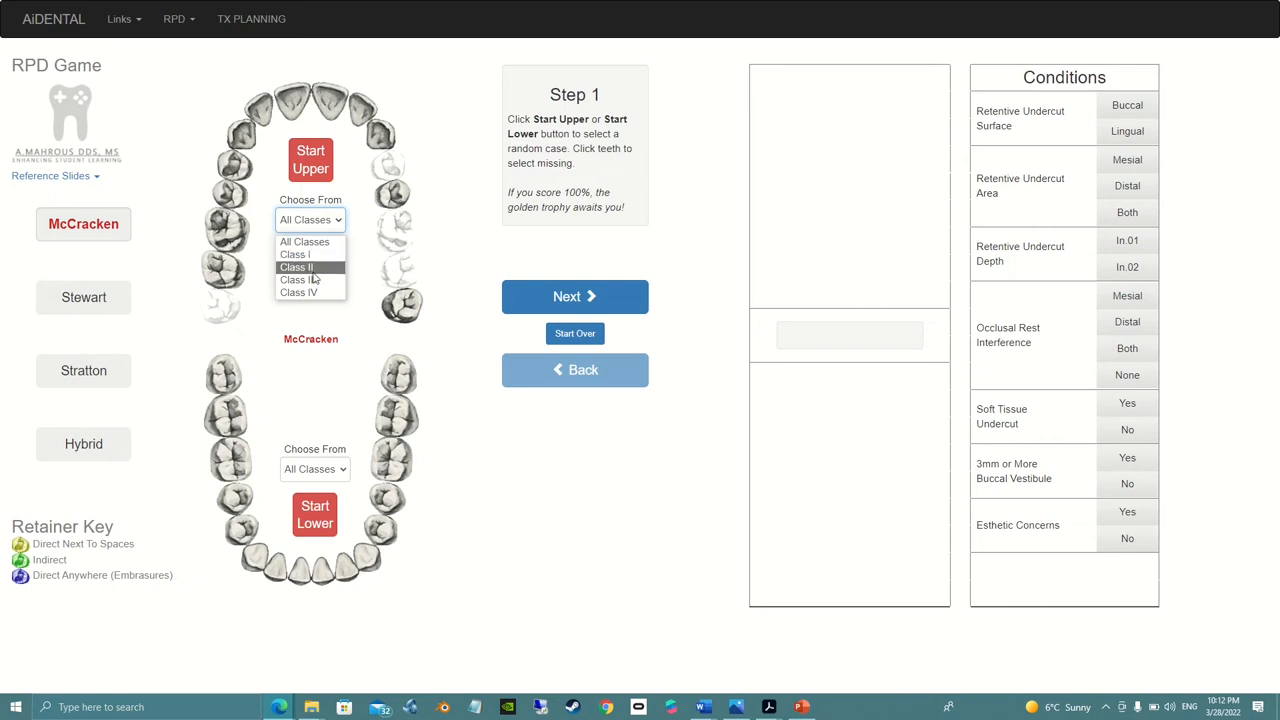
click(298, 280)
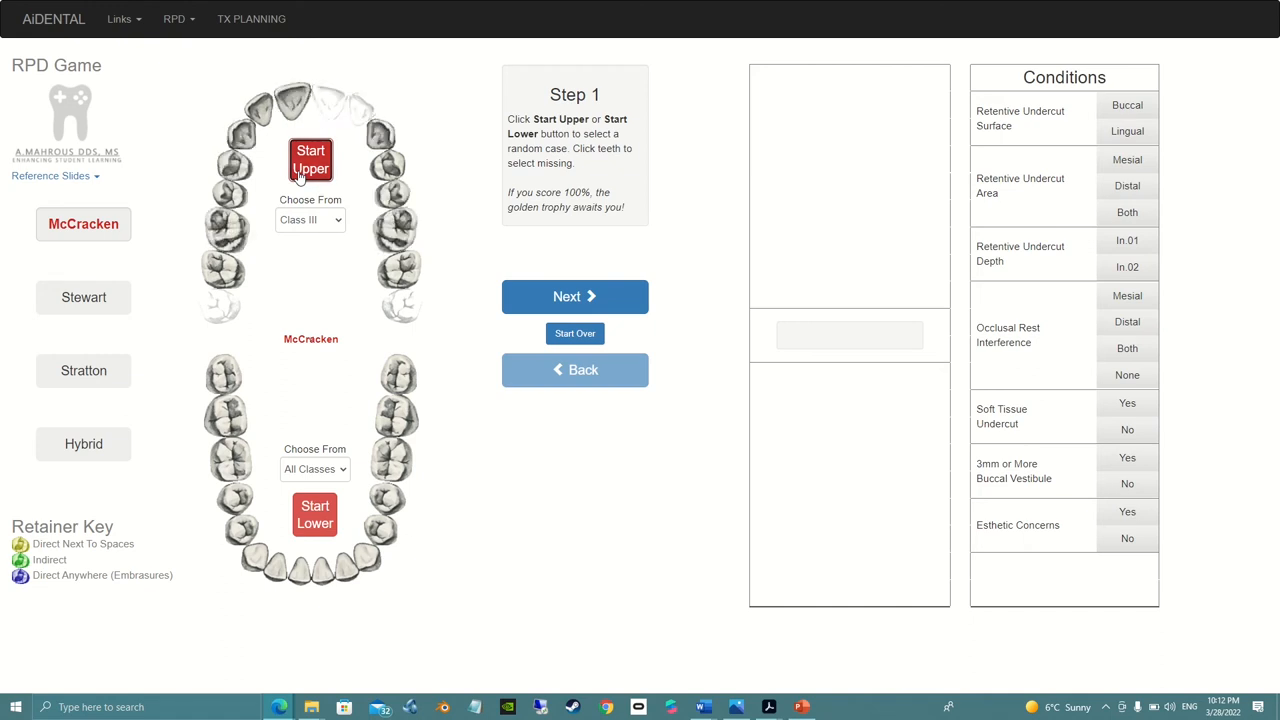
click(310, 160)
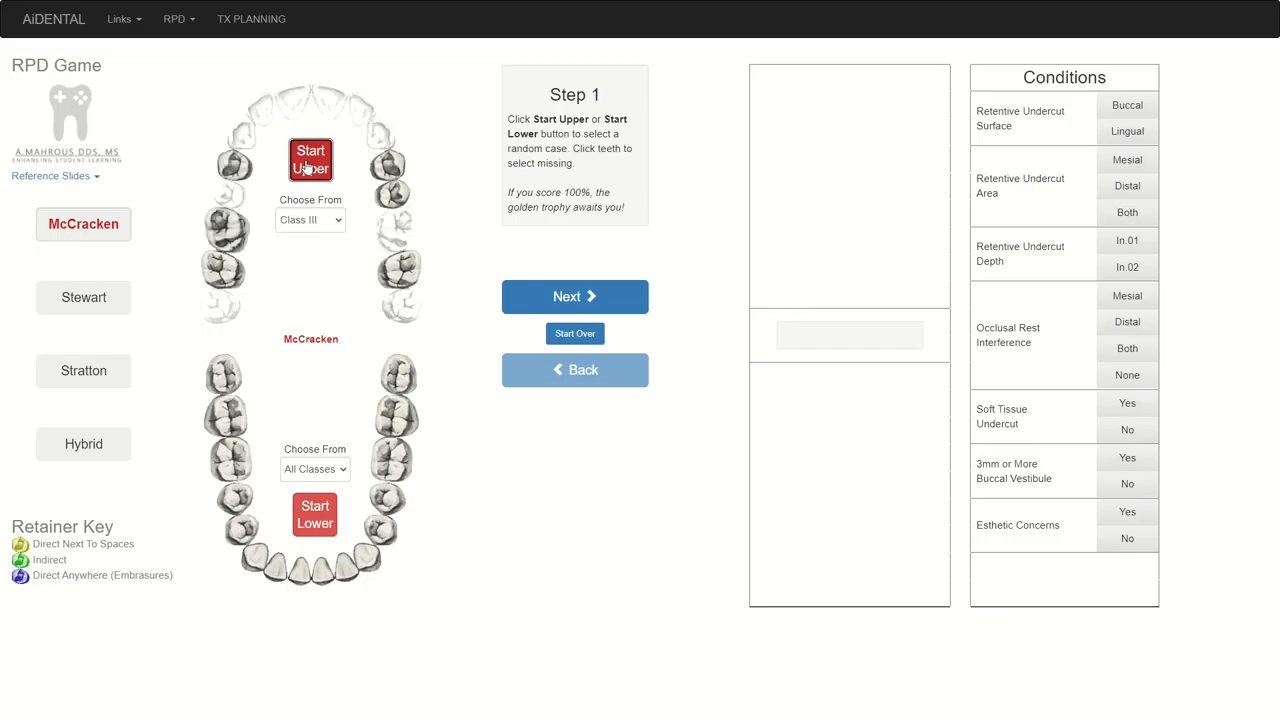
click(310, 160)
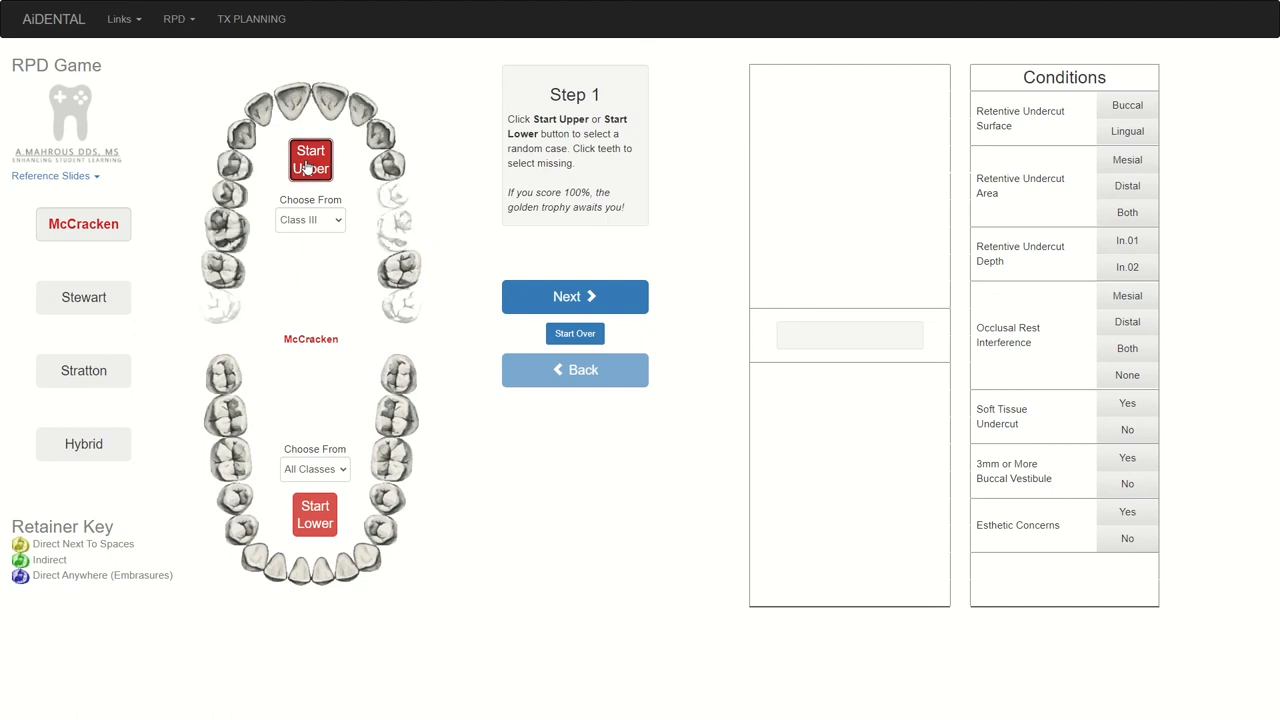
mouse_move(386, 188)
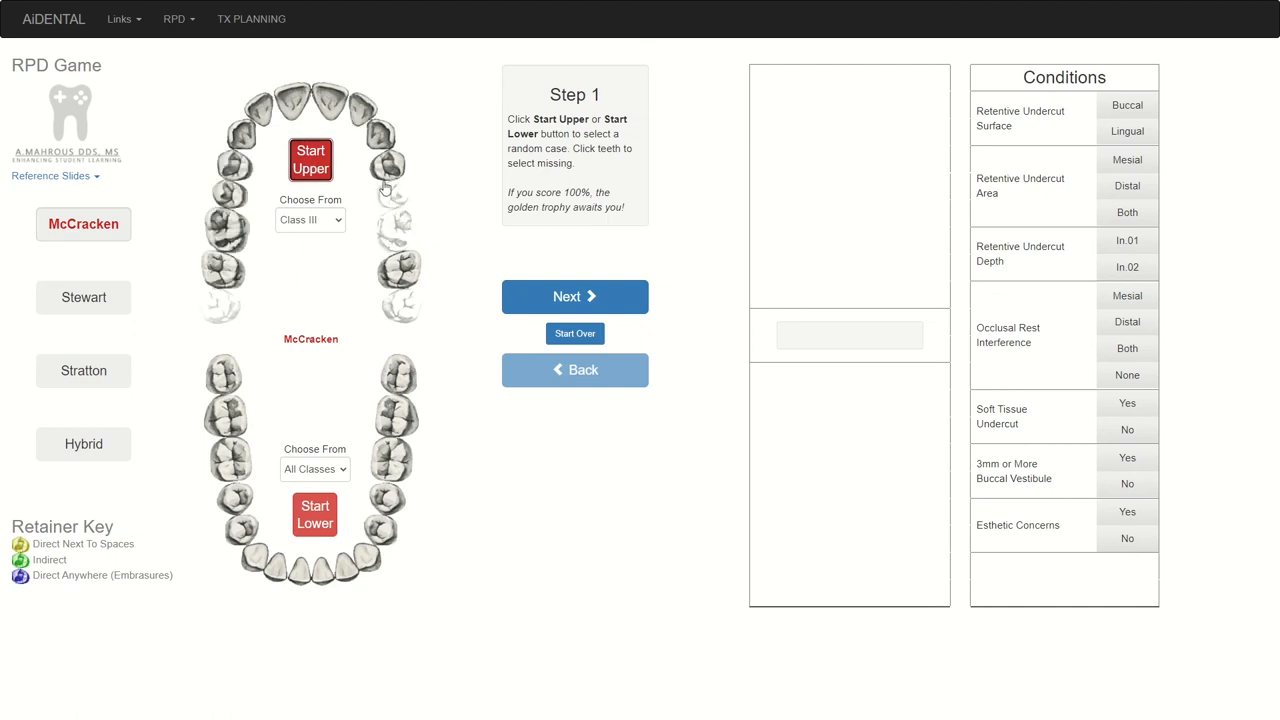
mouse_move(575, 296)
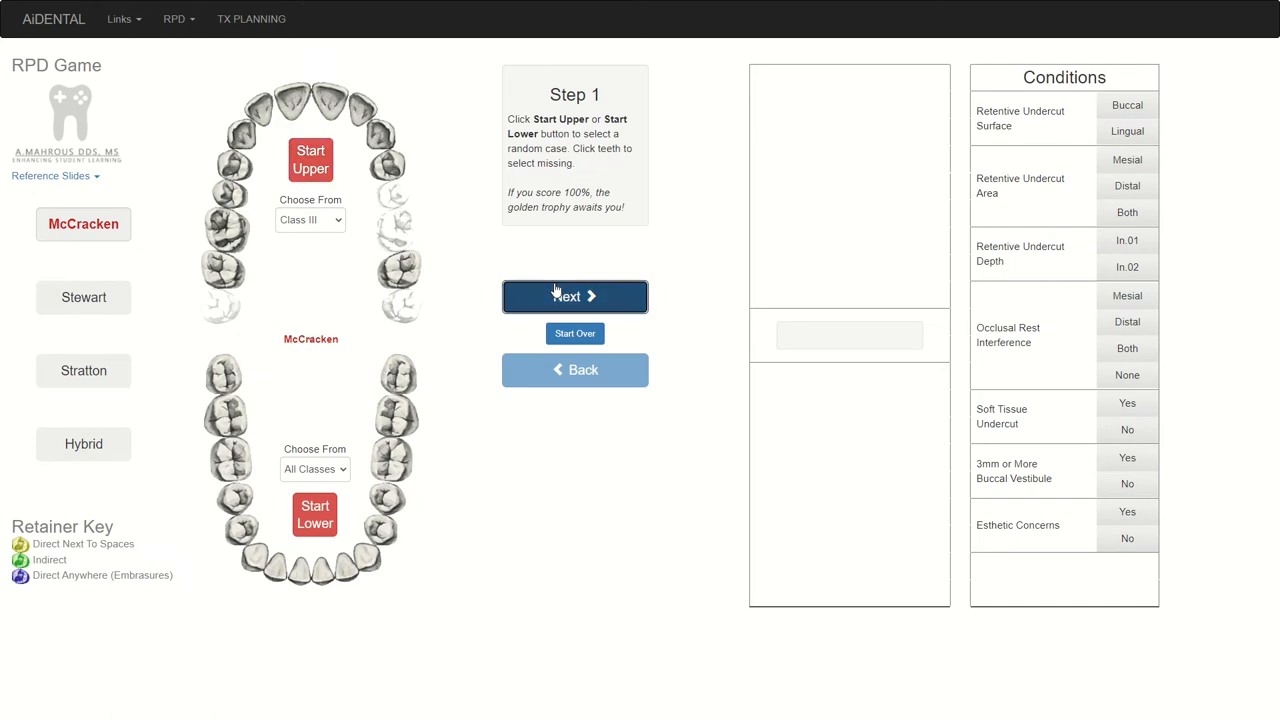
- Advance to Step 2, classify Kennedy Class III with 0 modifications, and choose A-P Strap
click(574, 296)
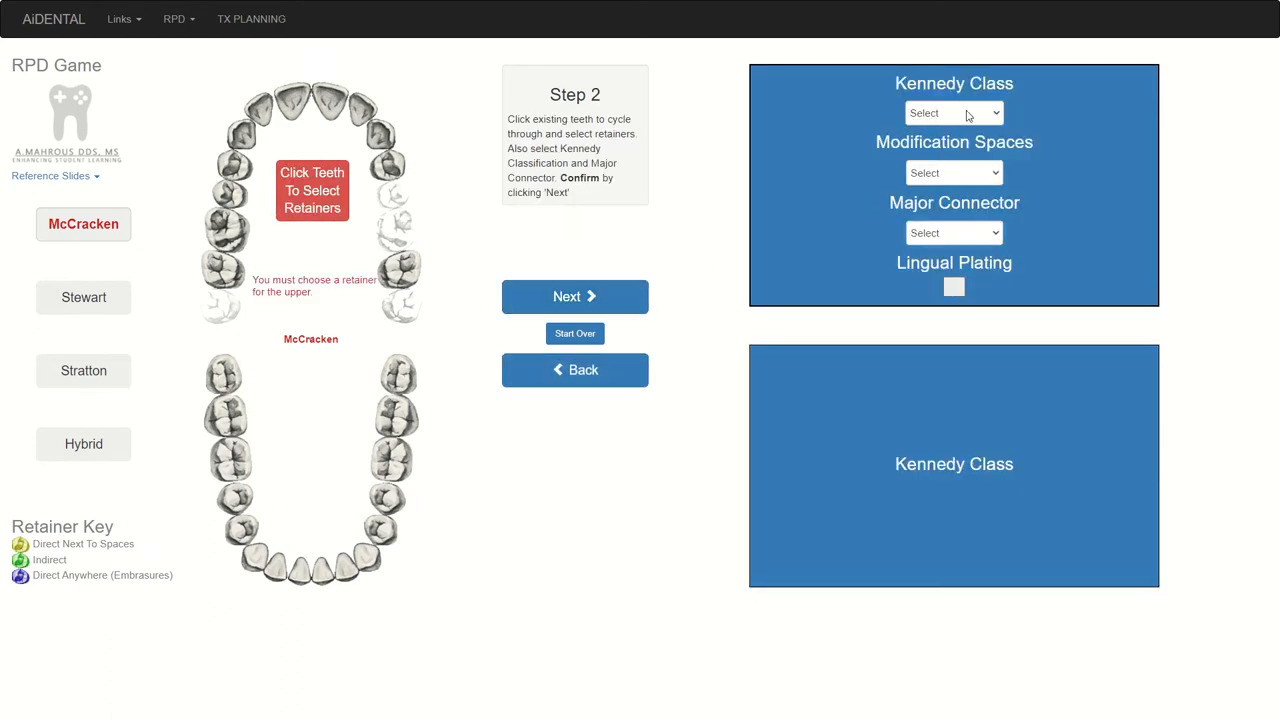
click(953, 112)
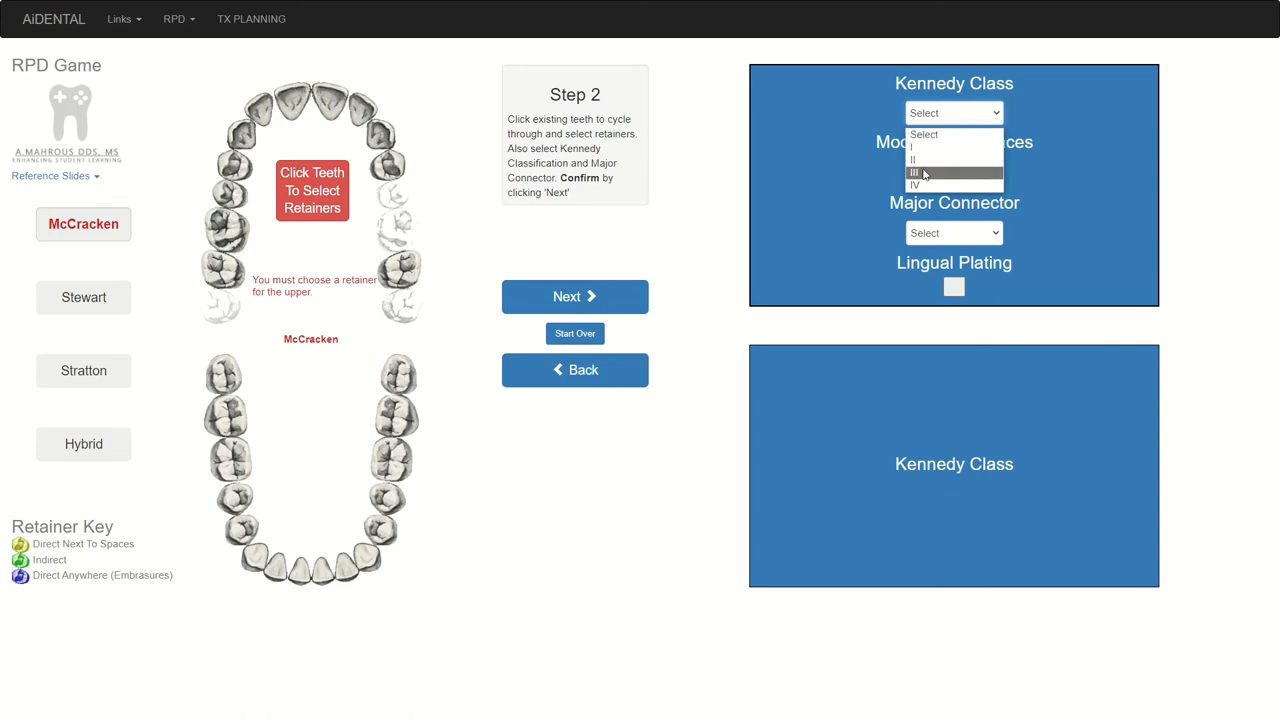
click(913, 173)
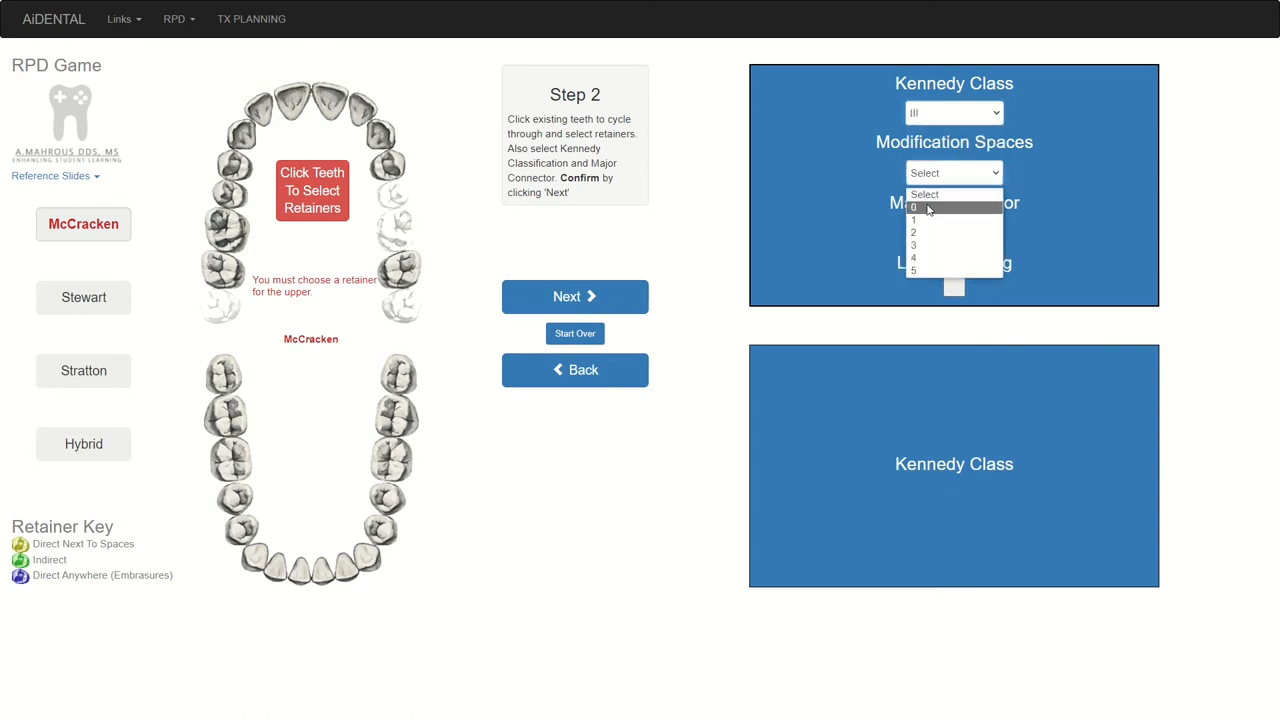
click(913, 208)
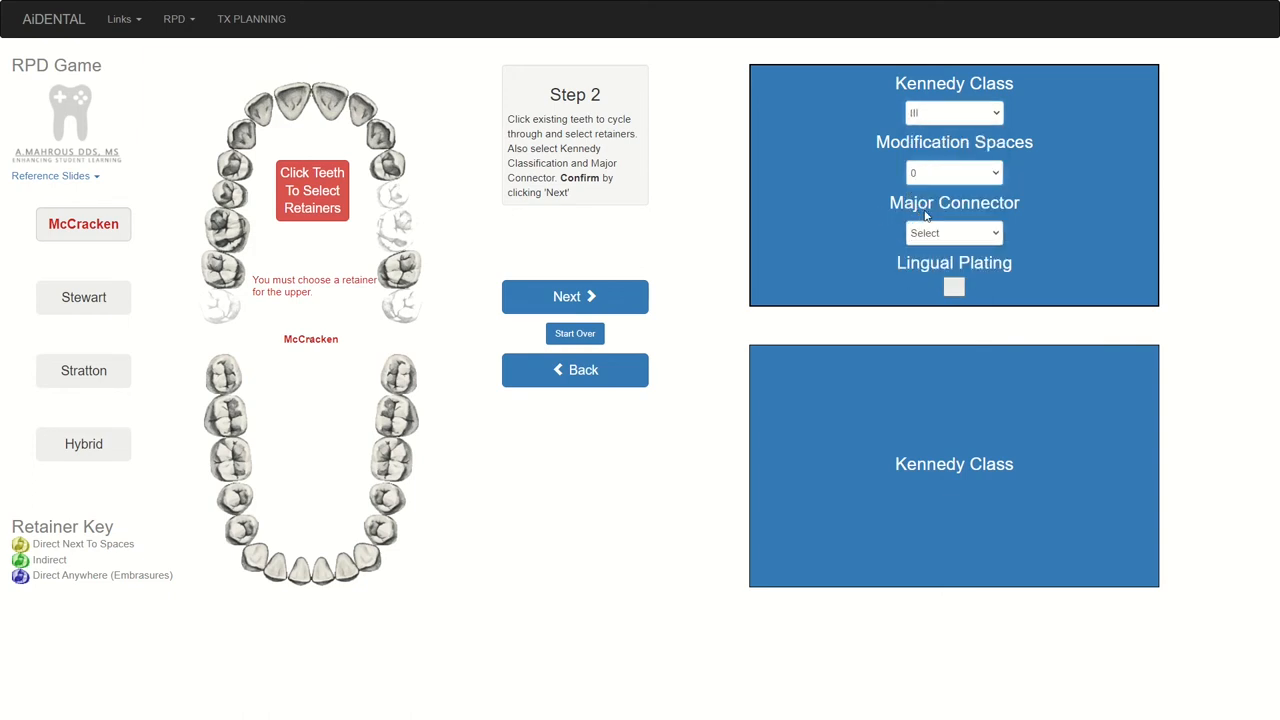
click(953, 232)
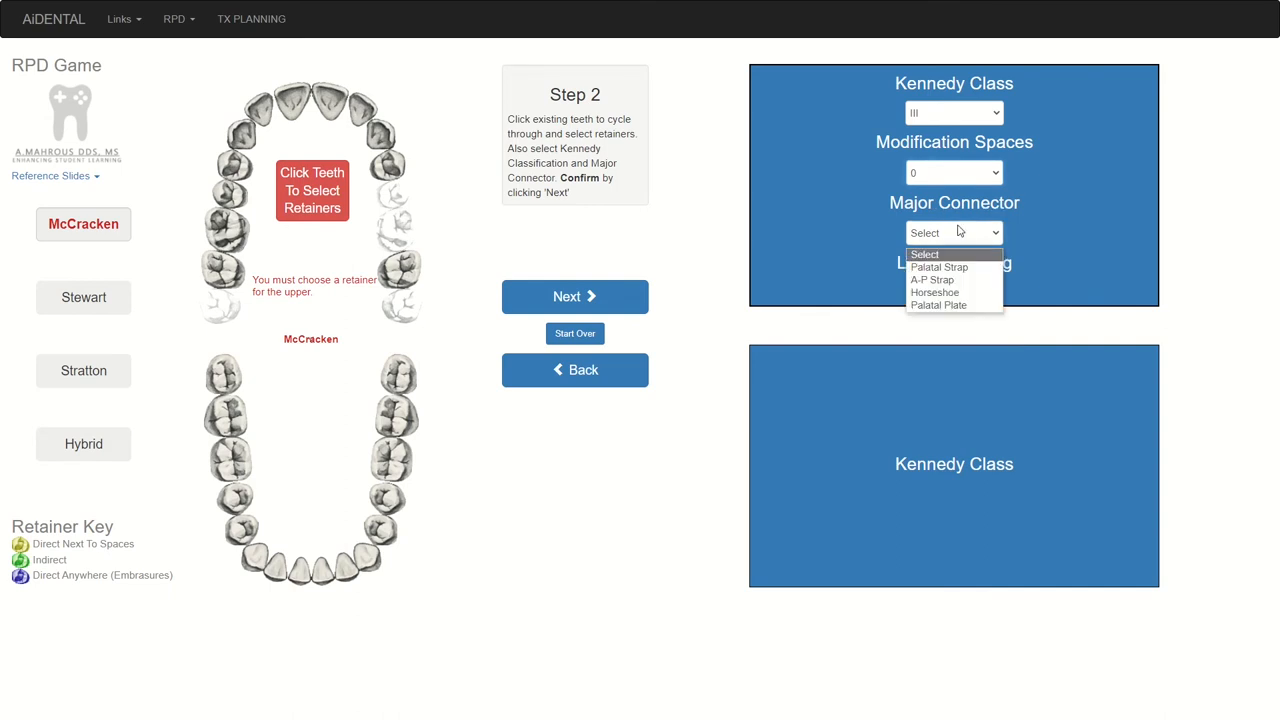
mouse_move(933, 279)
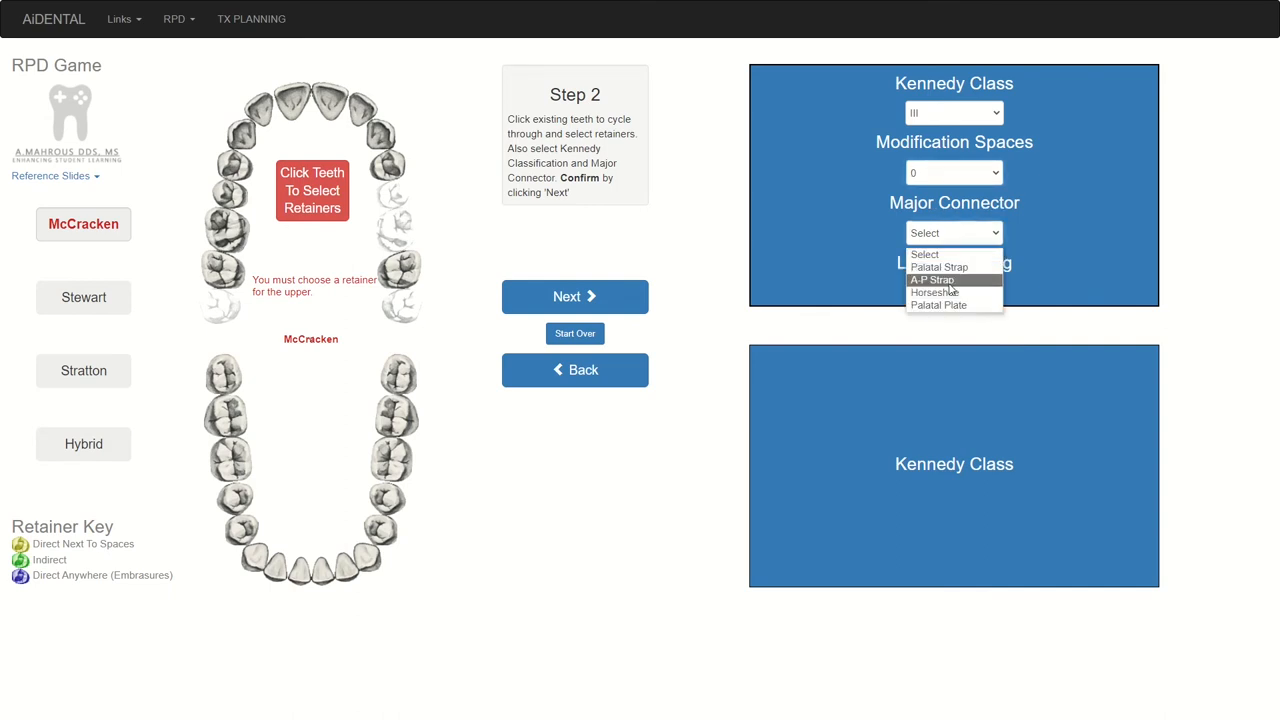
click(931, 279)
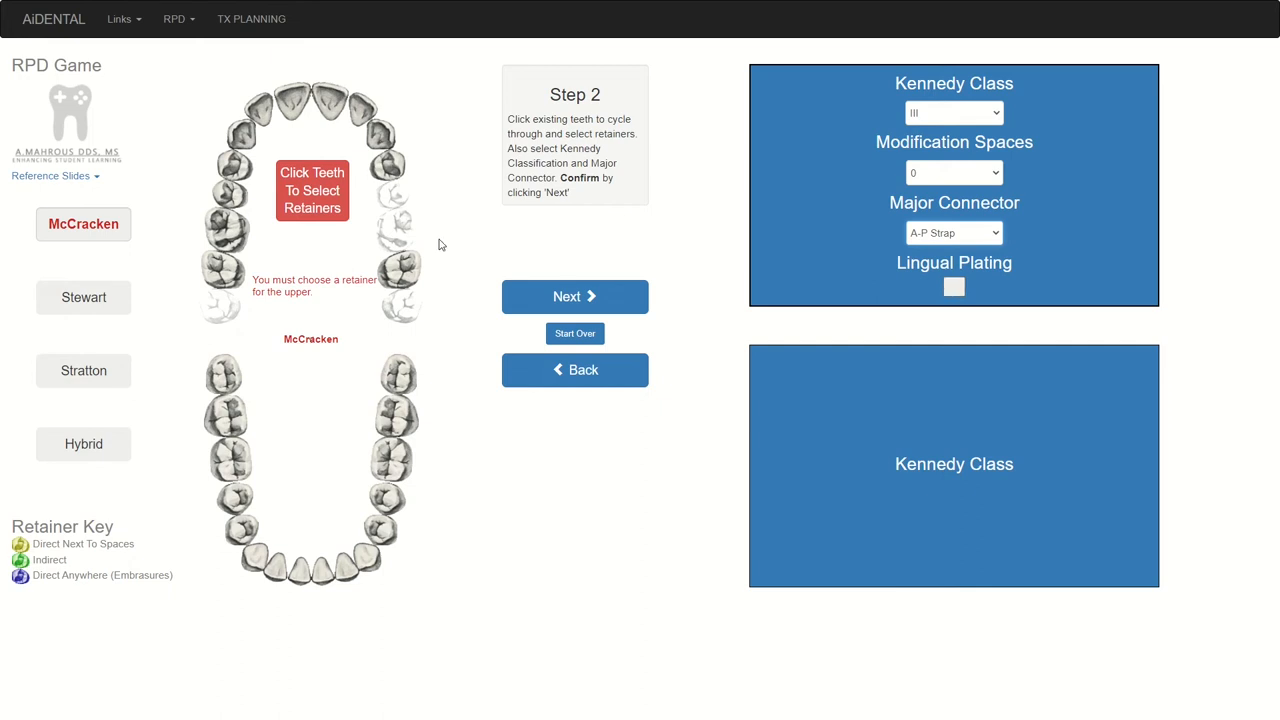
mouse_move(453, 240)
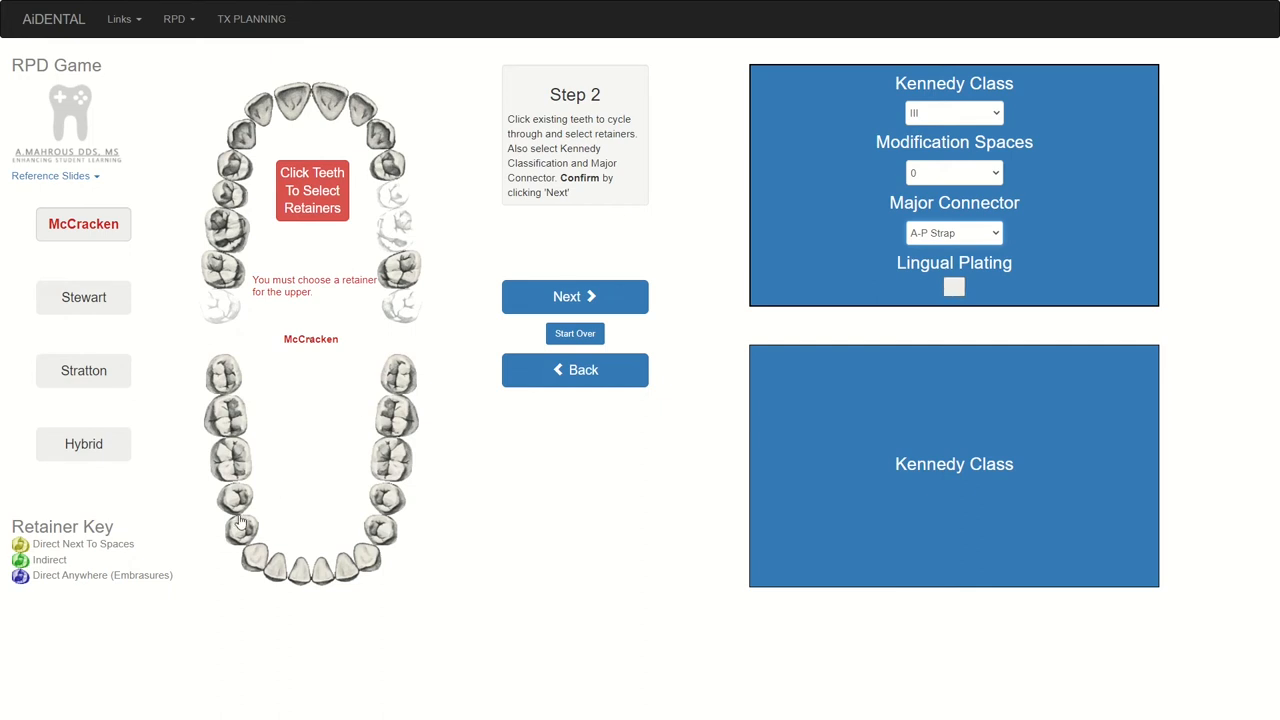
mouse_move(377, 395)
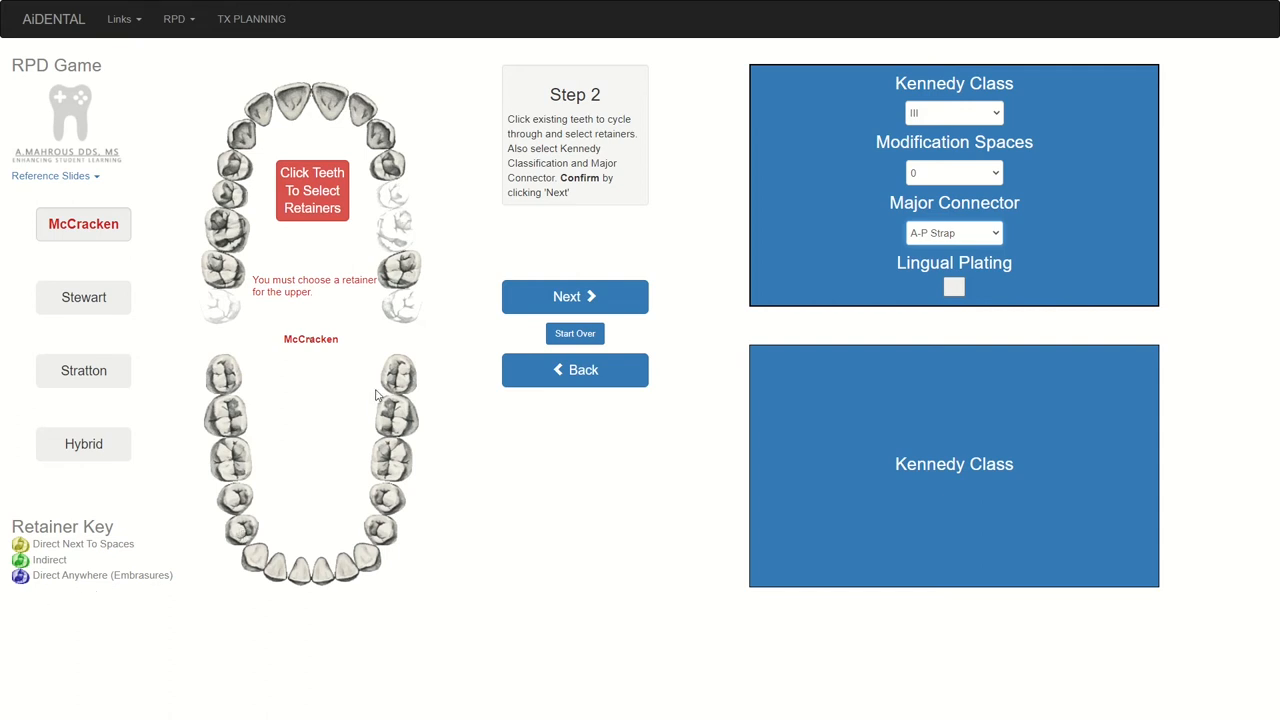
mouse_move(413, 263)
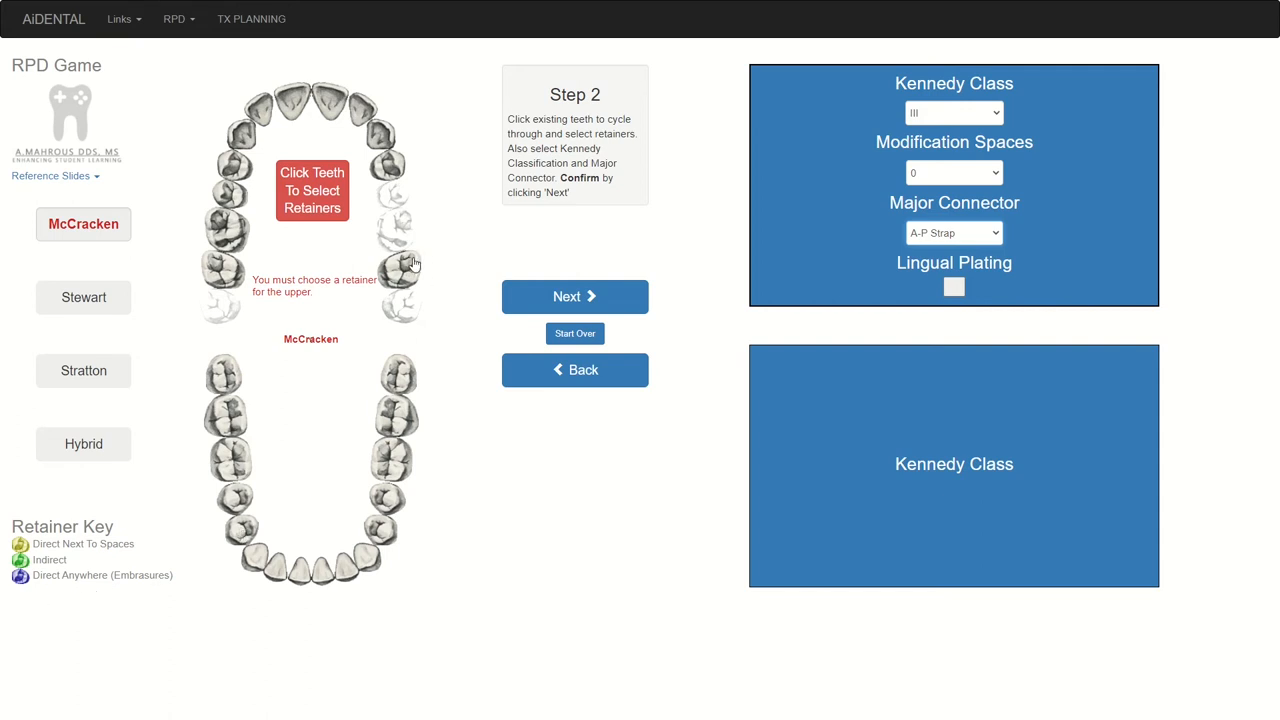
- Make teeth 15, 12 and 2 direct retainers, the opposite premolar indirect, and continue
click(400, 270)
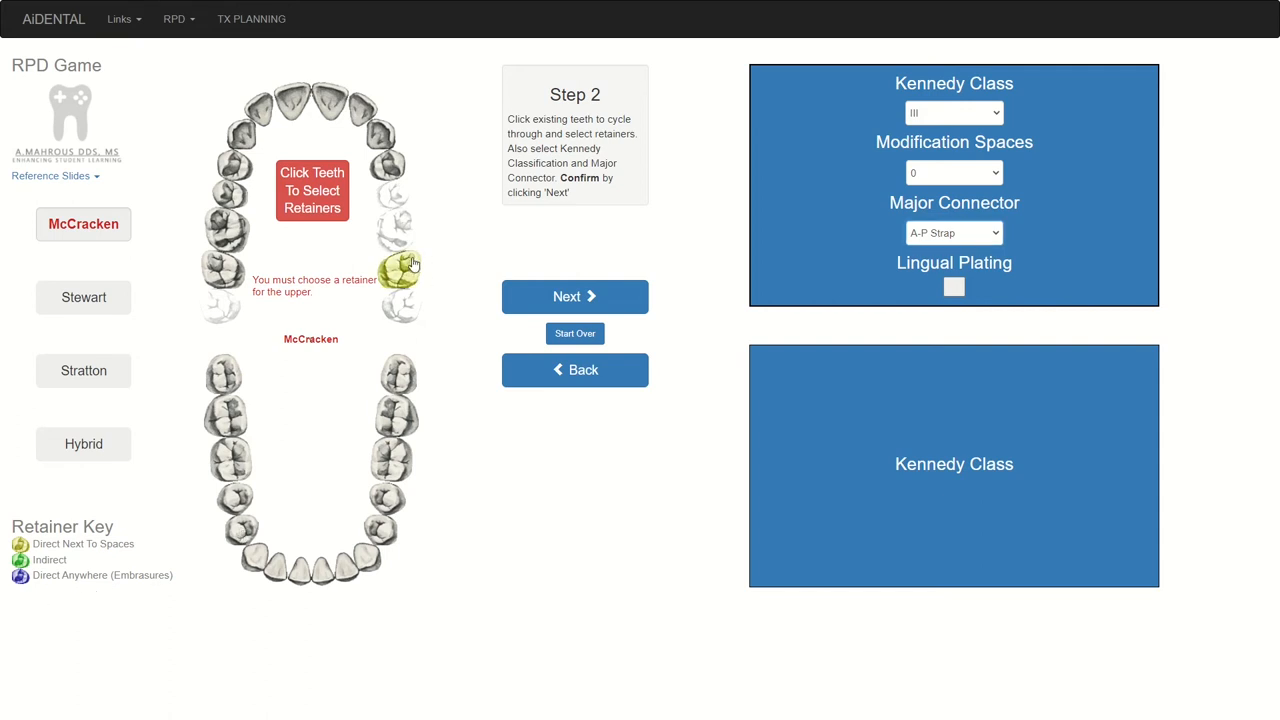
click(388, 167)
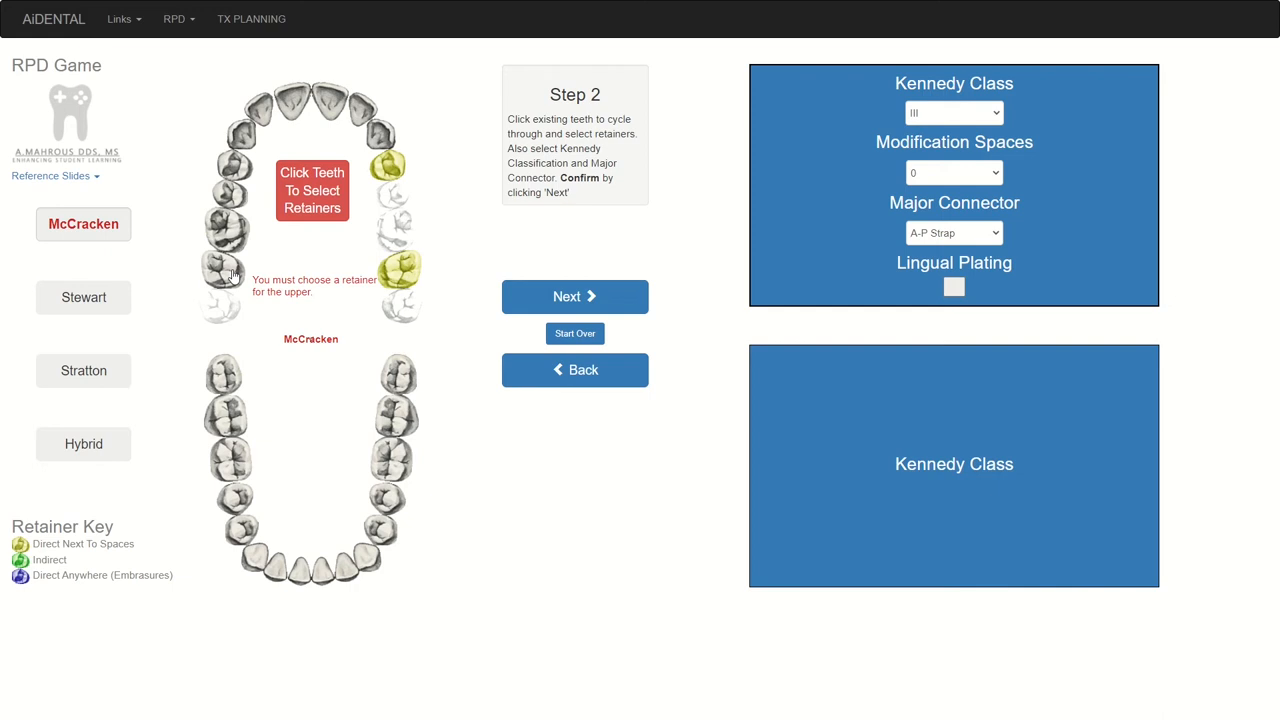
click(223, 271)
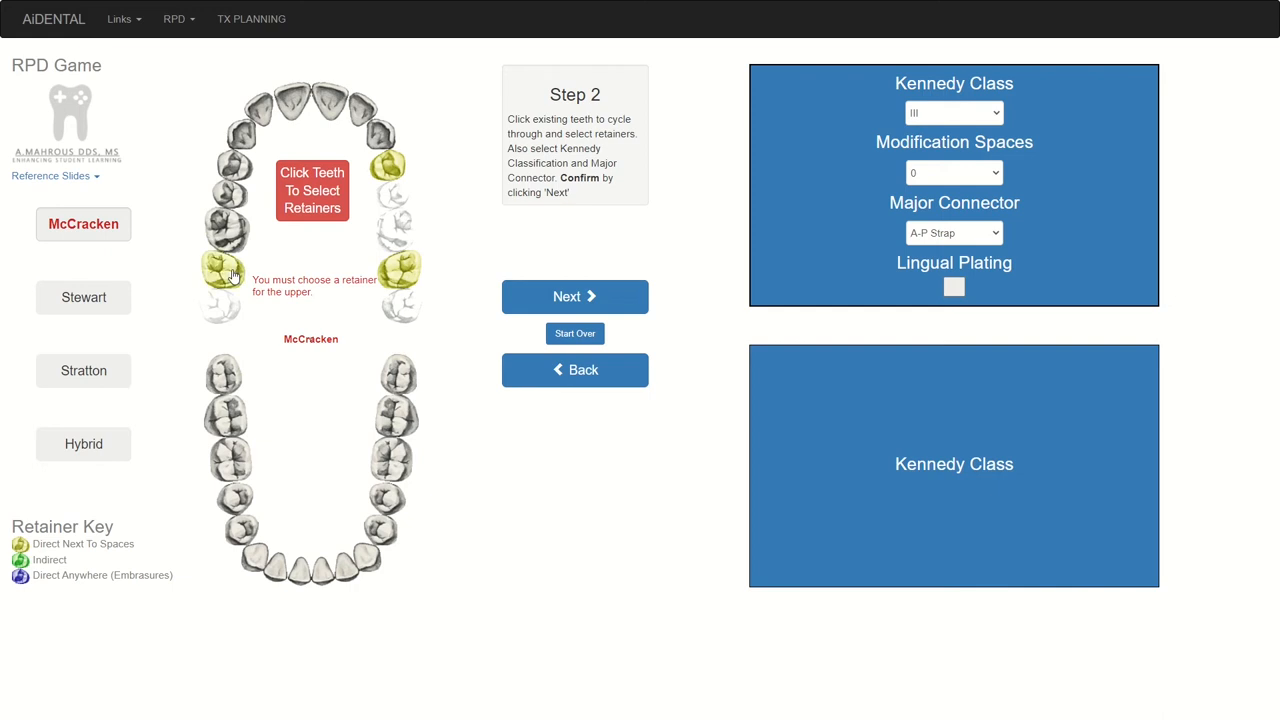
click(233, 165)
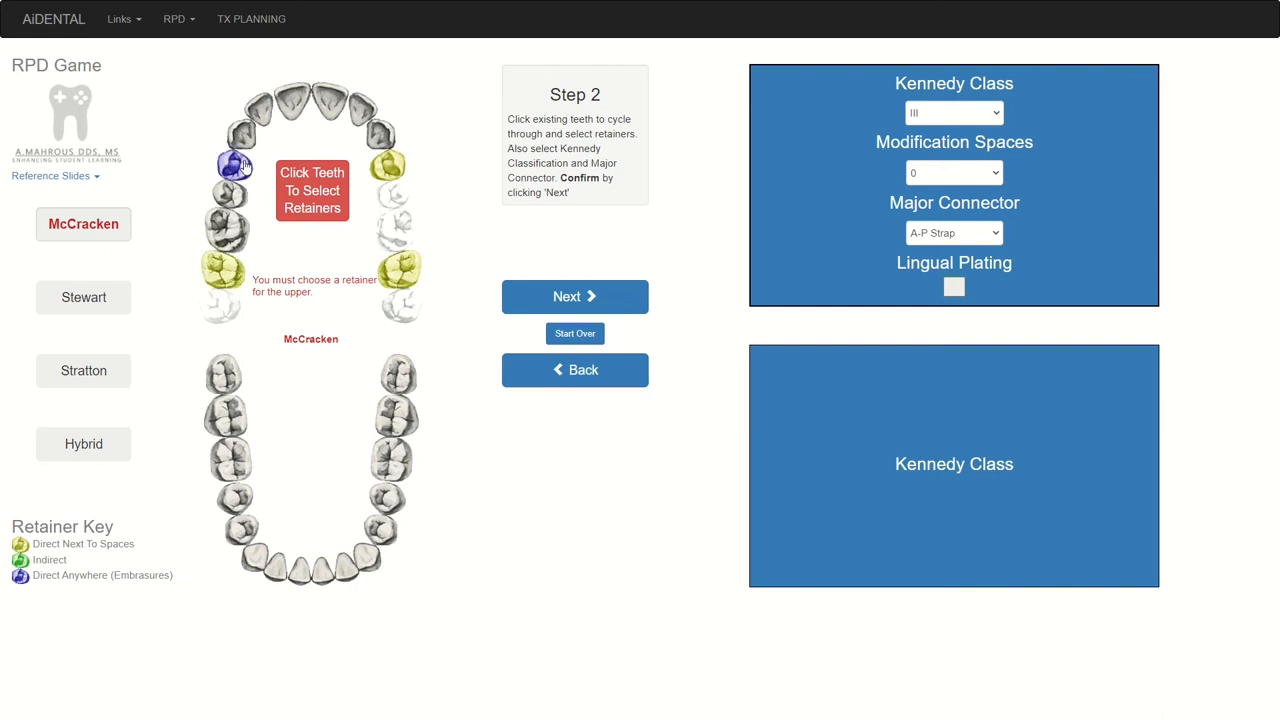
click(234, 165)
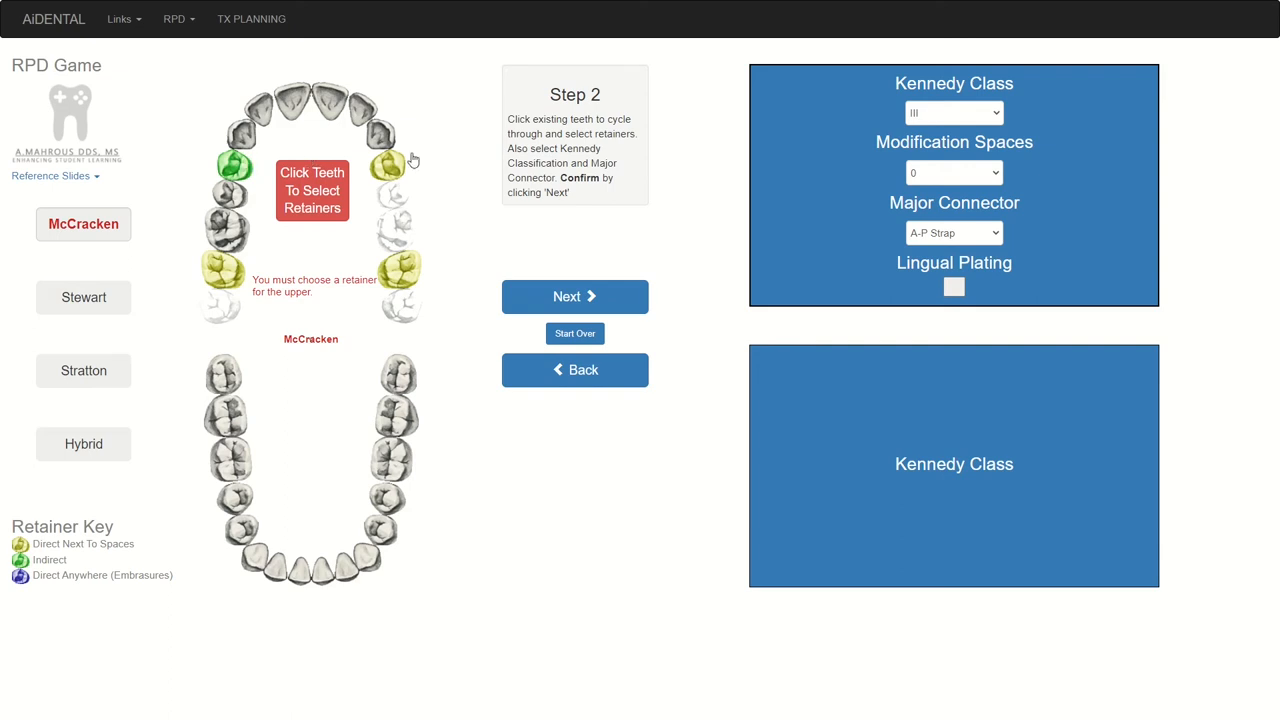
click(574, 296)
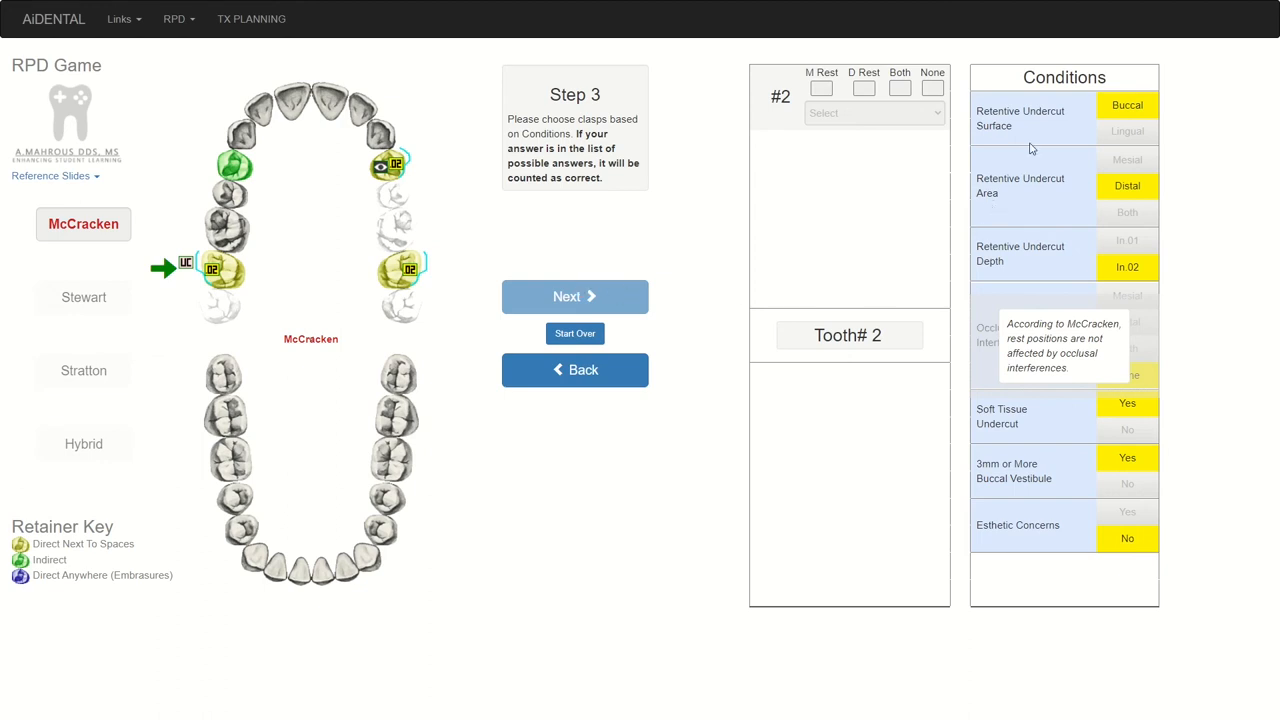
mouse_move(1089, 526)
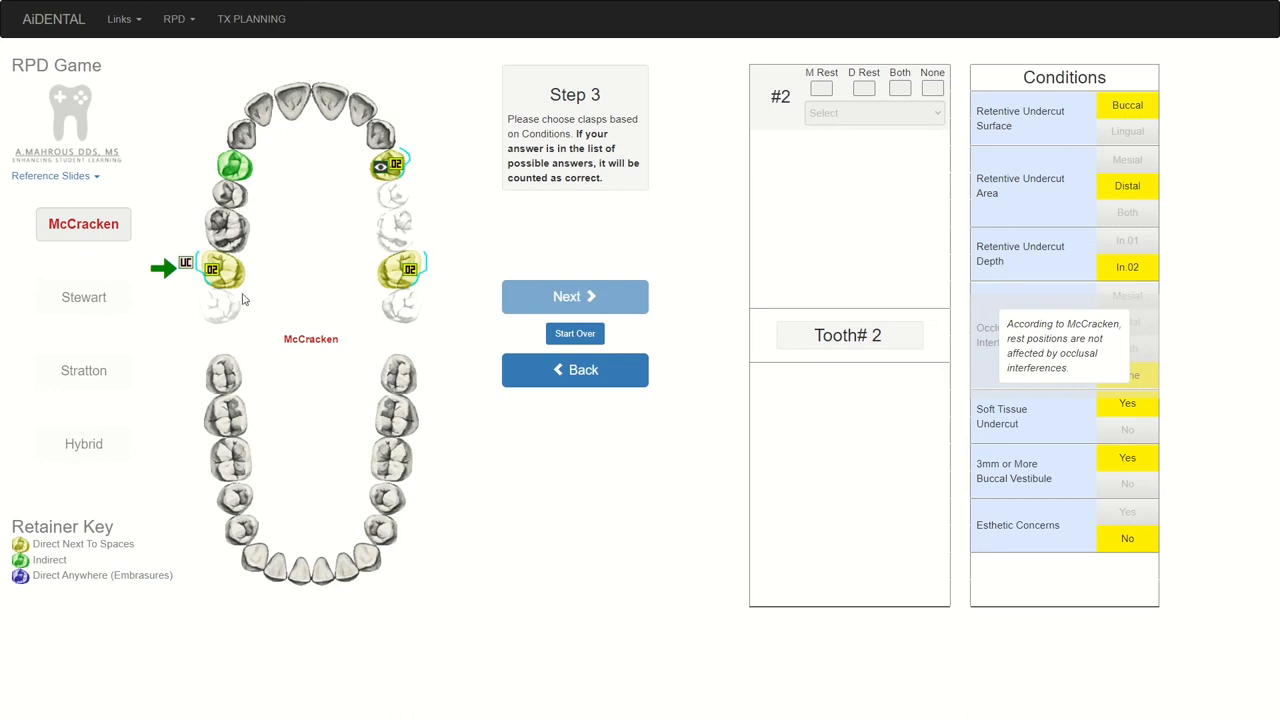
mouse_move(270, 243)
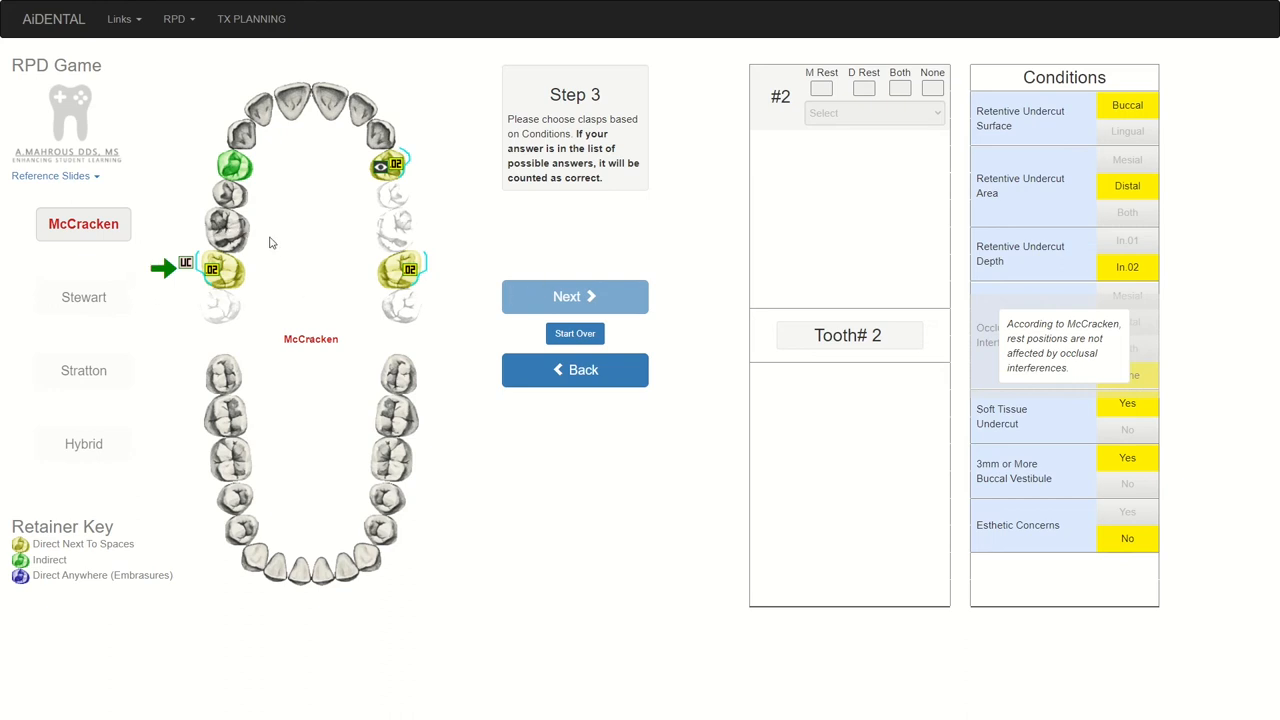
mouse_move(825, 219)
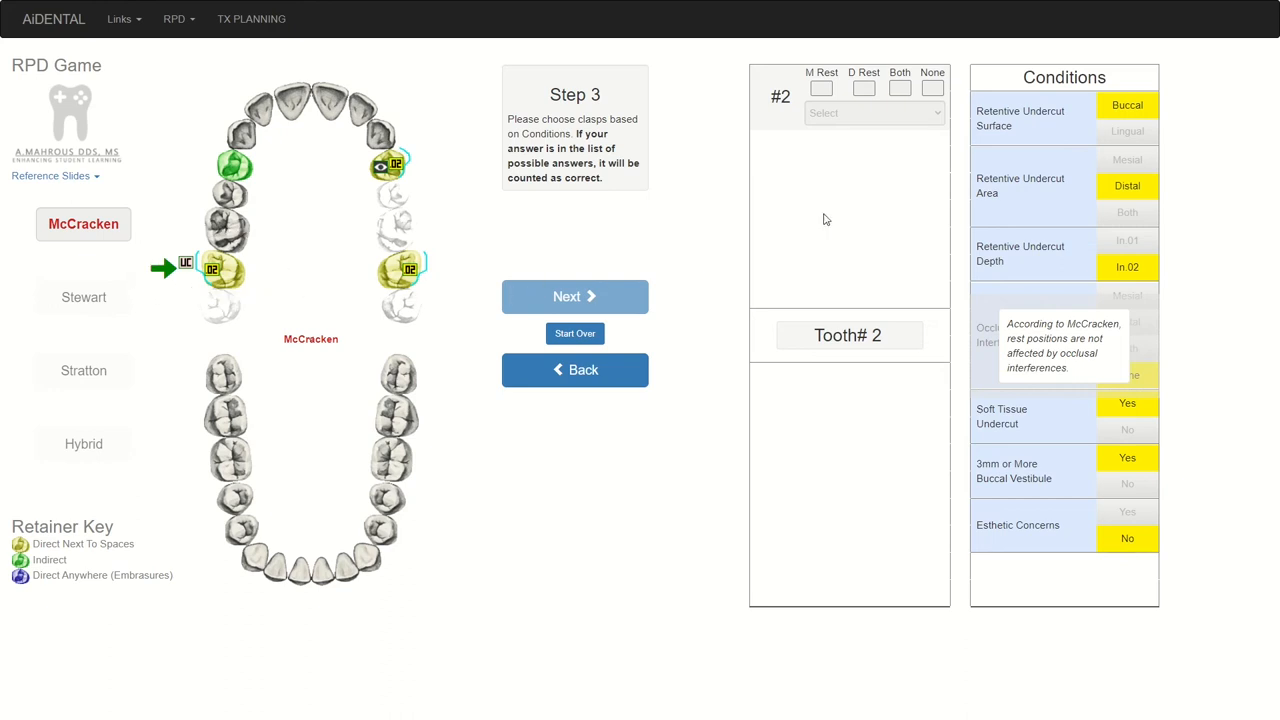
mouse_move(1125, 401)
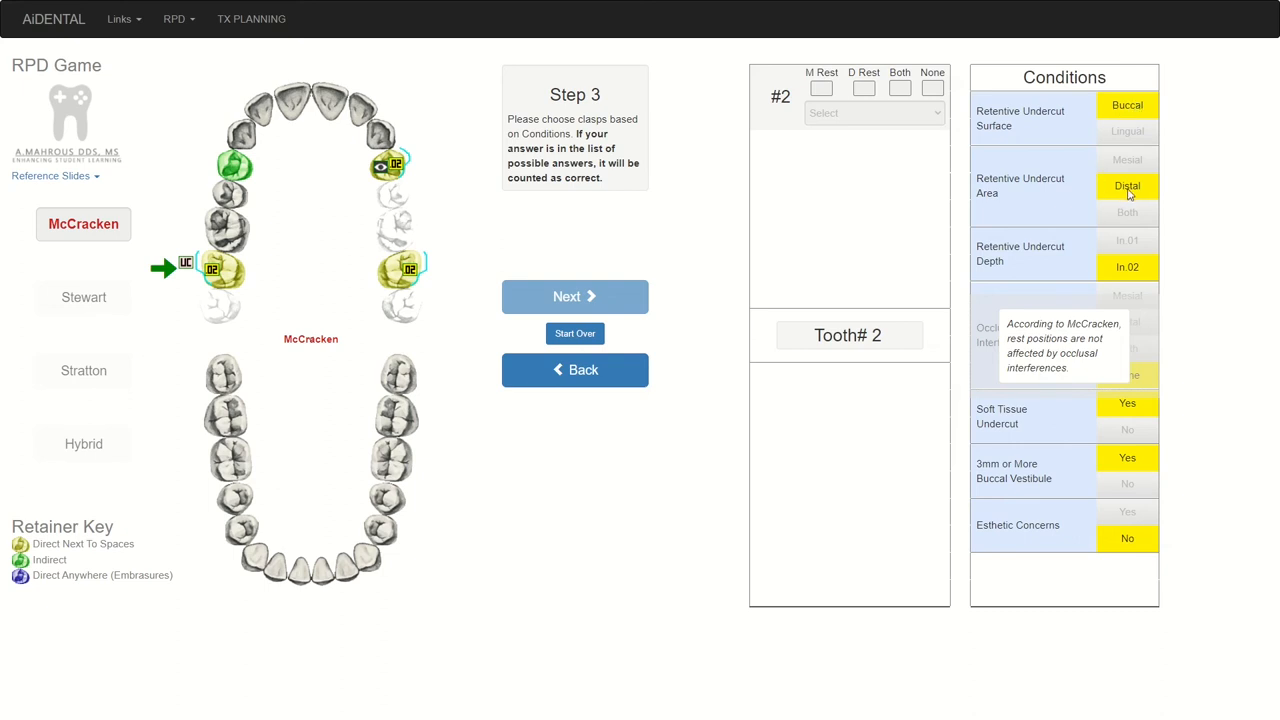
mouse_move(1138, 276)
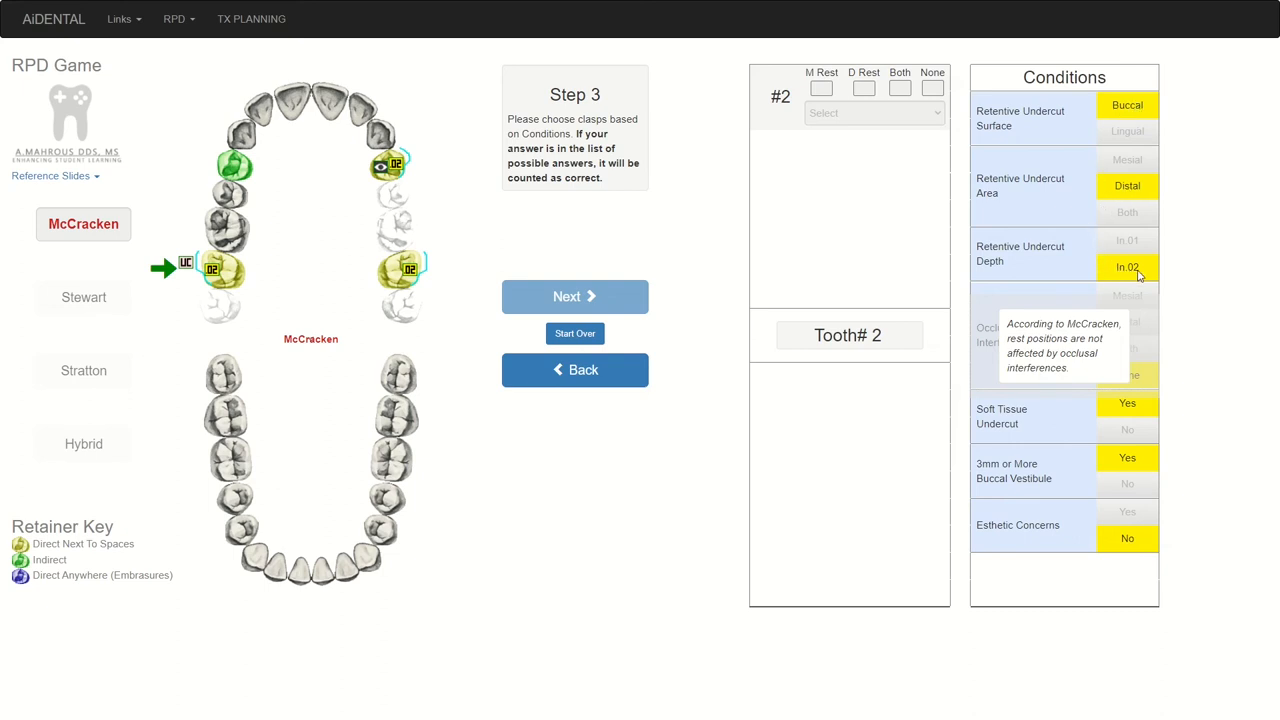
mouse_move(1127, 411)
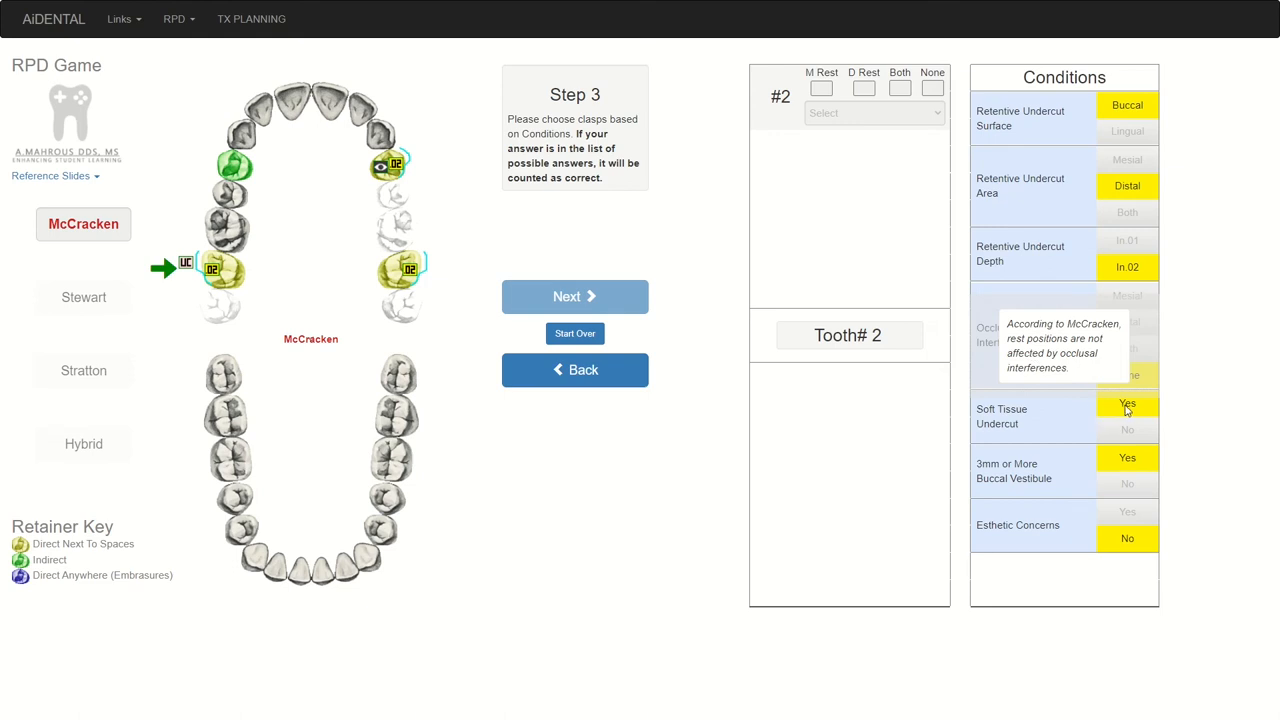
mouse_move(1124, 461)
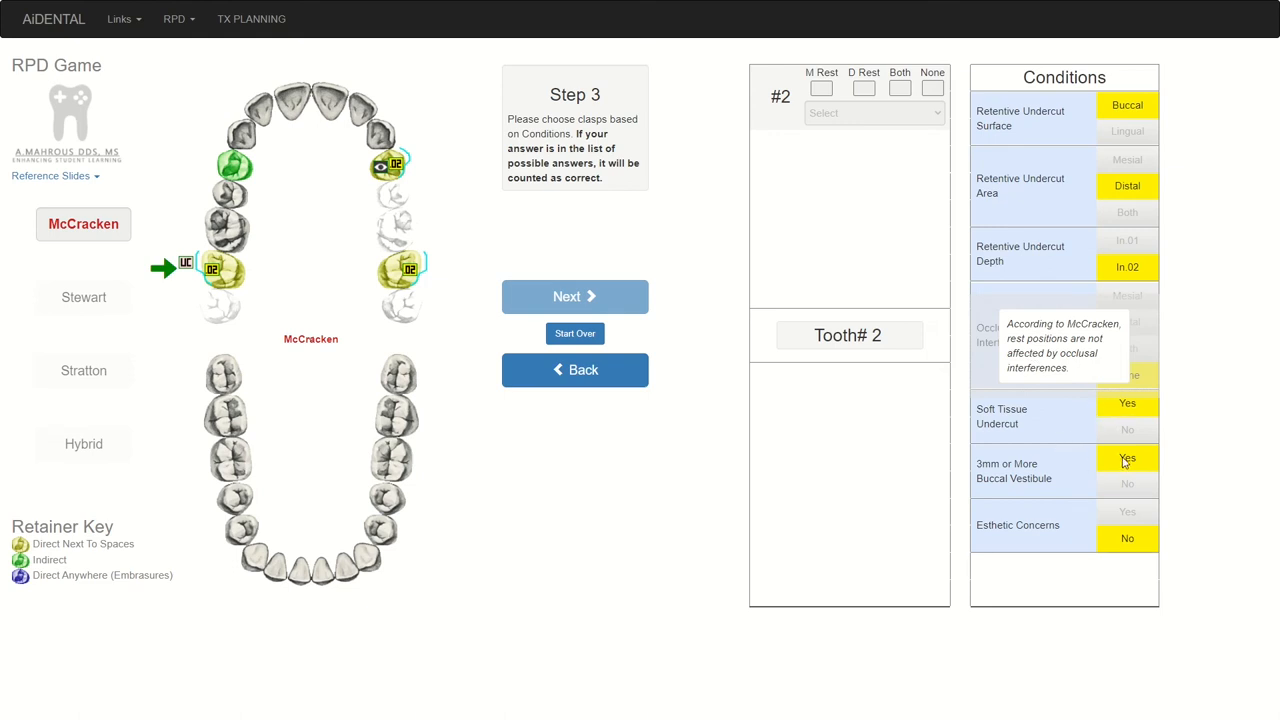
mouse_move(1091, 540)
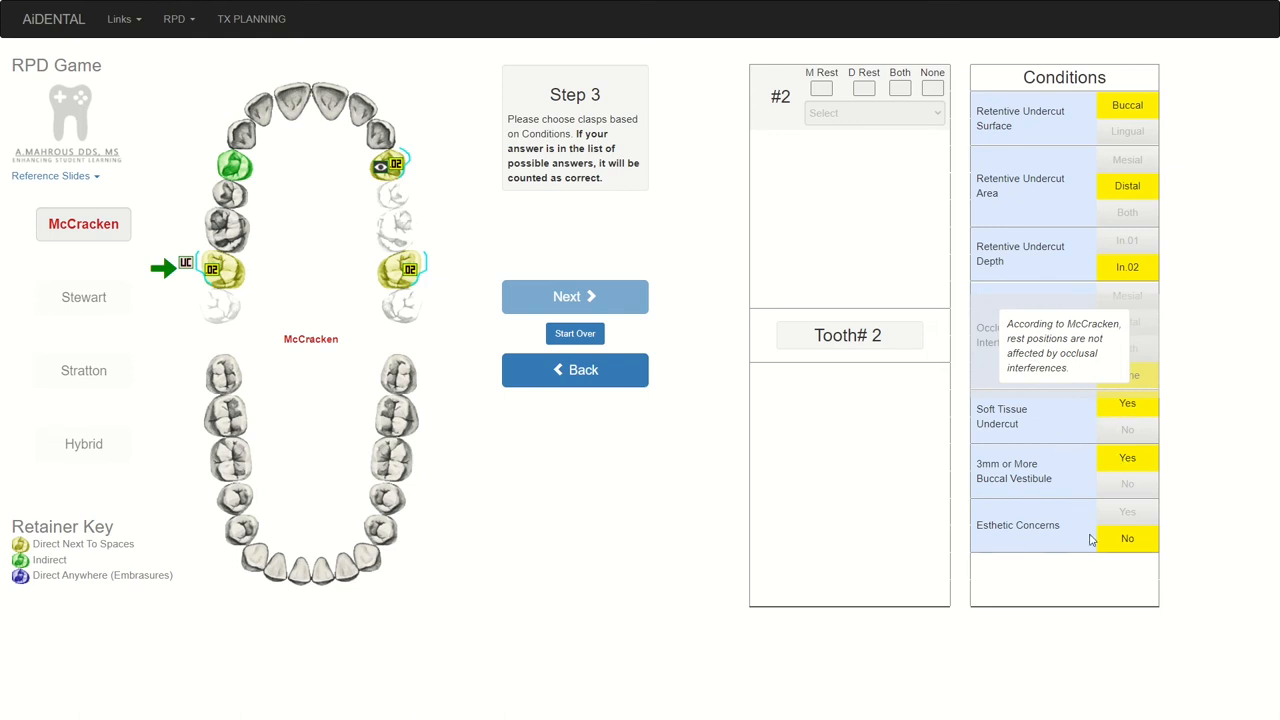
mouse_move(707, 505)
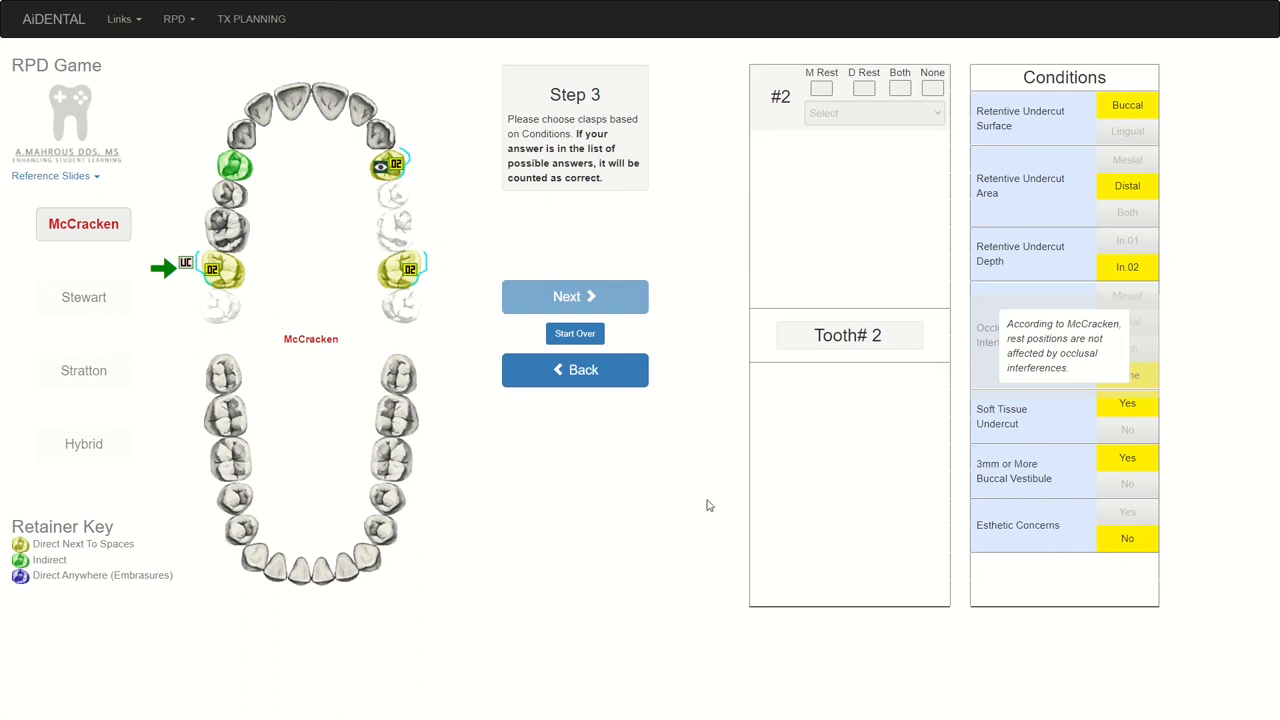
mouse_move(266, 294)
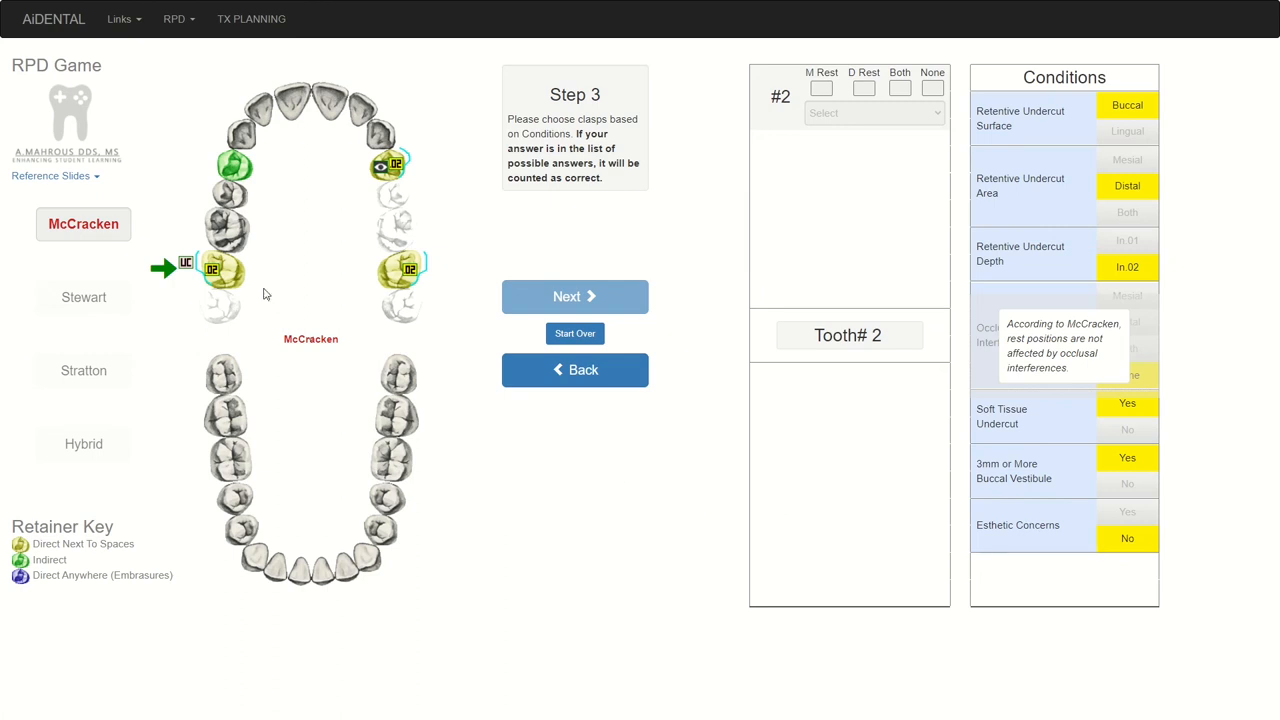
mouse_move(185, 248)
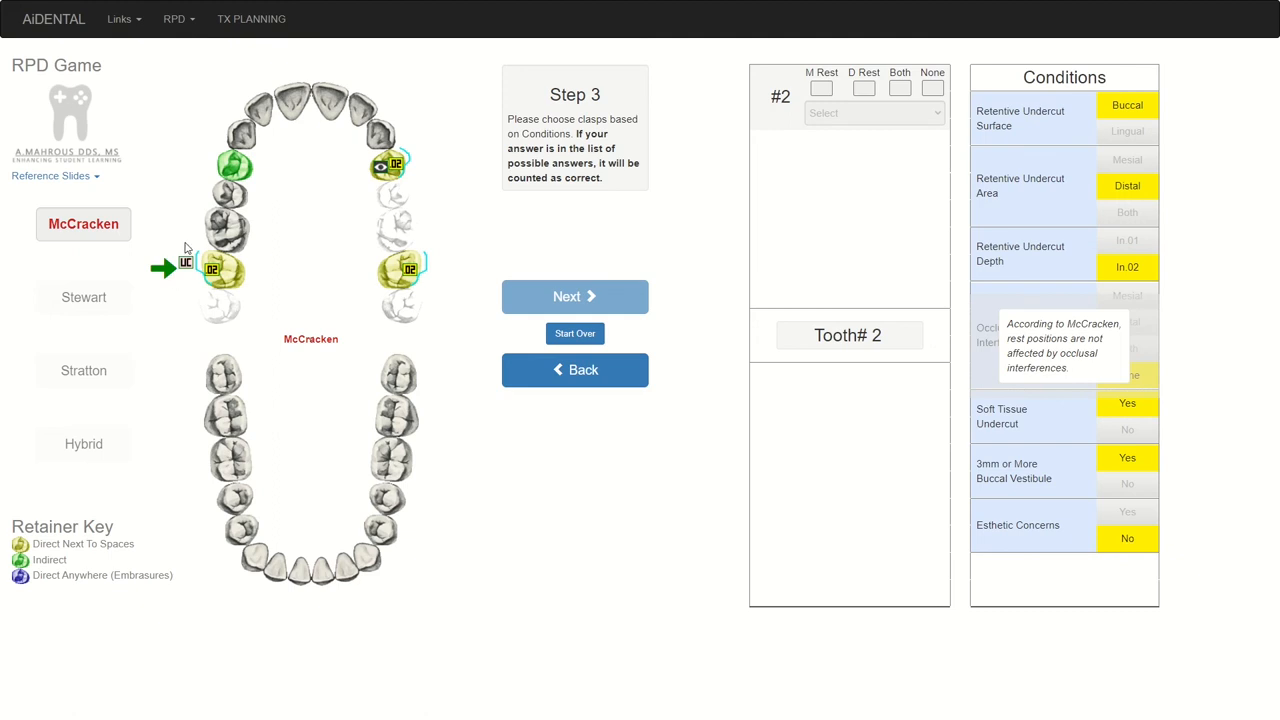
mouse_move(210, 289)
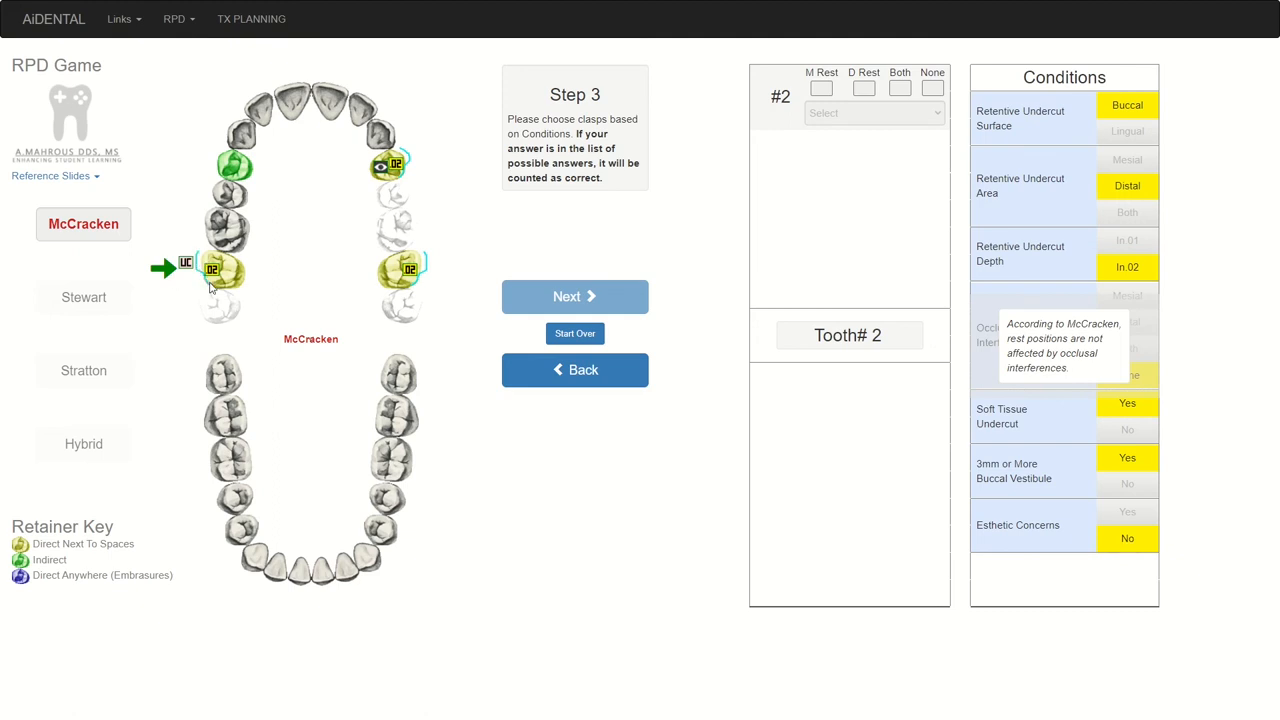
mouse_move(203, 282)
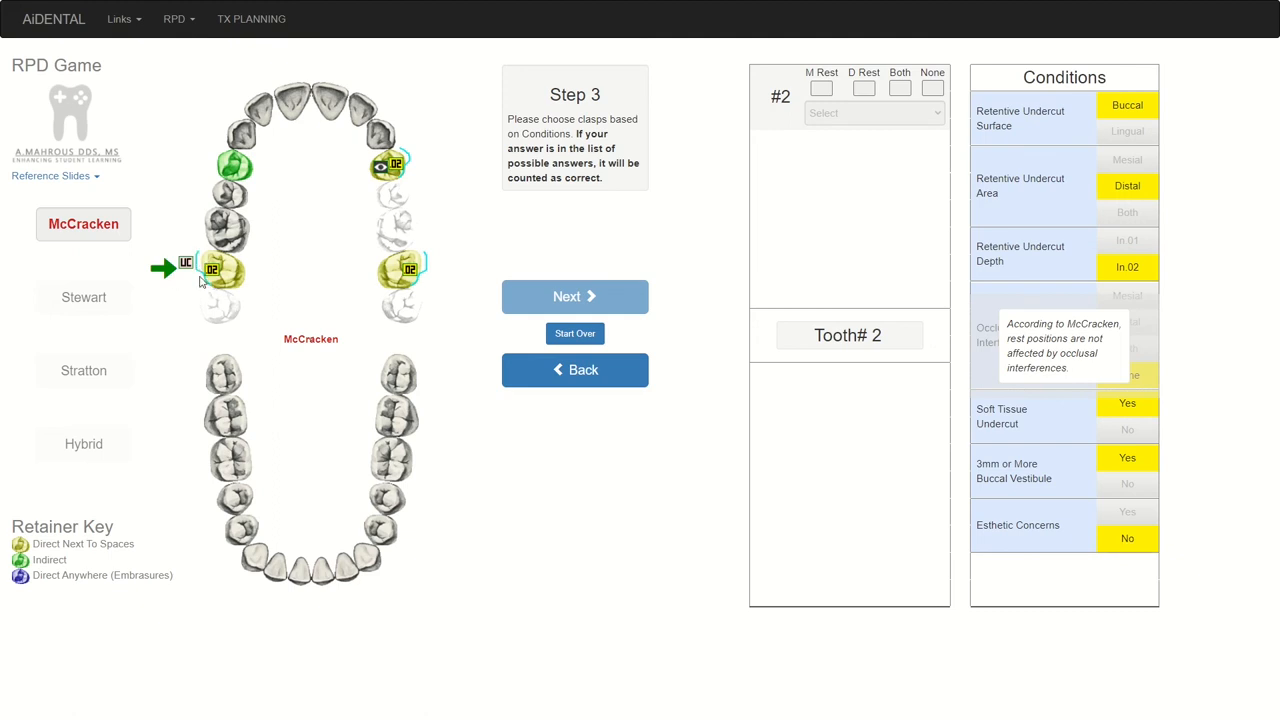
mouse_move(210, 288)
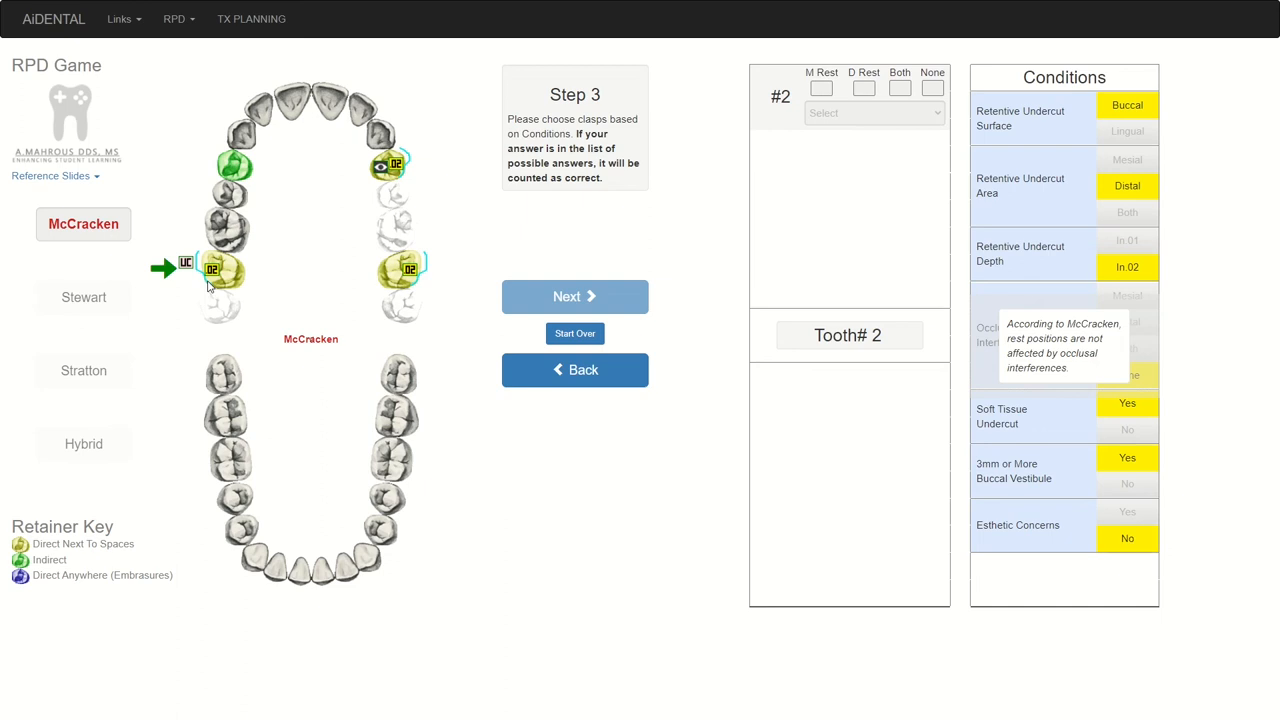
mouse_move(1135, 208)
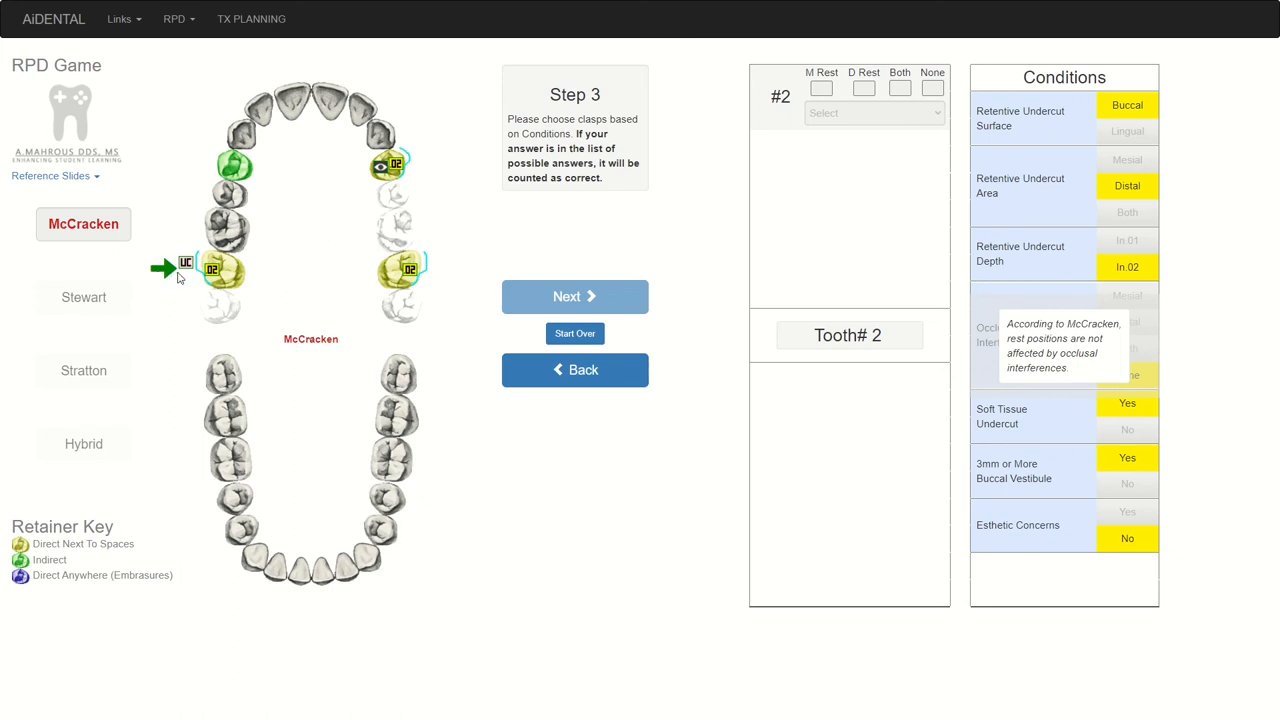
mouse_move(202, 270)
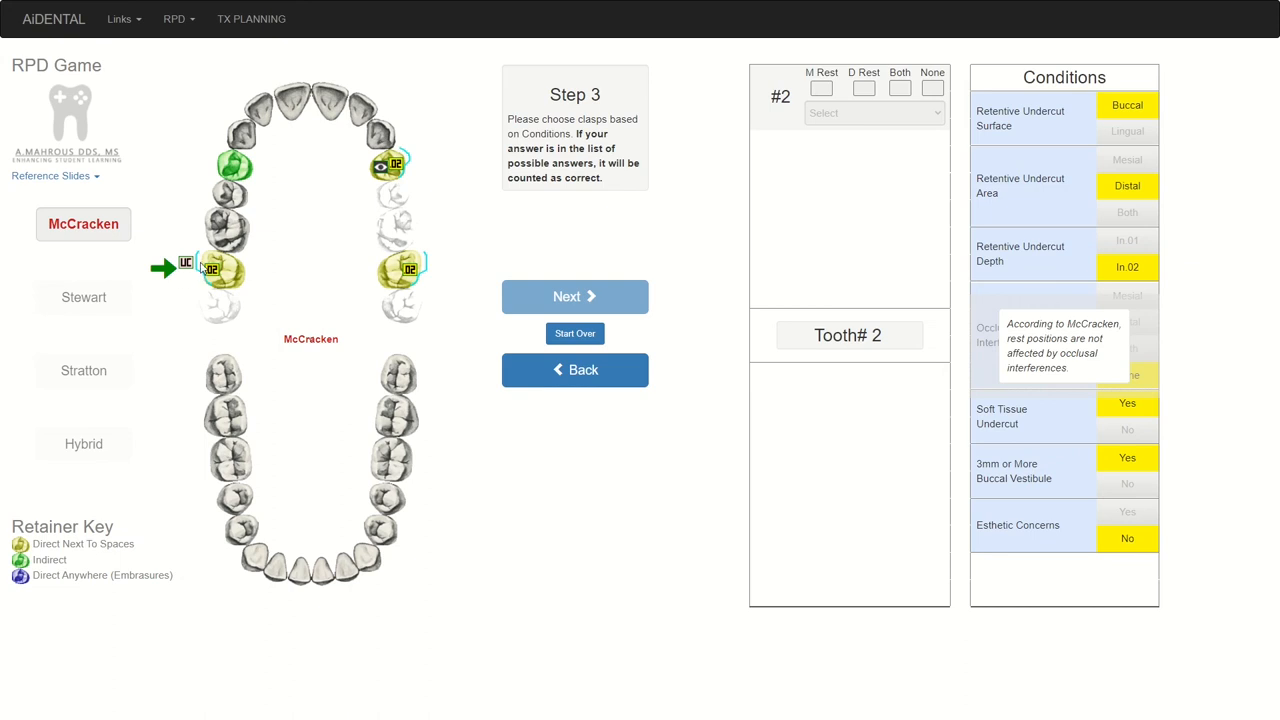
mouse_move(213, 261)
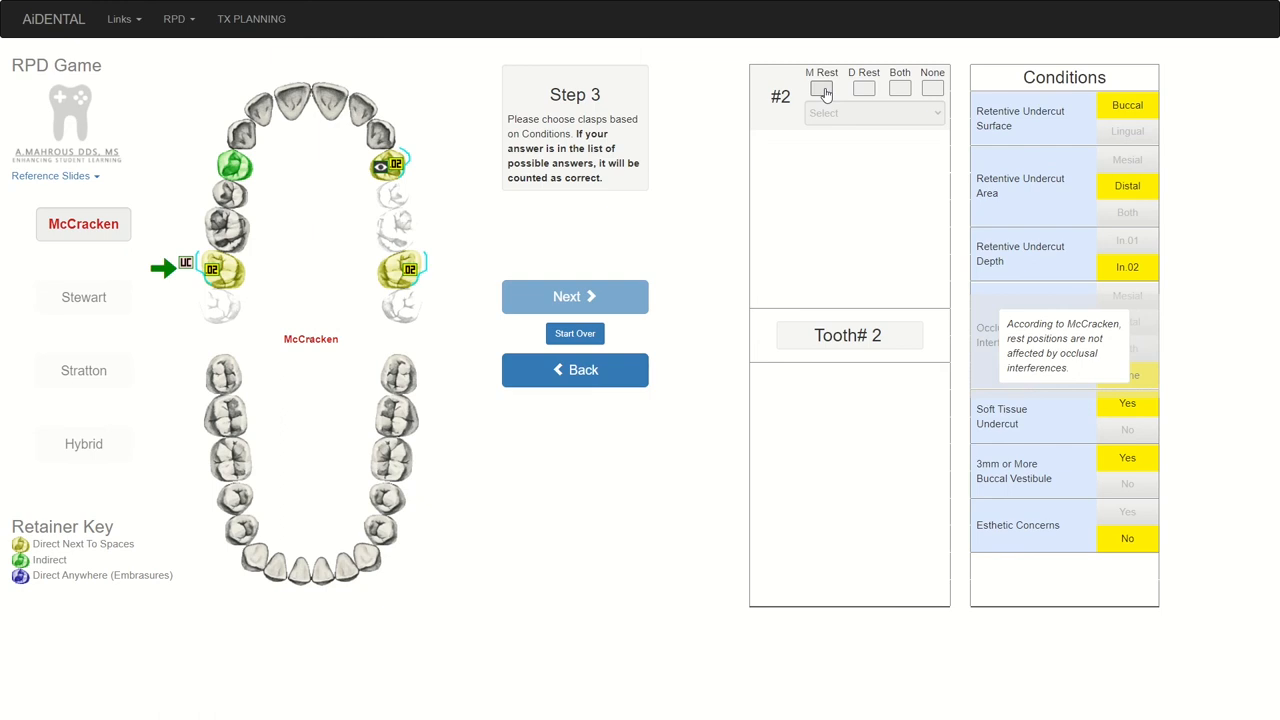
- Tick D Rest for tooth #2 and select Hairpin Clasp [D Rest]
click(863, 89)
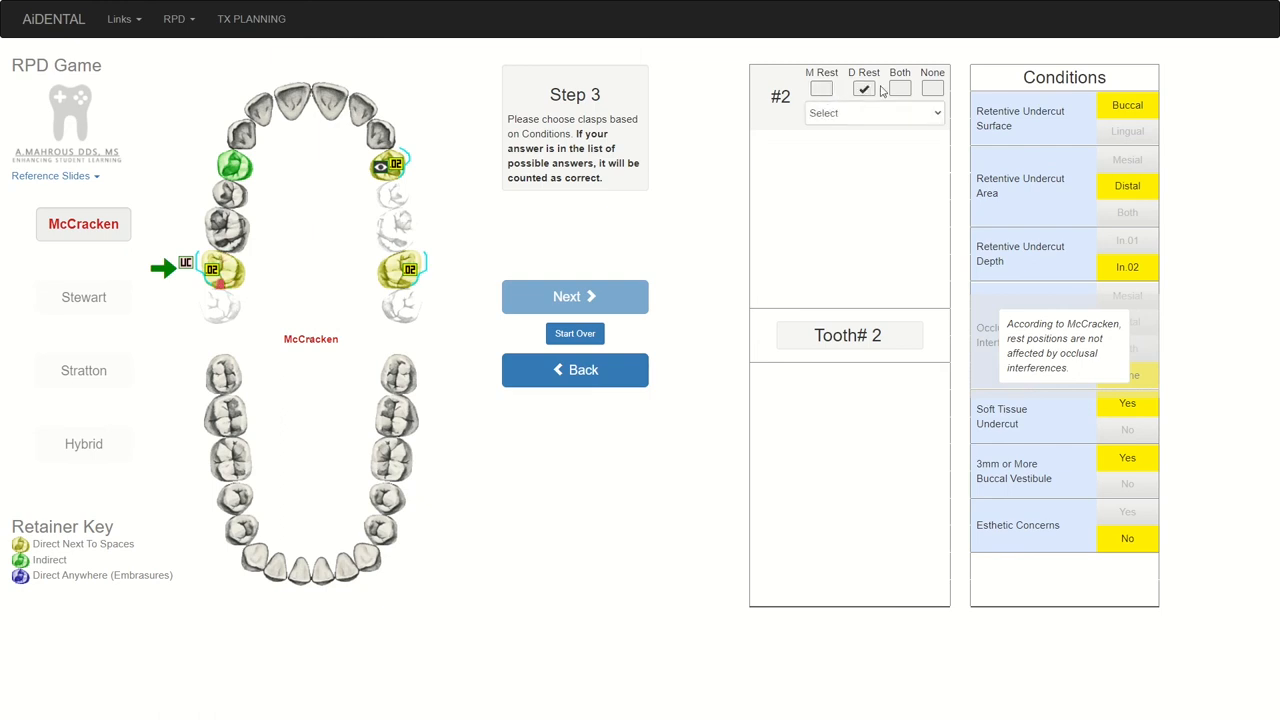
click(899, 88)
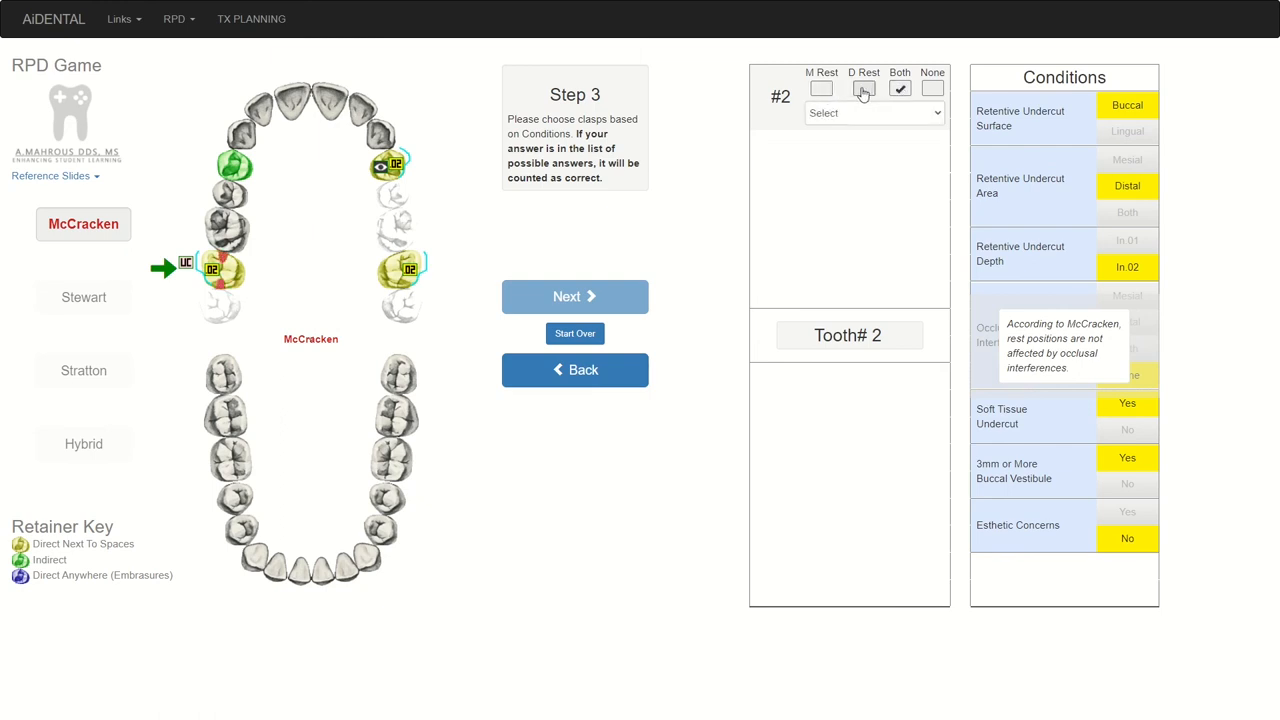
click(863, 88)
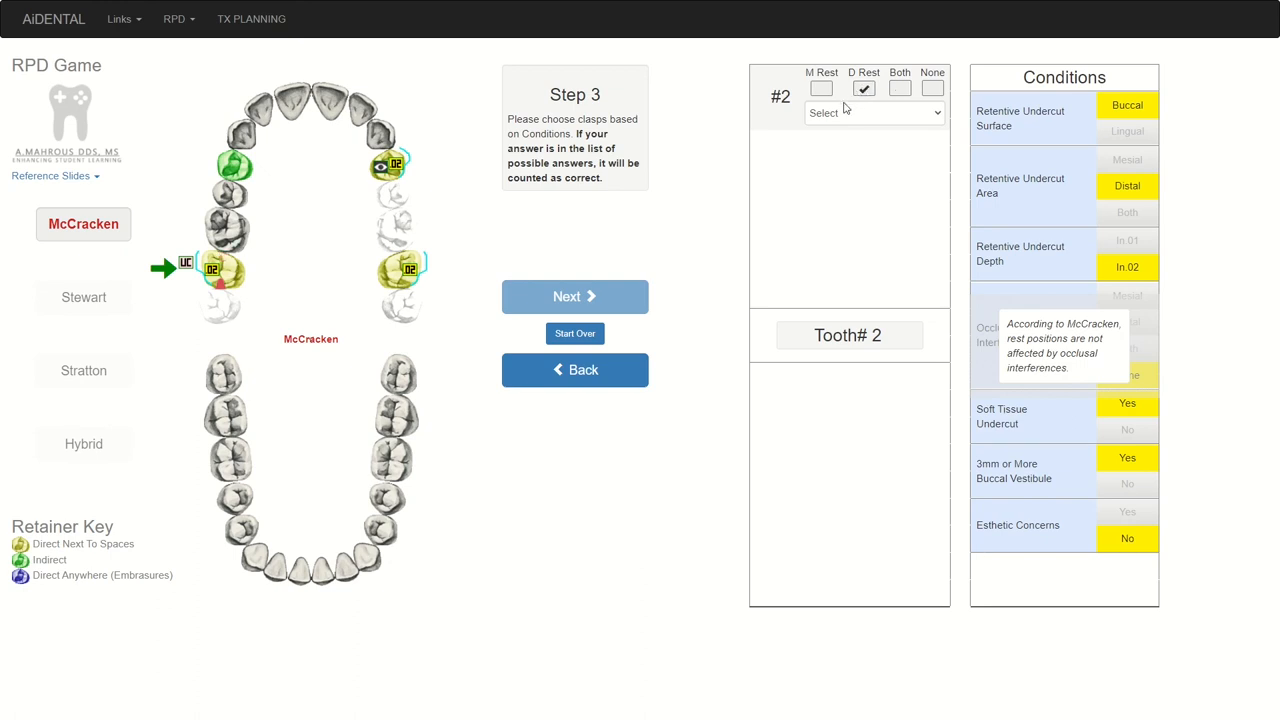
click(873, 112)
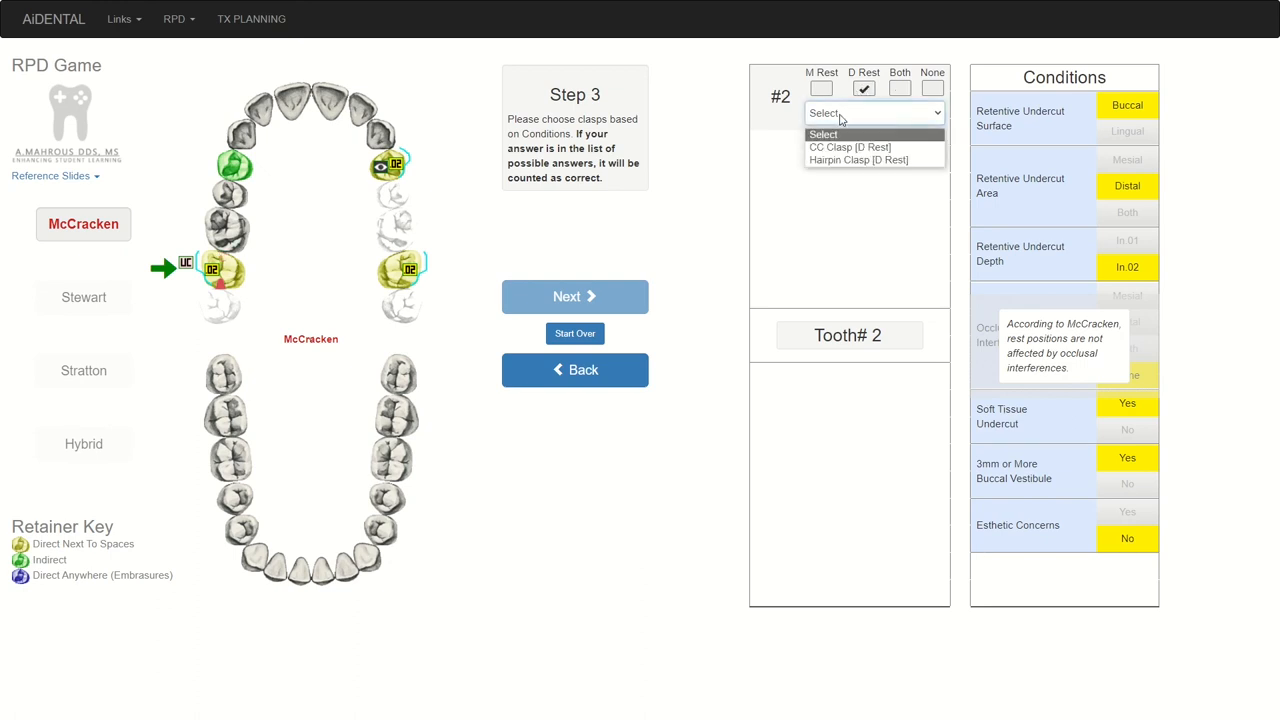
mouse_move(849, 147)
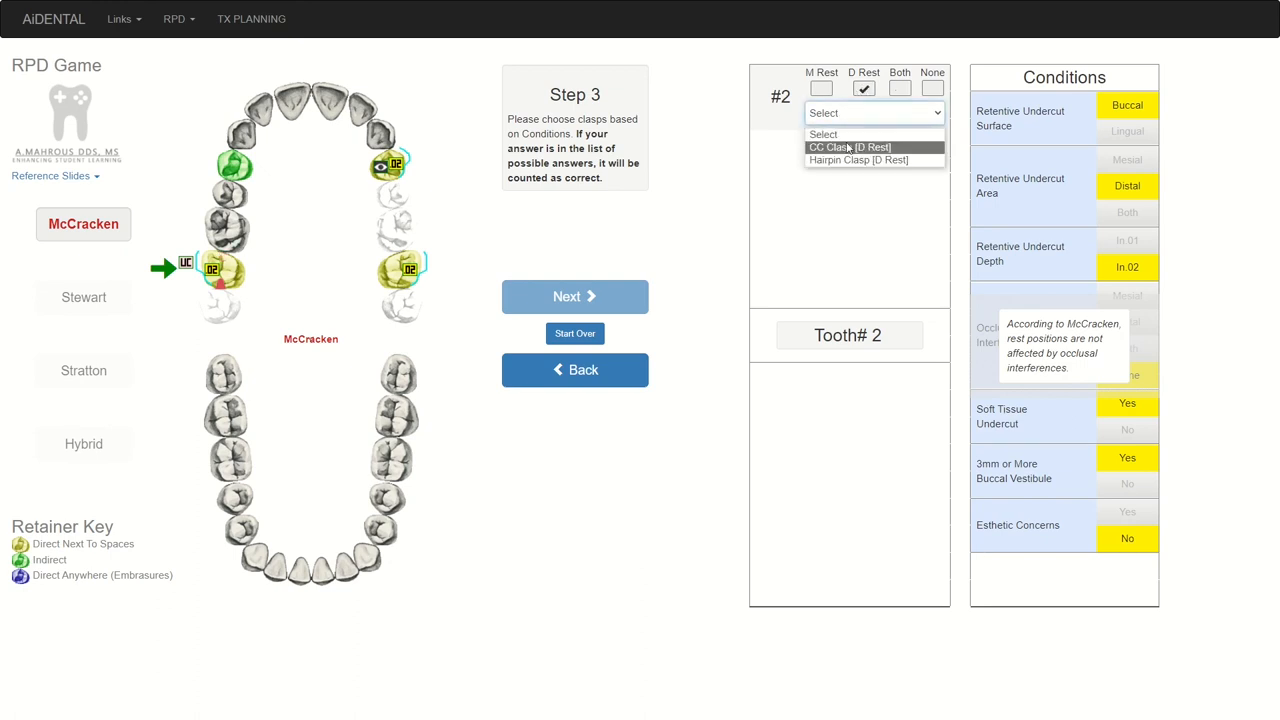
mouse_move(857, 160)
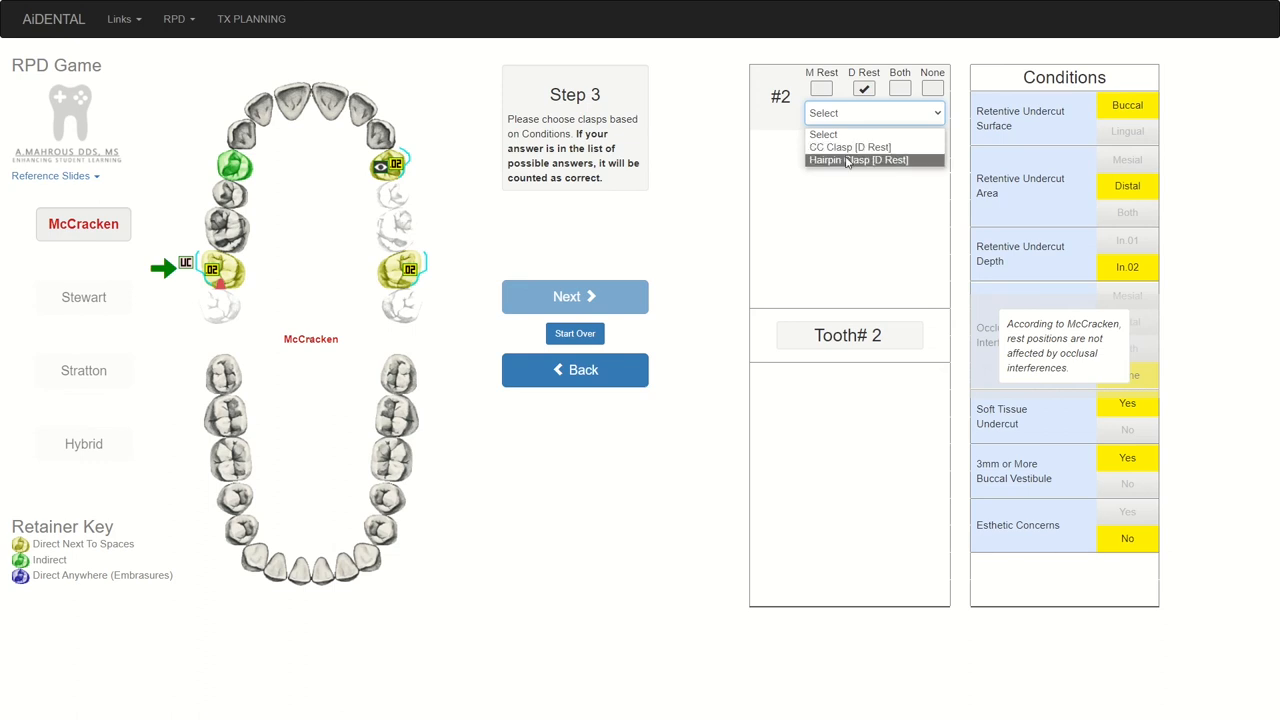
click(857, 160)
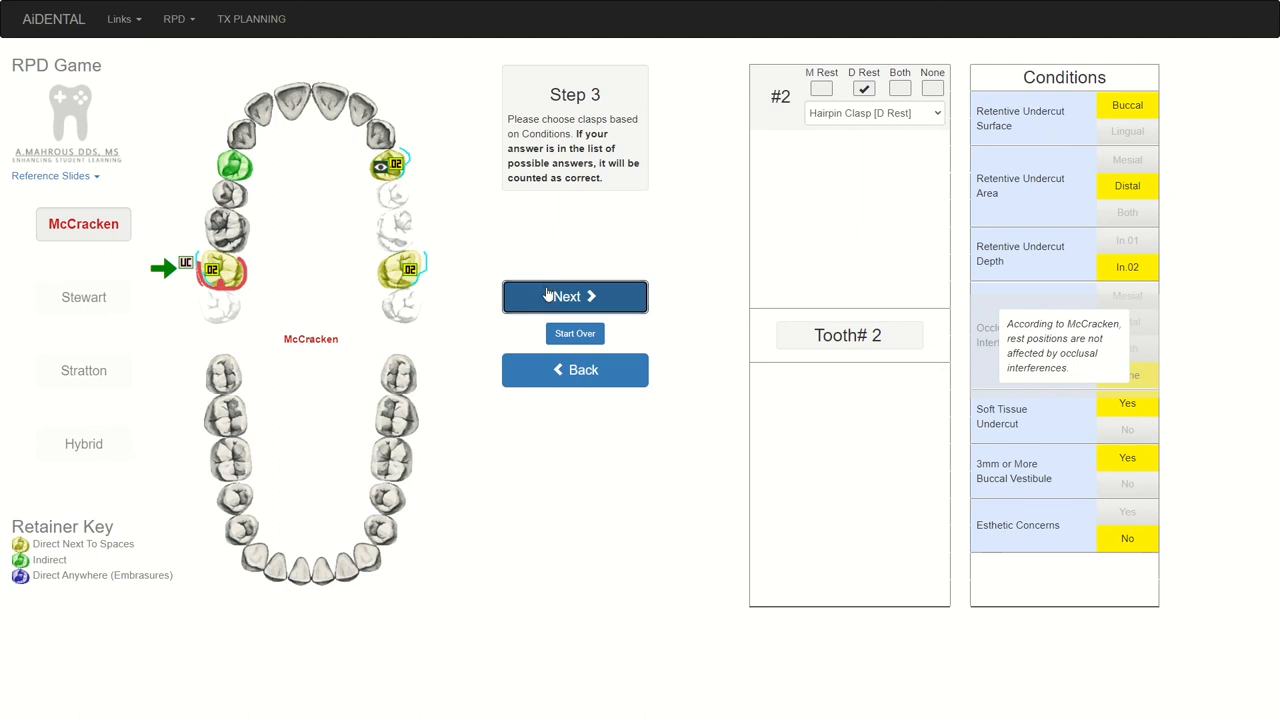
- Select WW Clasp [D Rest] for tooth #12 and move on to tooth #15
click(574, 296)
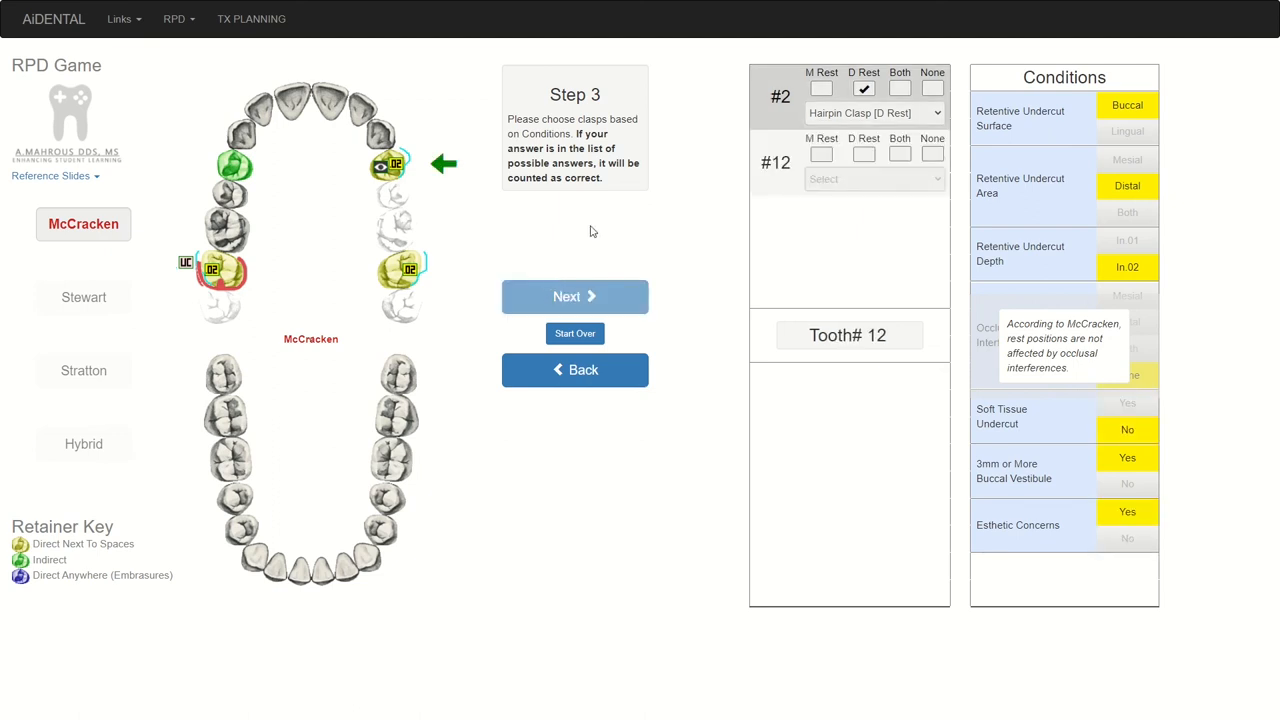
mouse_move(1116, 117)
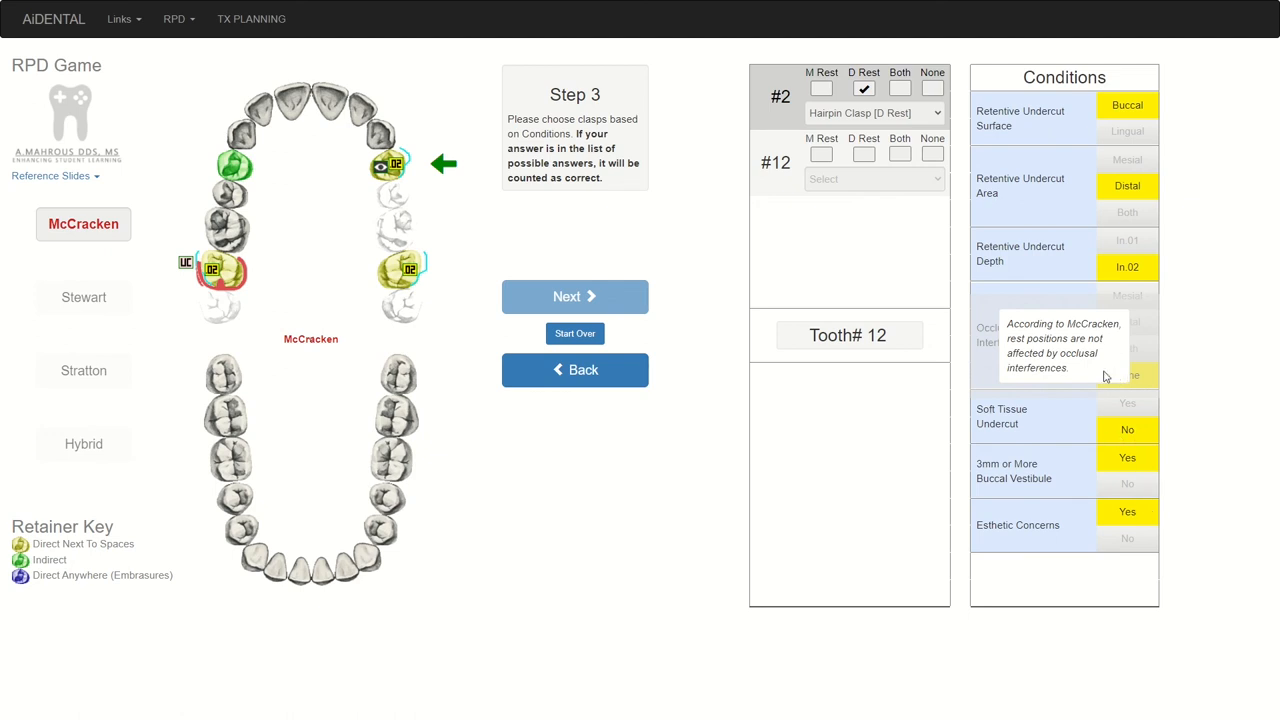
mouse_move(722, 203)
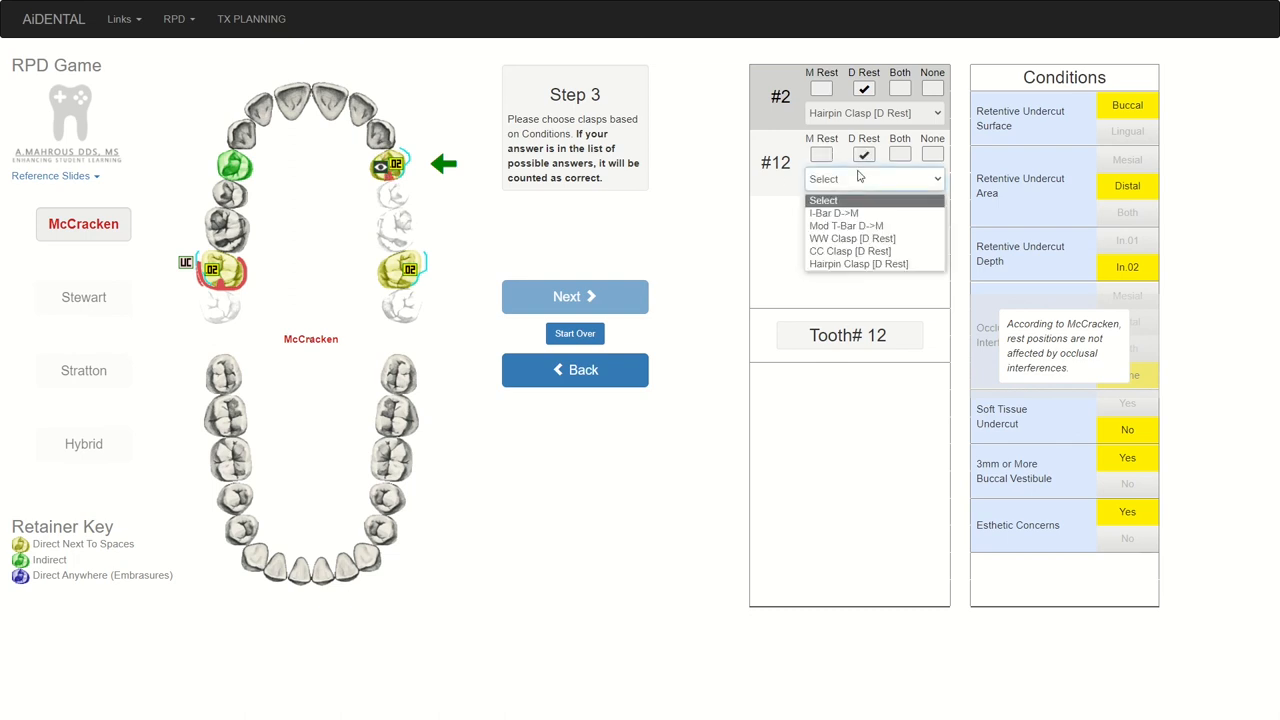
click(853, 238)
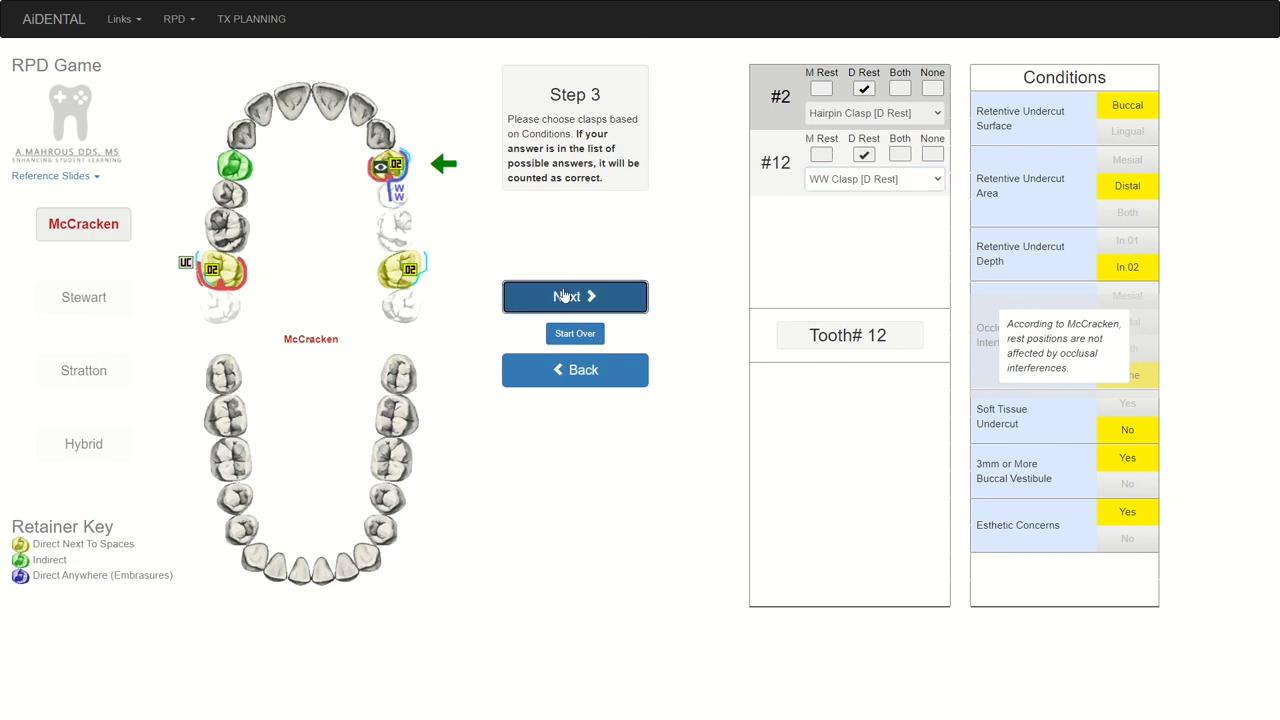
click(574, 296)
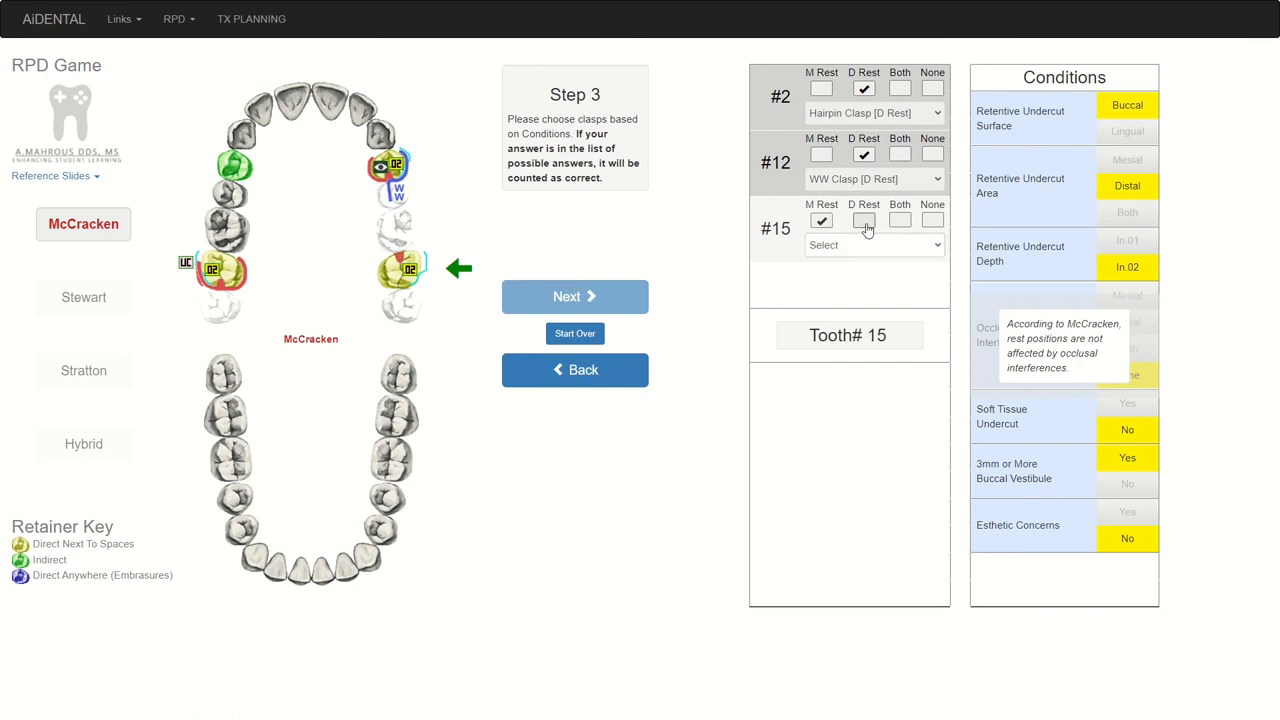
- Give tooth #15 a distal rest with CC Clasp [D Rest] and submit for scoring
click(863, 220)
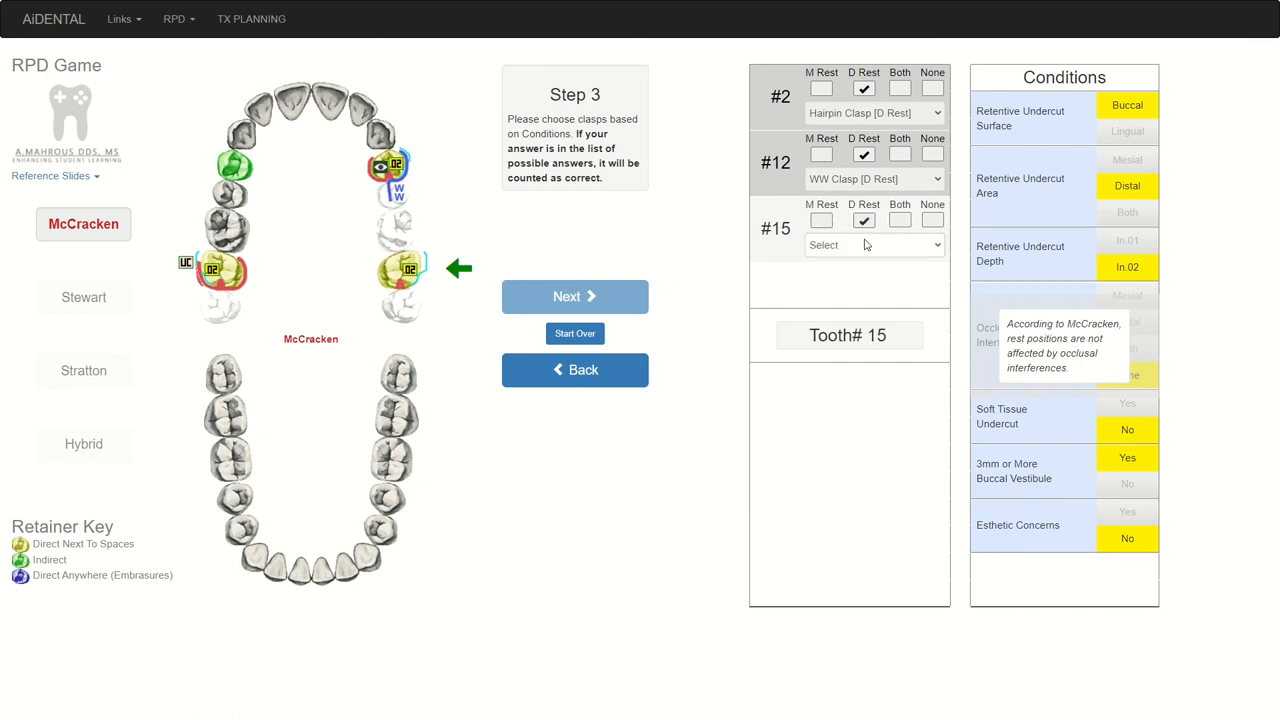
click(870, 245)
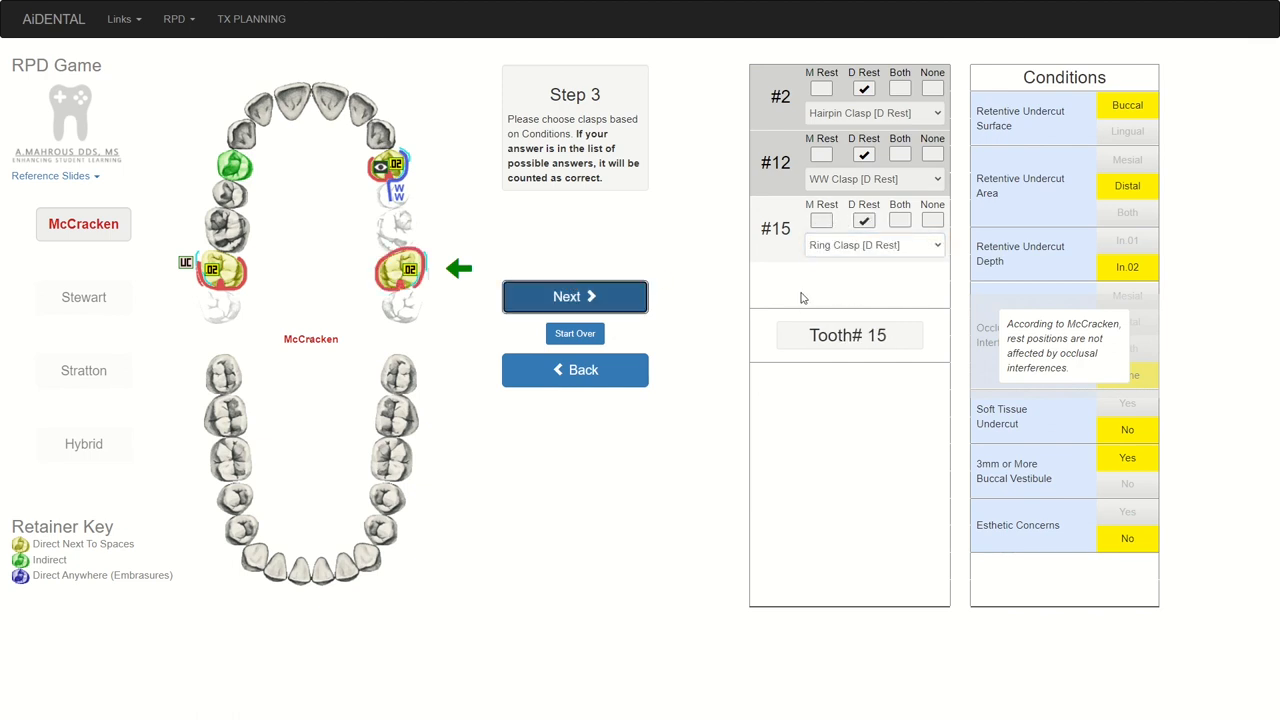
click(874, 245)
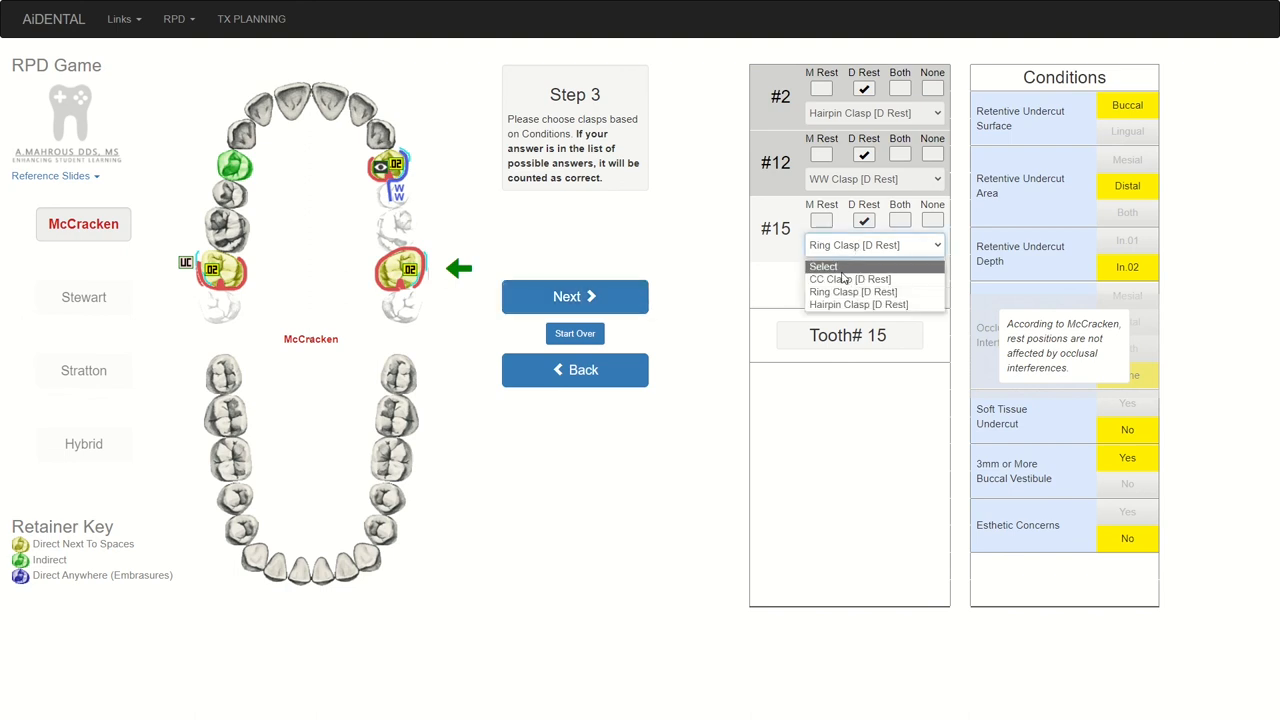
click(850, 278)
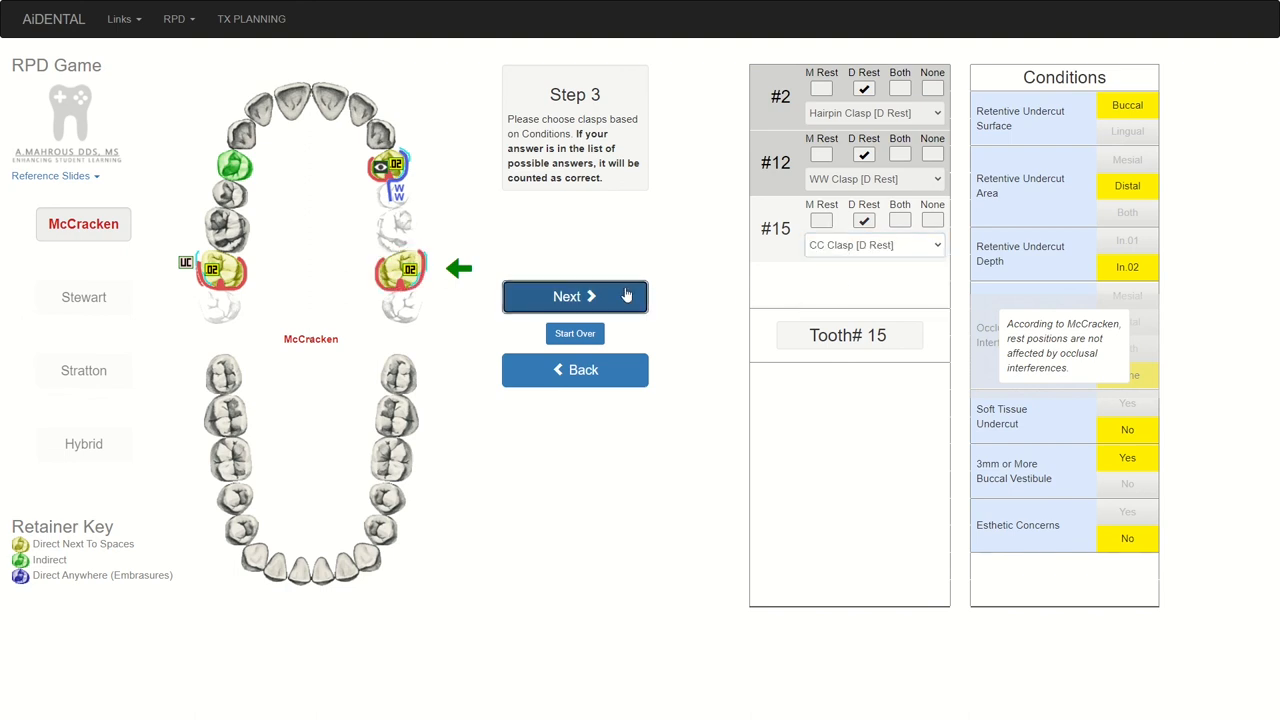
click(574, 296)
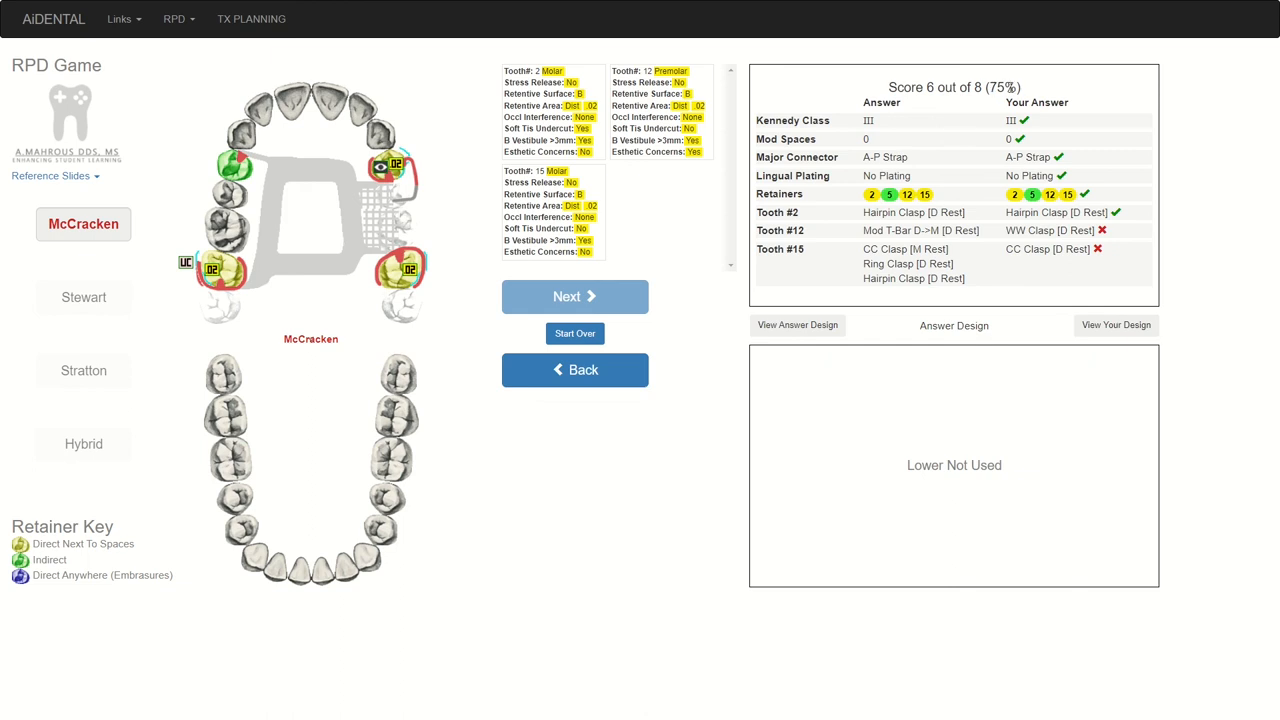
mouse_move(872, 132)
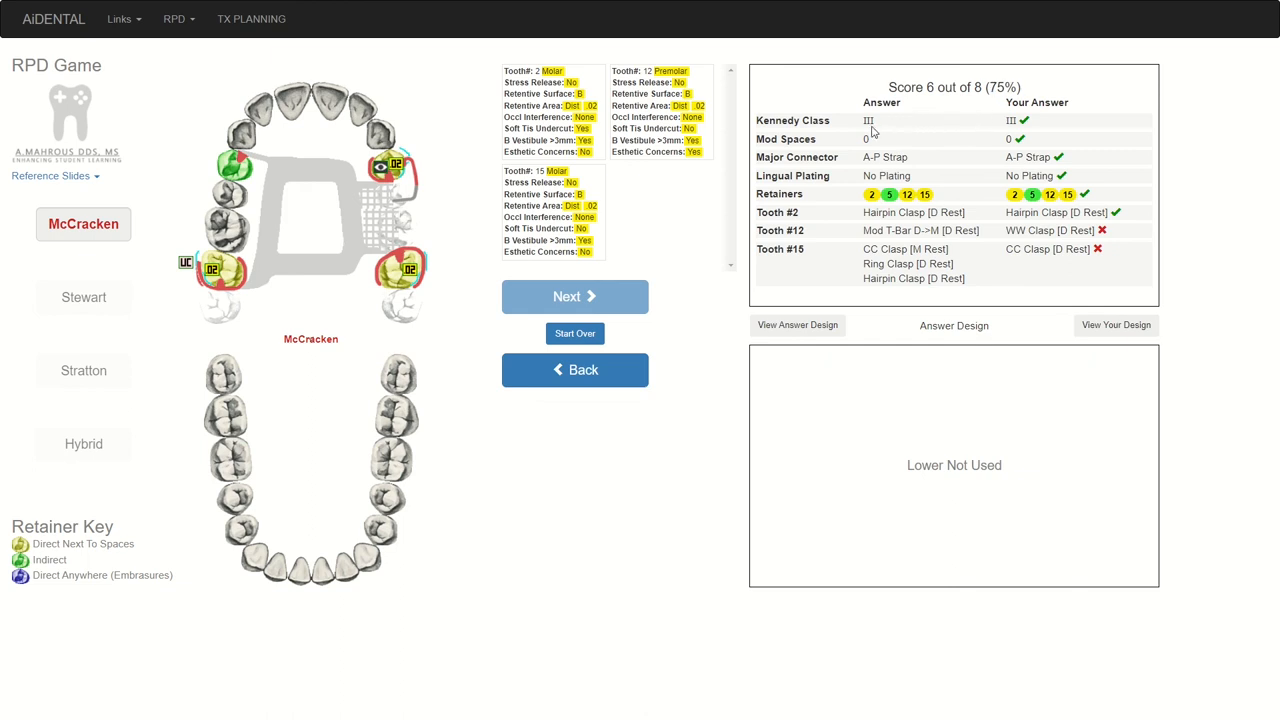
mouse_move(988, 131)
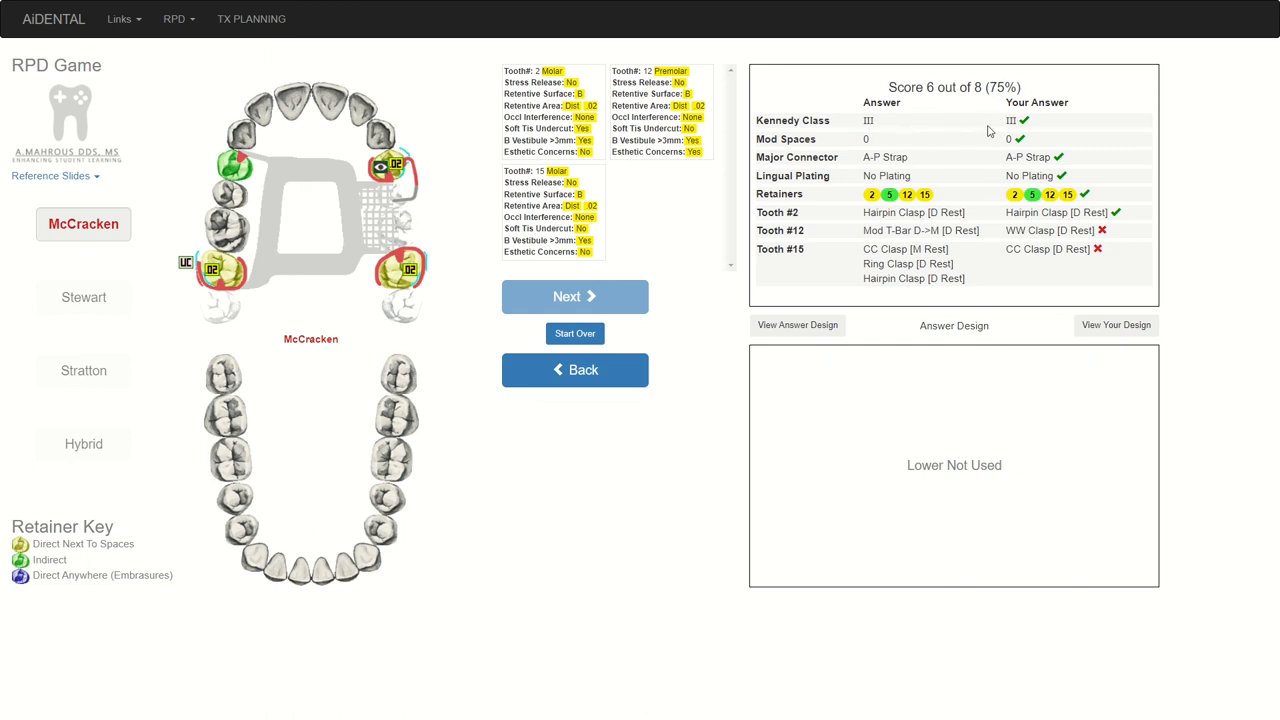
mouse_move(910, 128)
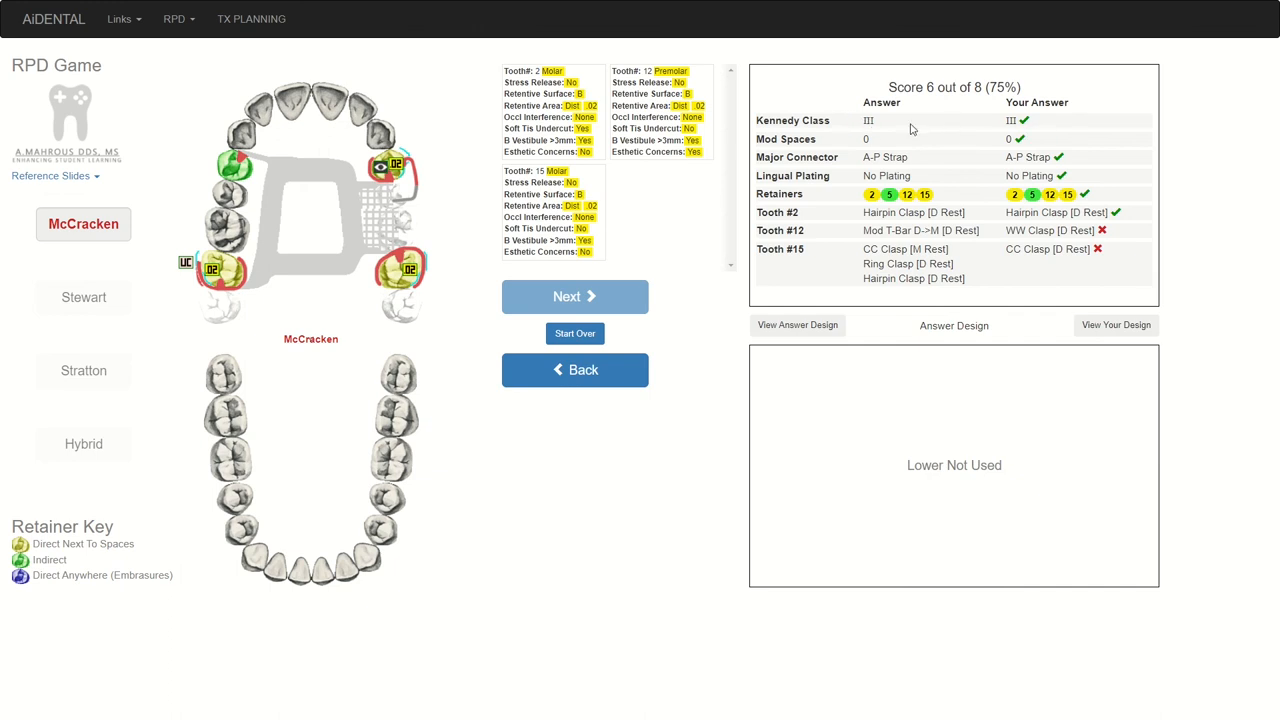
mouse_move(828, 157)
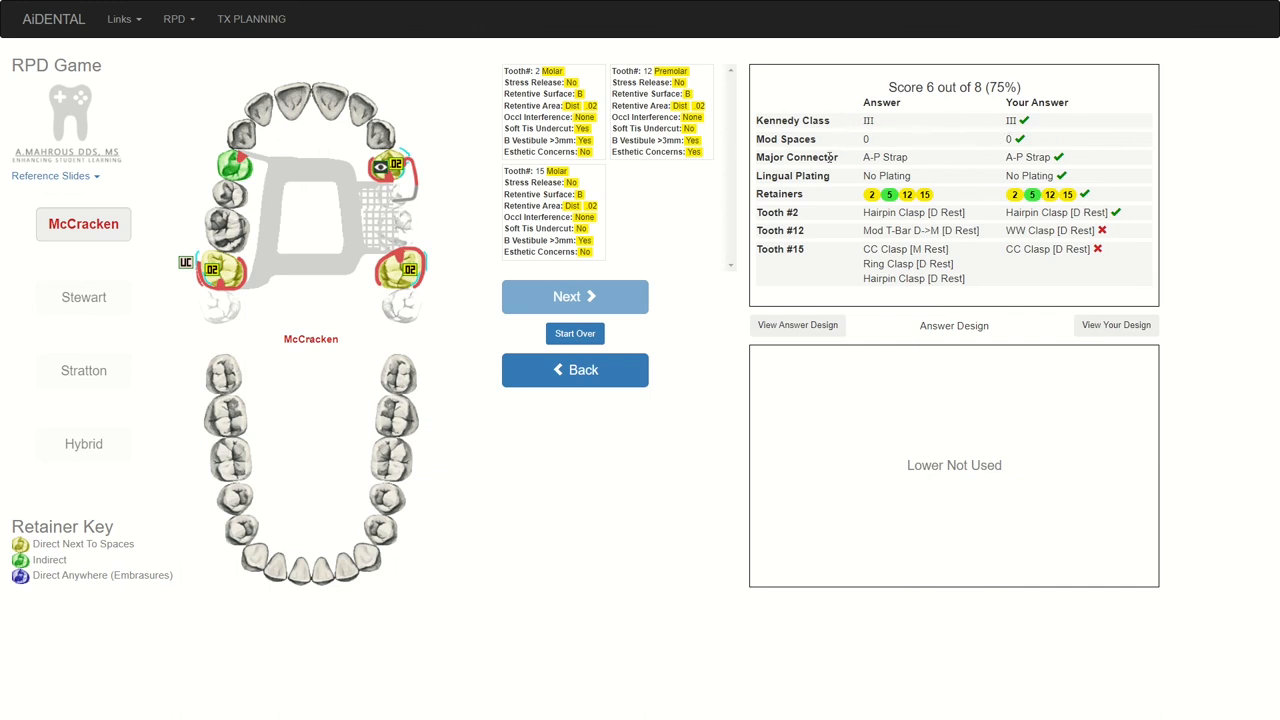
mouse_move(838, 172)
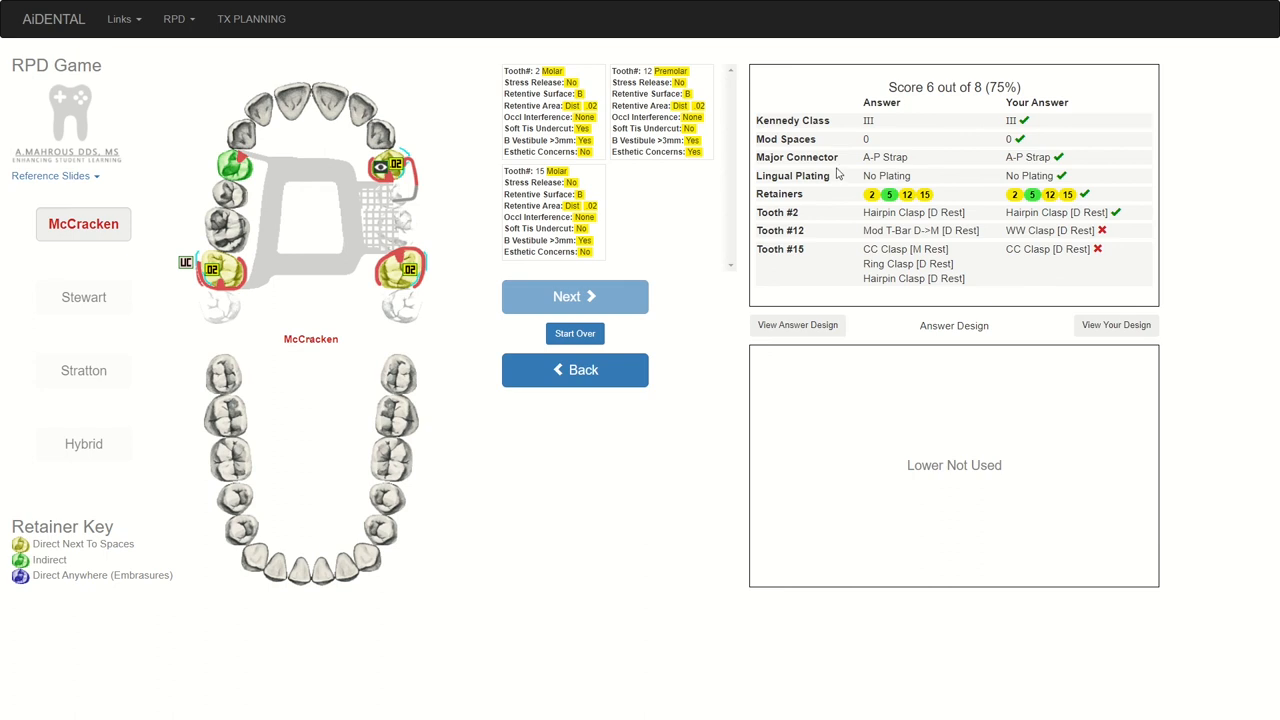
mouse_move(865, 196)
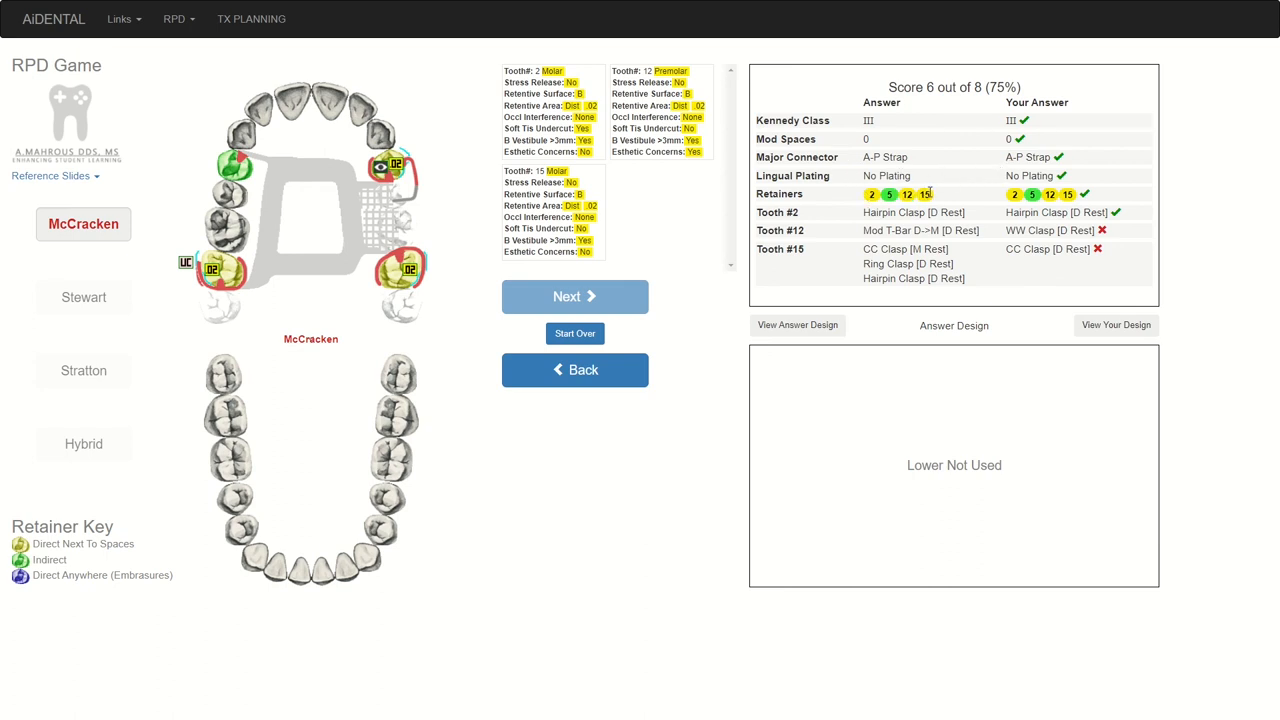
mouse_move(958, 229)
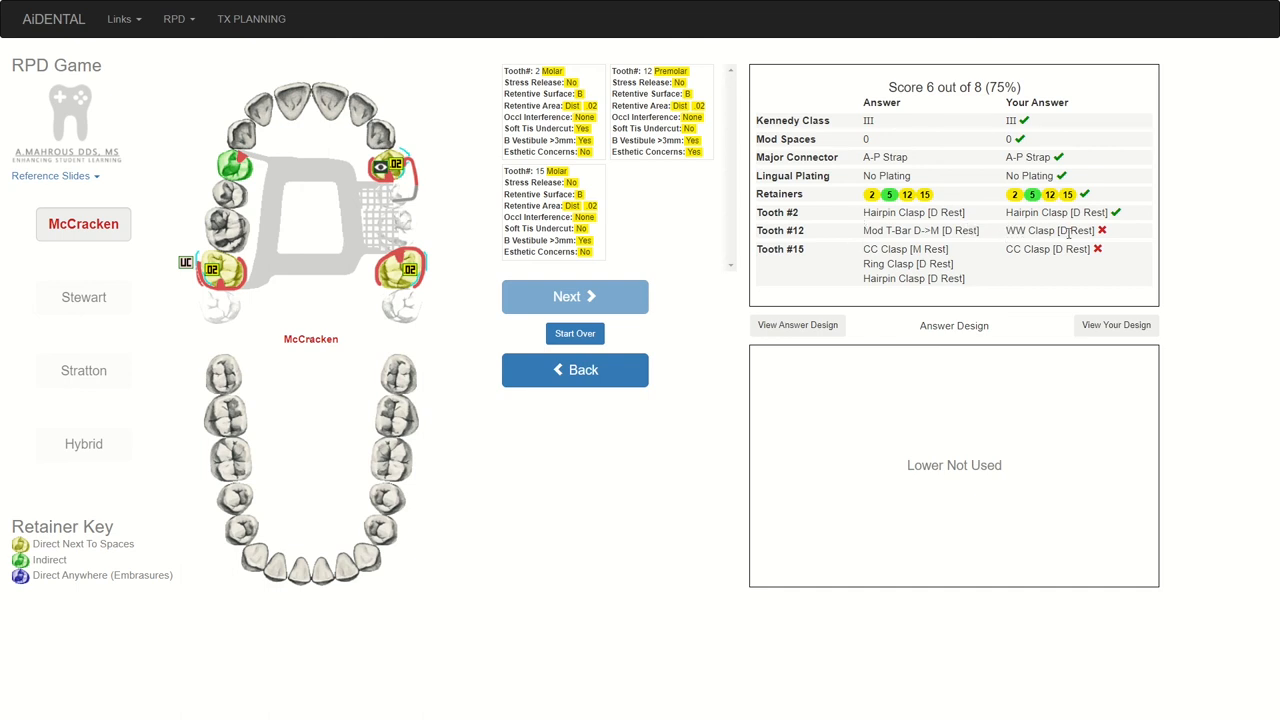
mouse_move(815, 231)
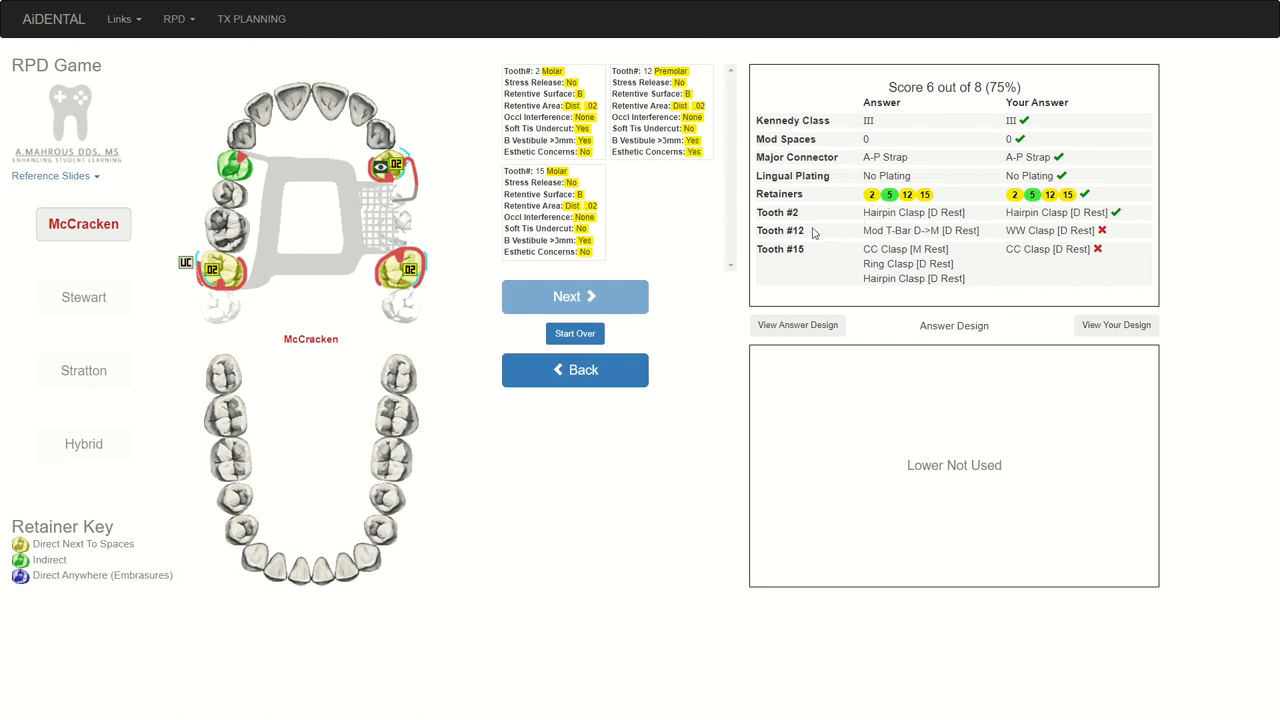
mouse_move(803, 252)
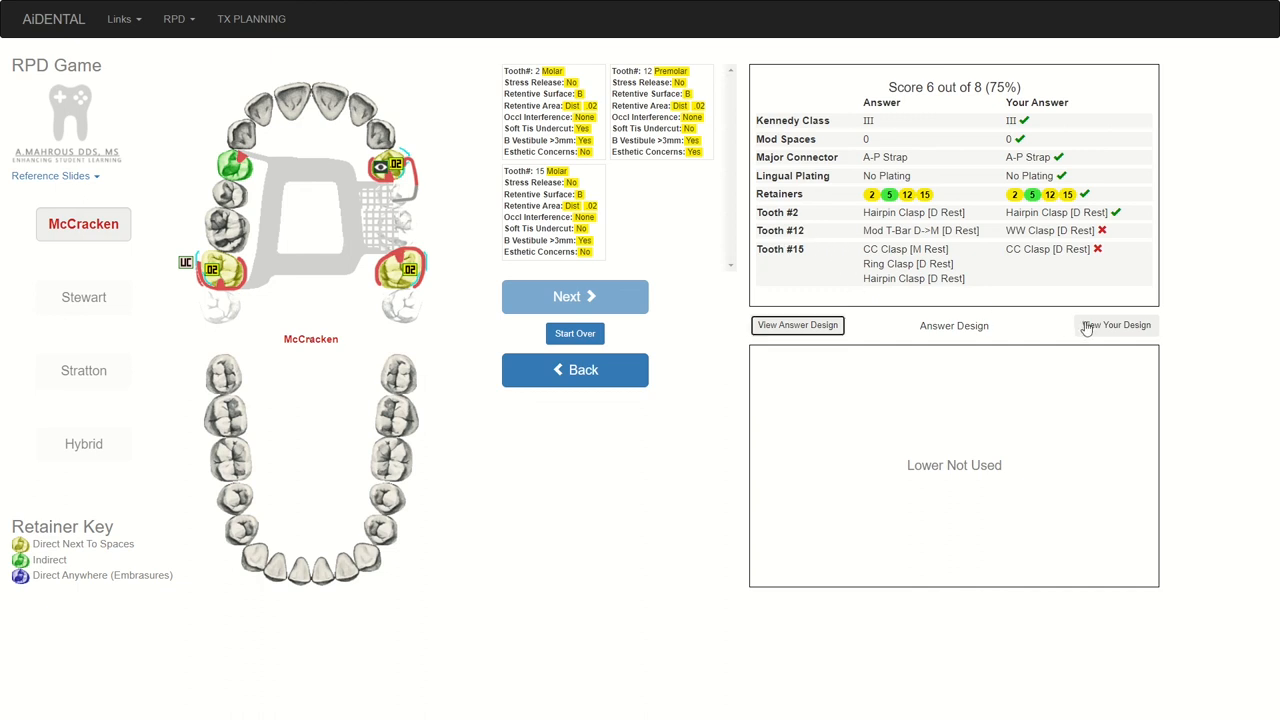
click(1115, 325)
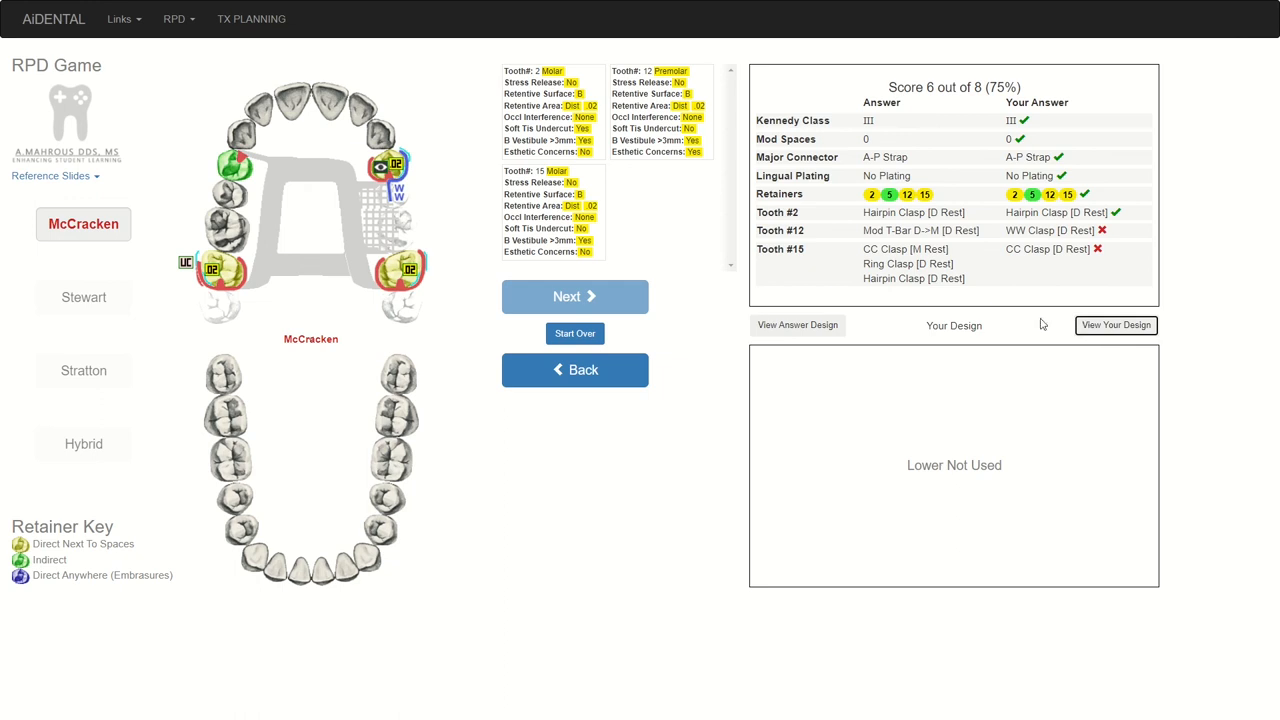
click(797, 325)
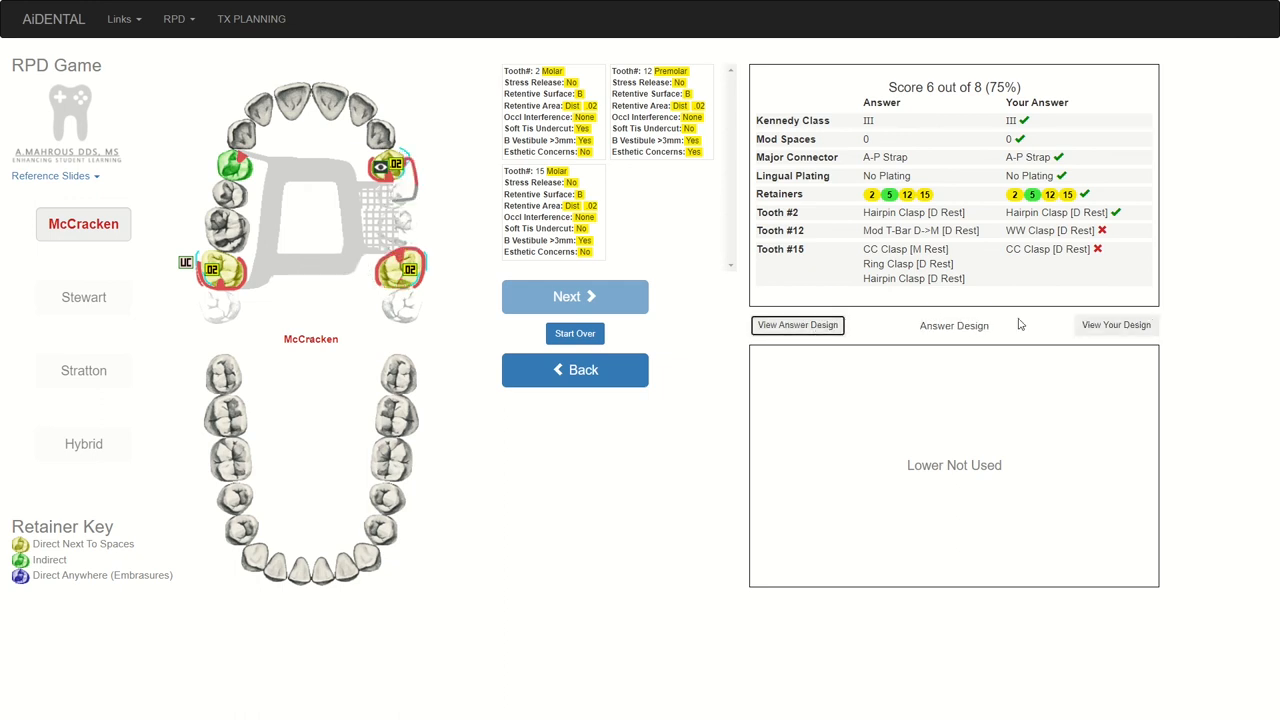
click(797, 325)
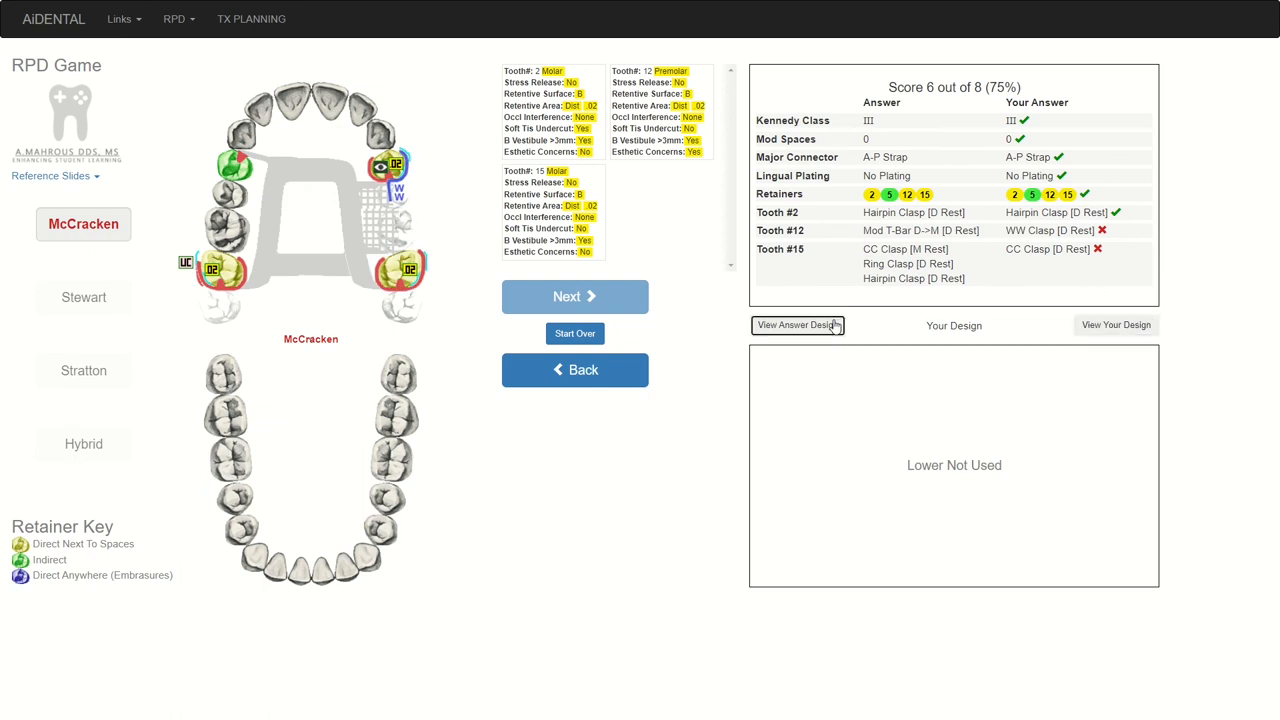
click(797, 325)
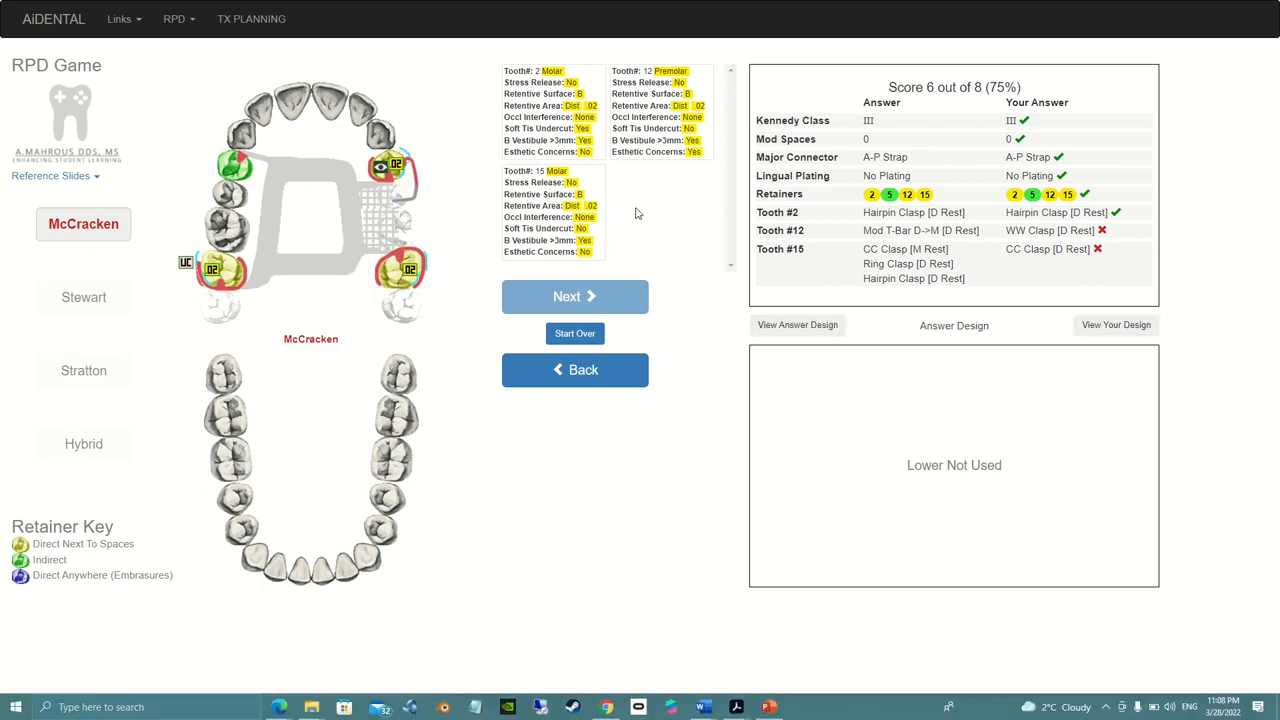